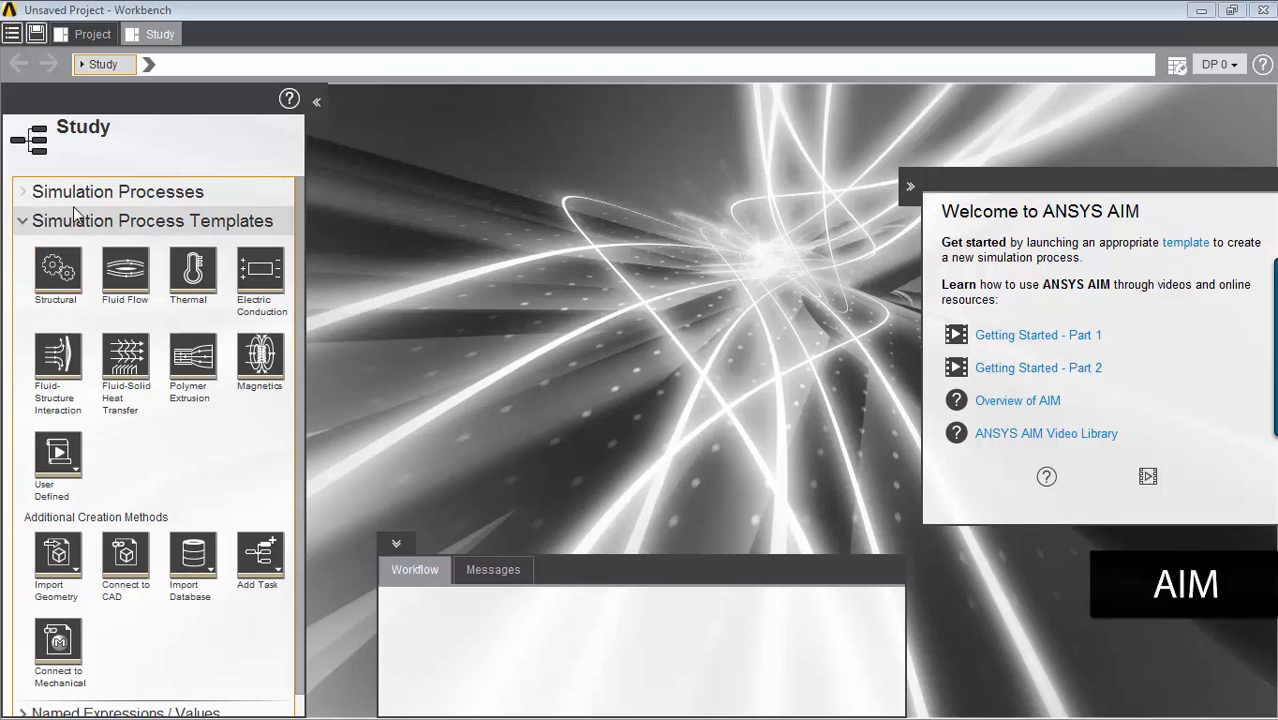
mouse_move(255, 168)
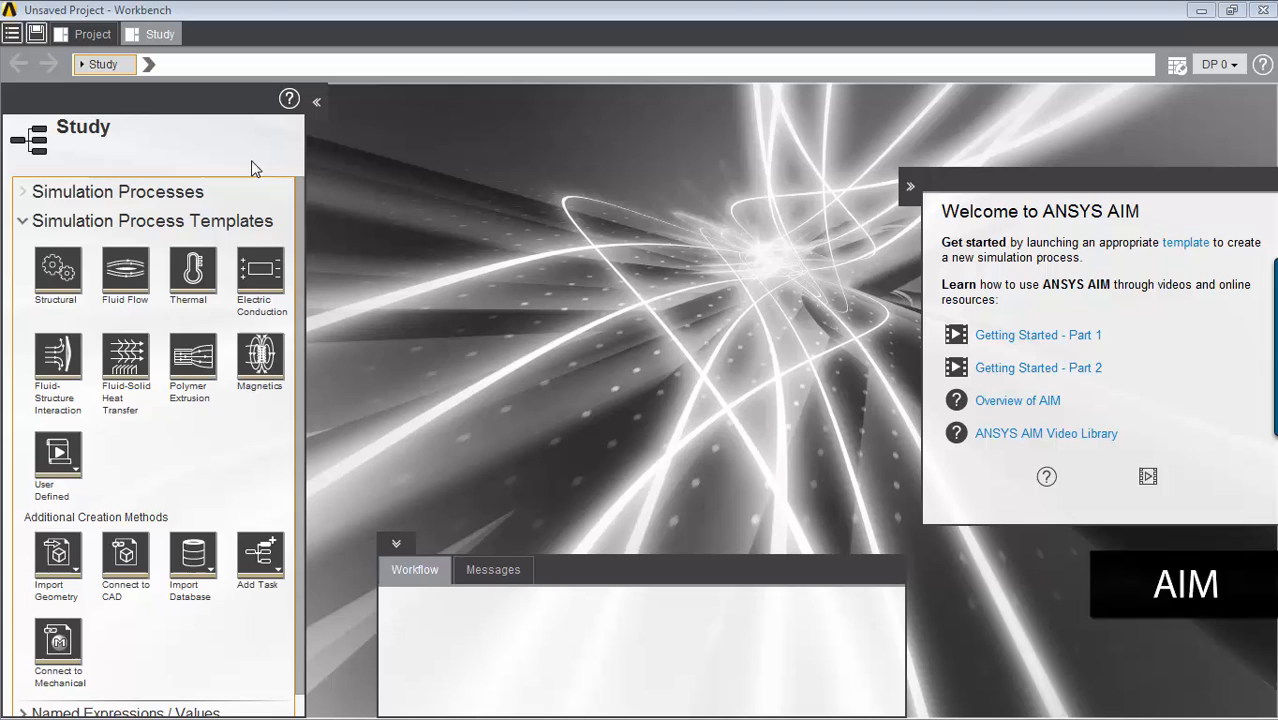
mouse_move(57, 270)
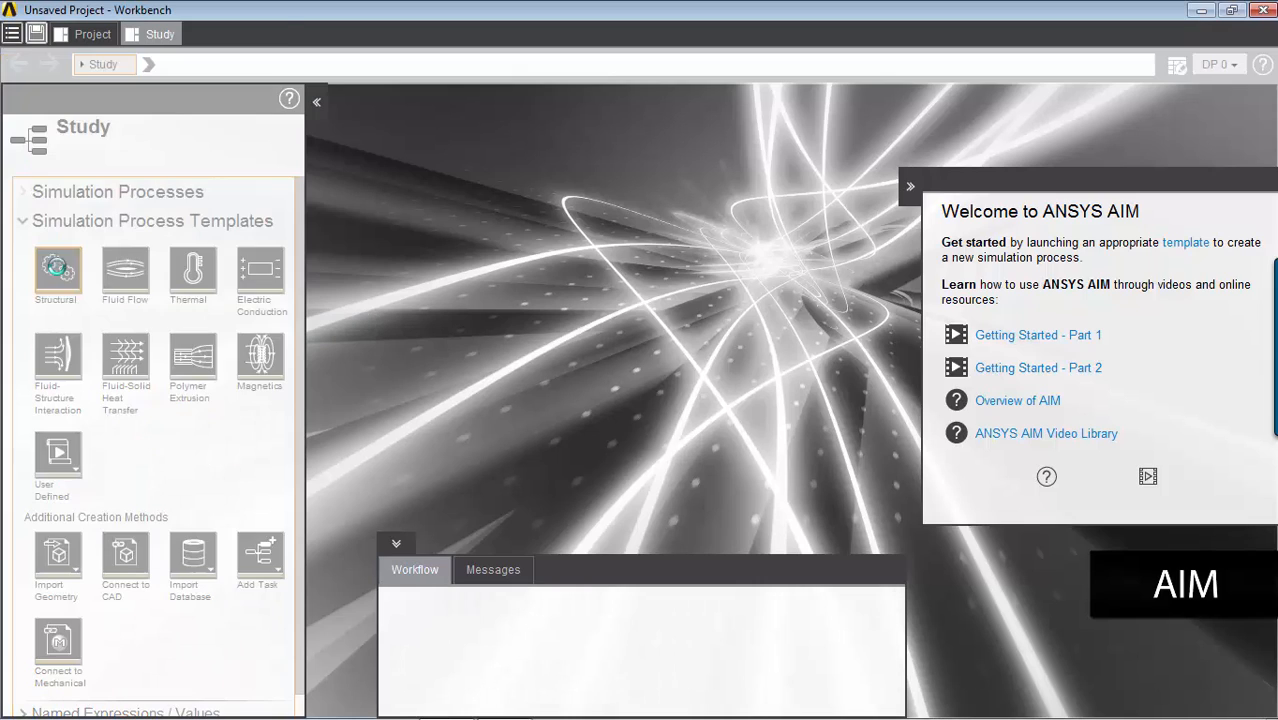
Step: Start a Structural template process with Import existing geometry and Static calculation
left_click(57, 270)
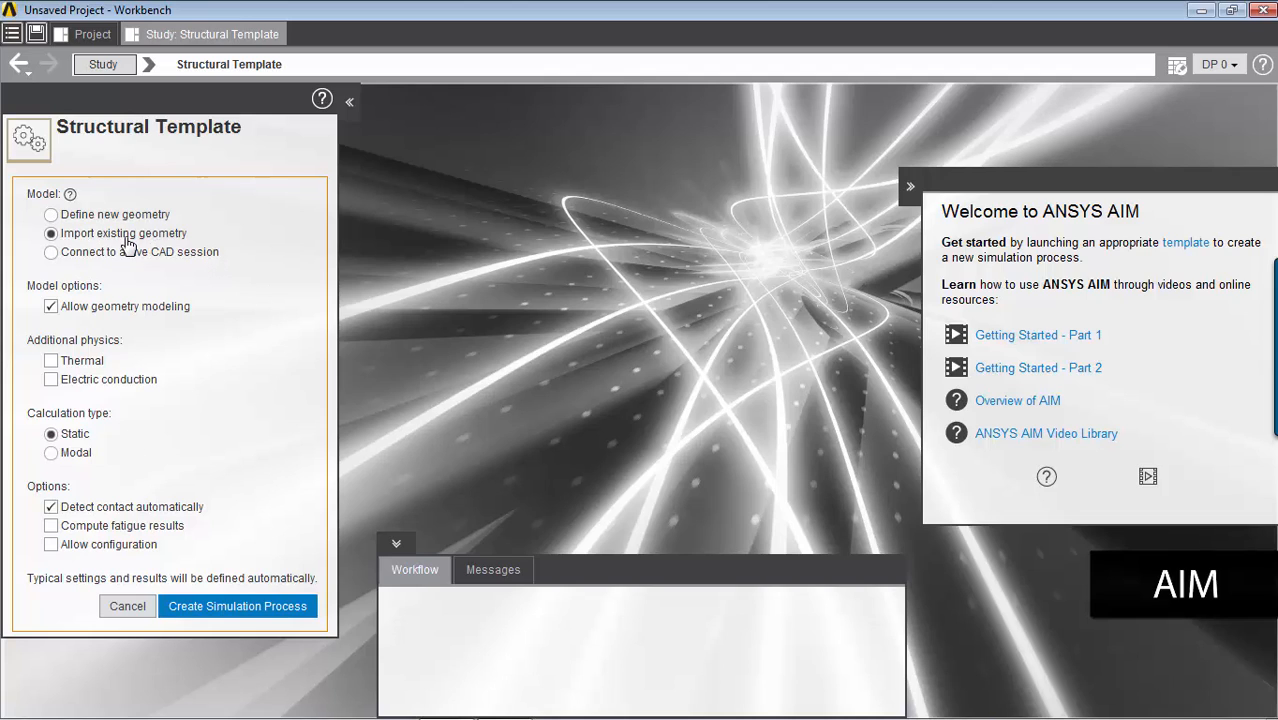
mouse_move(121, 265)
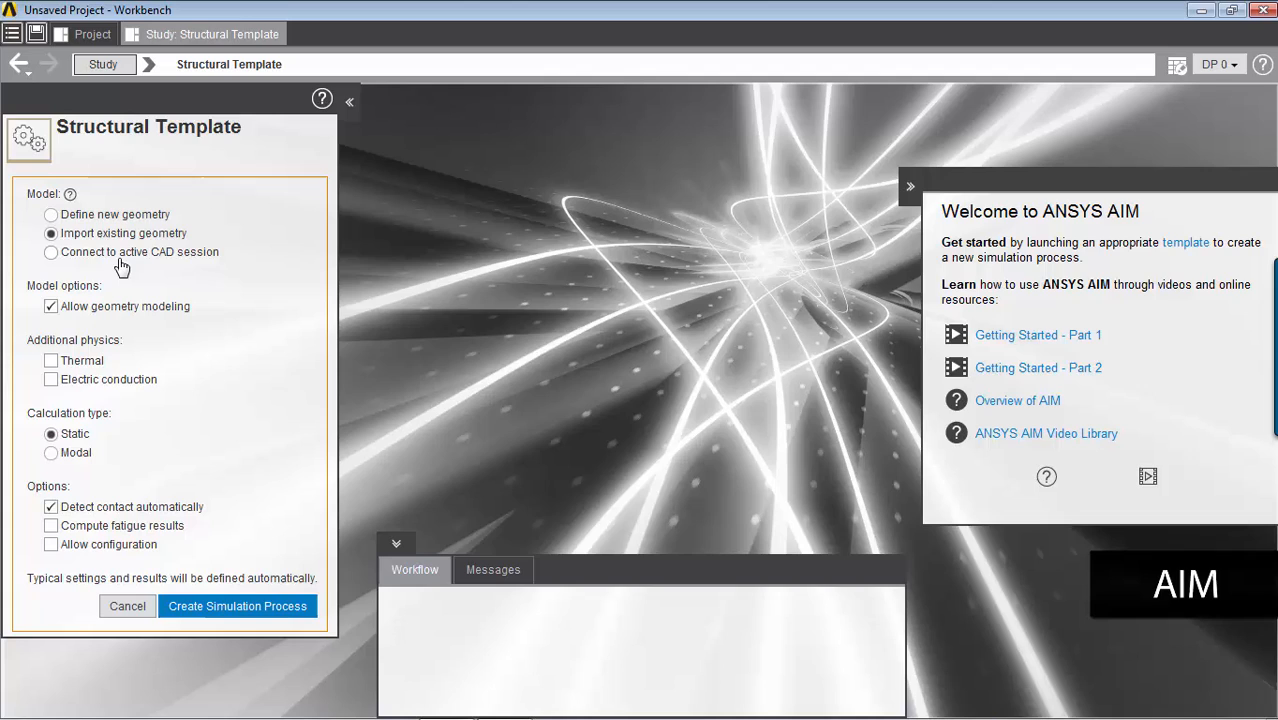
mouse_move(33, 258)
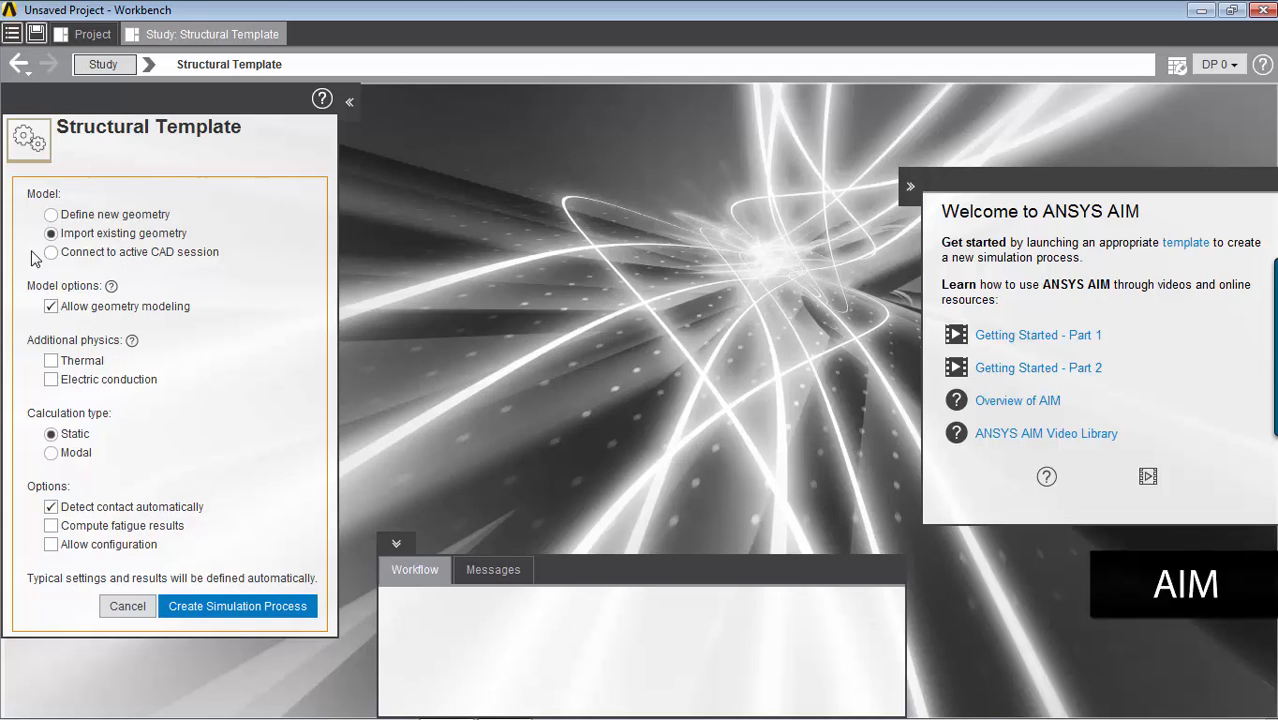
mouse_move(237, 606)
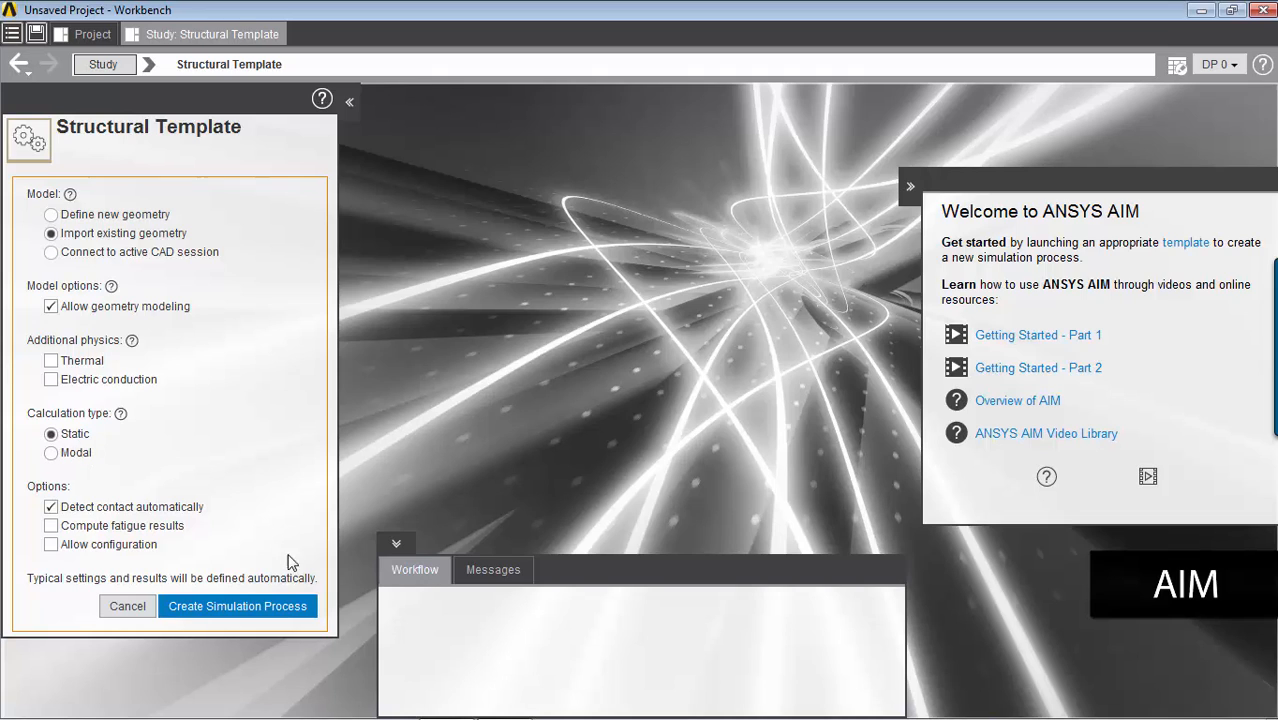
left_click(237, 606)
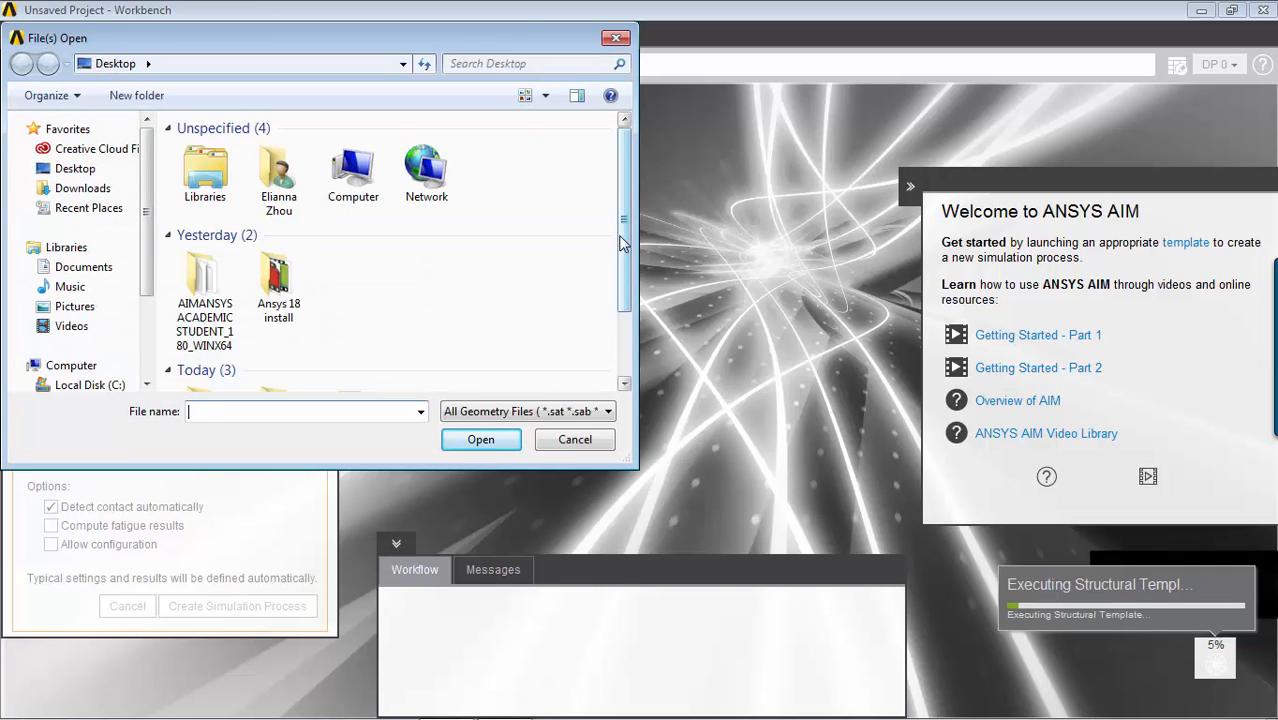
Step: Import pipe.X_T from the Desktop as the simulation geometry
left_click(352, 340)
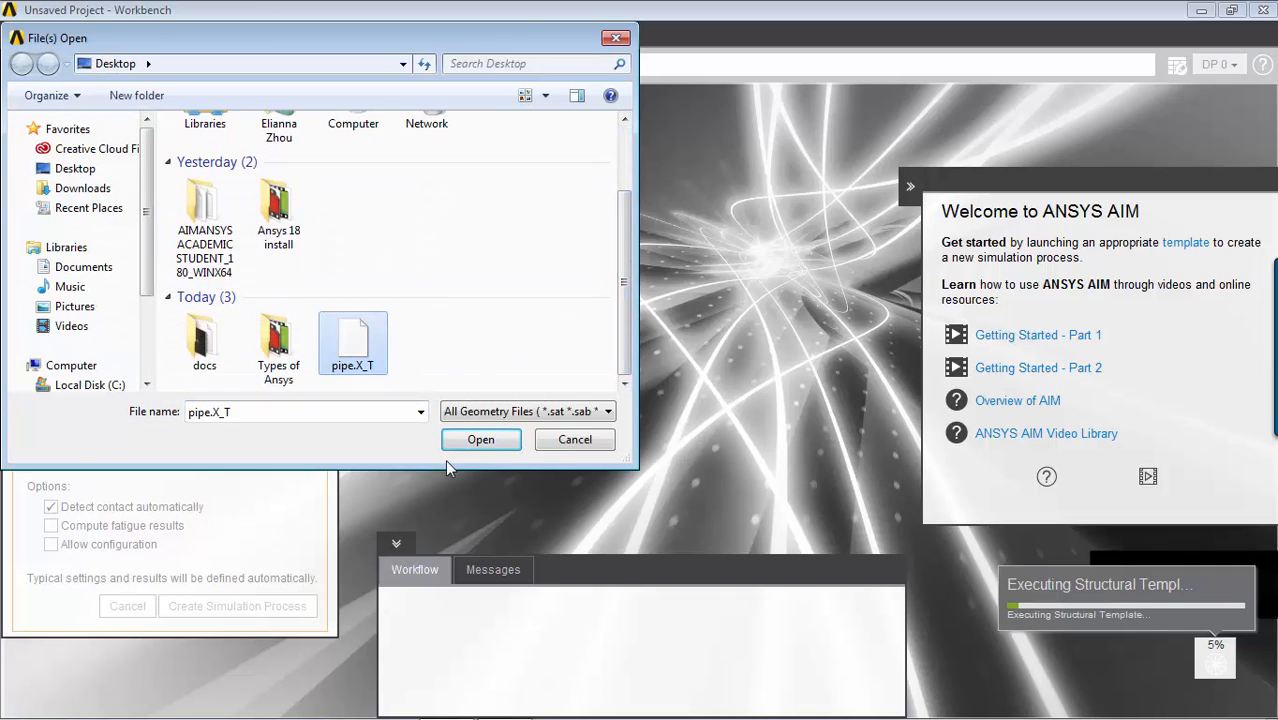
left_click(480, 439)
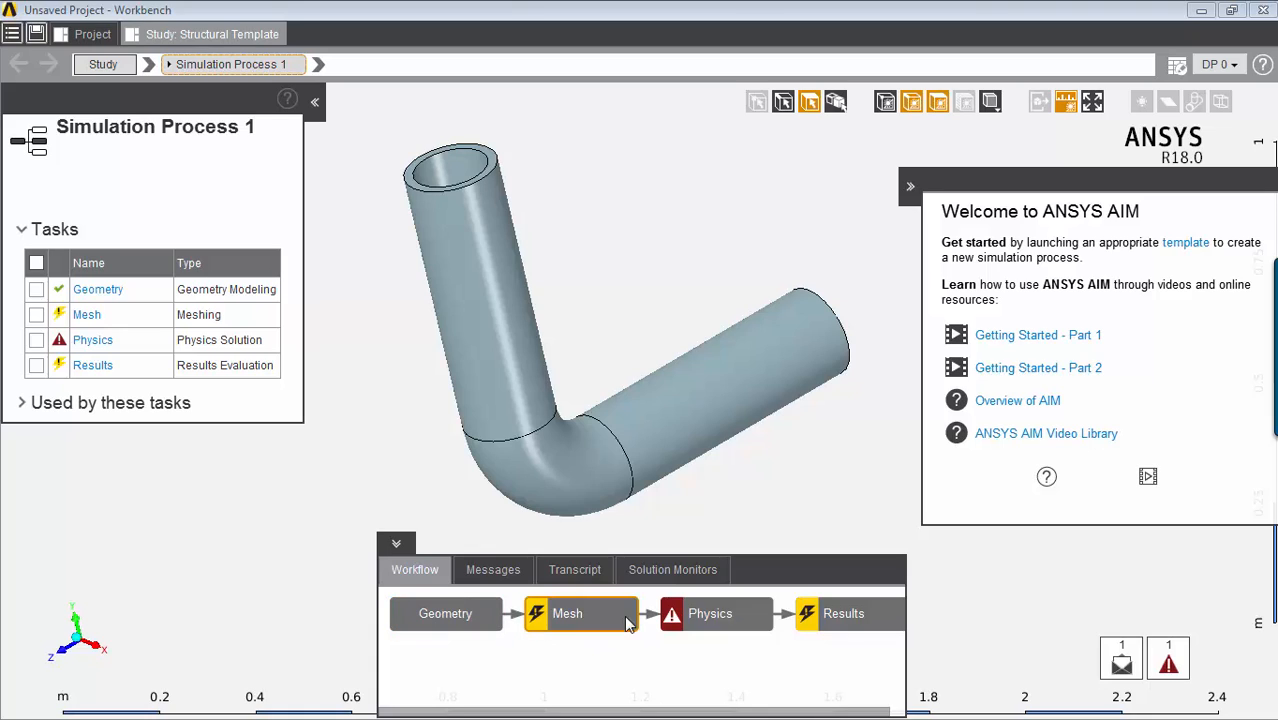
mouse_move(844, 613)
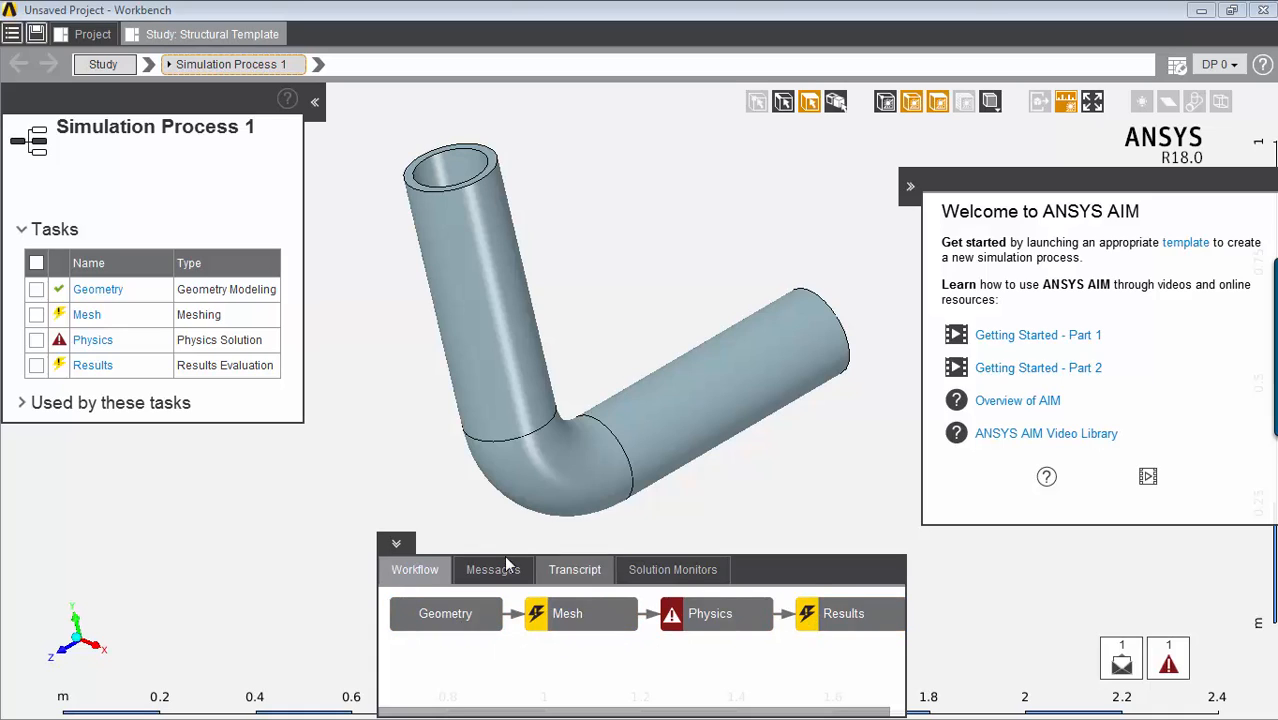
Step: Show the Mesh task settings after the bent pipe geometry loads
left_click(414, 569)
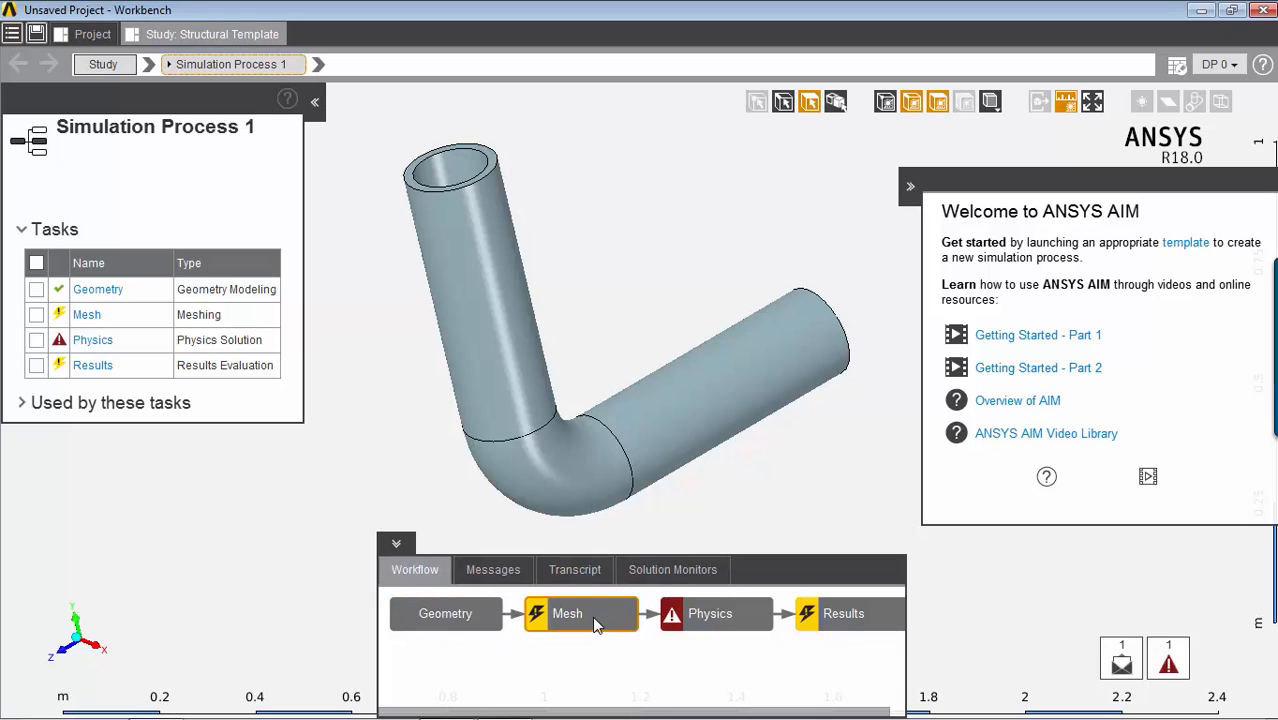
left_click(567, 613)
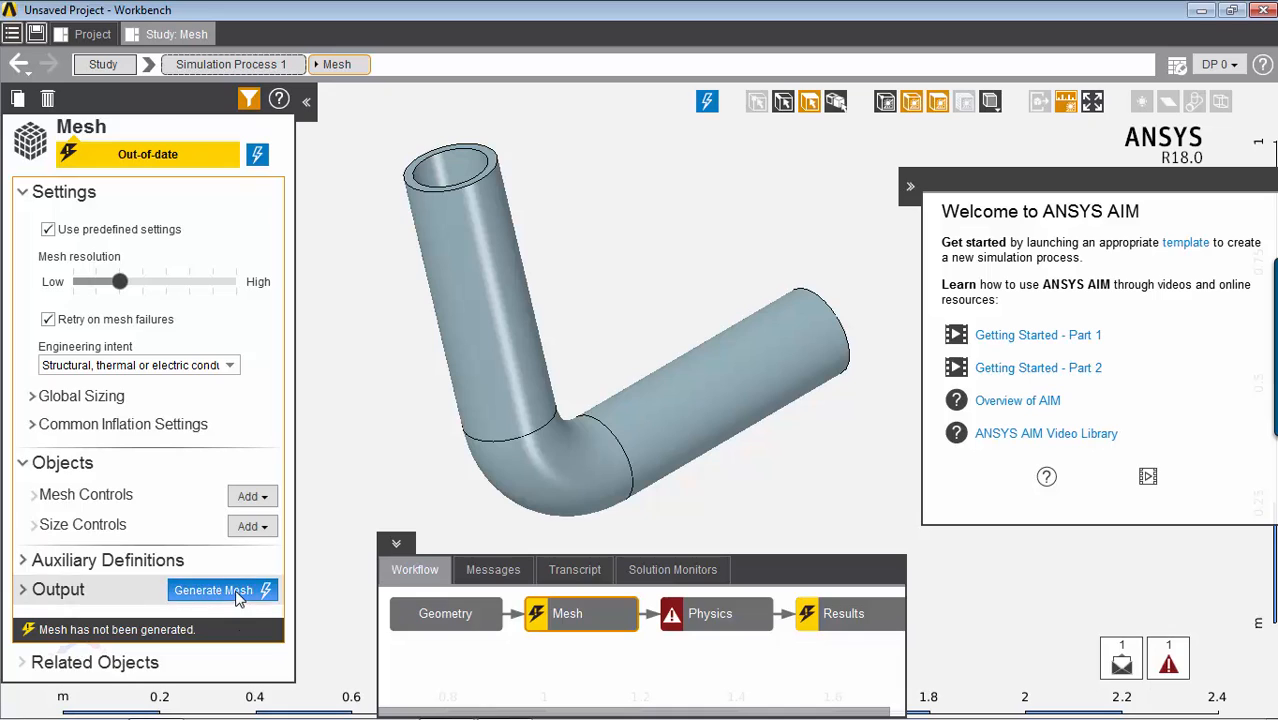
Step: Generate the mesh on the bent pipe so the Mesh task is up-to-date
left_click(213, 590)
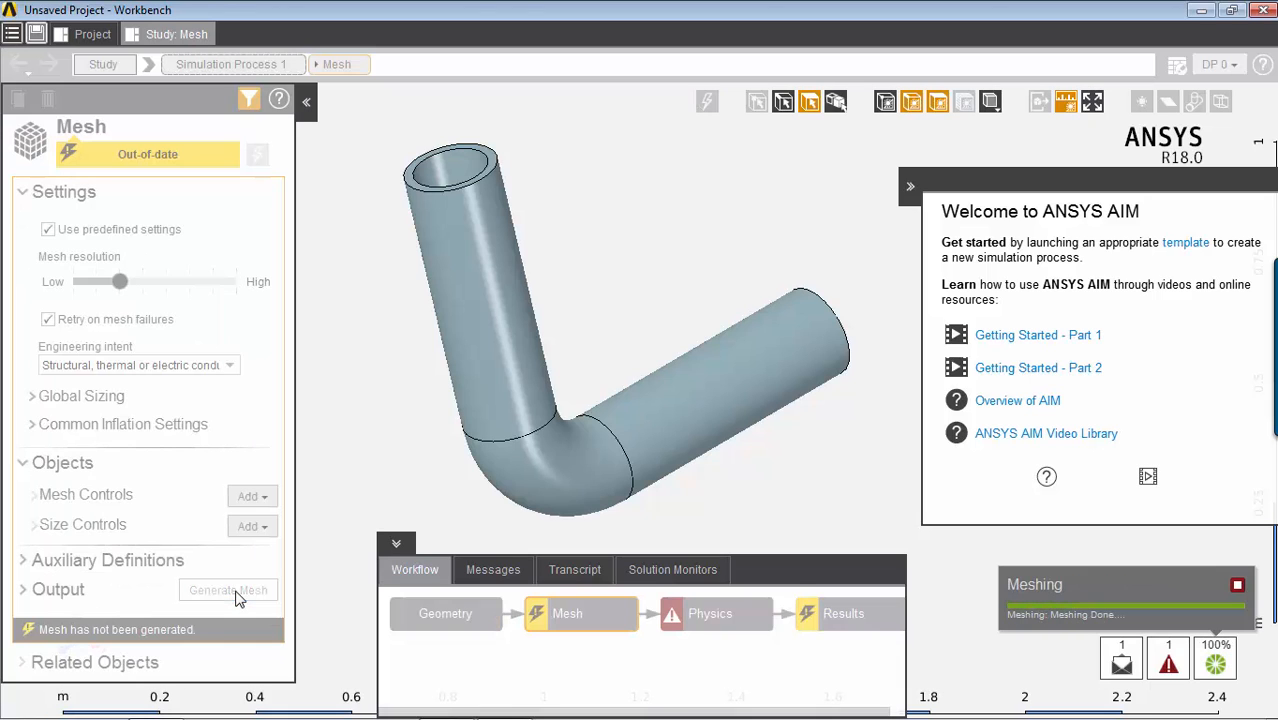
left_click(228, 590)
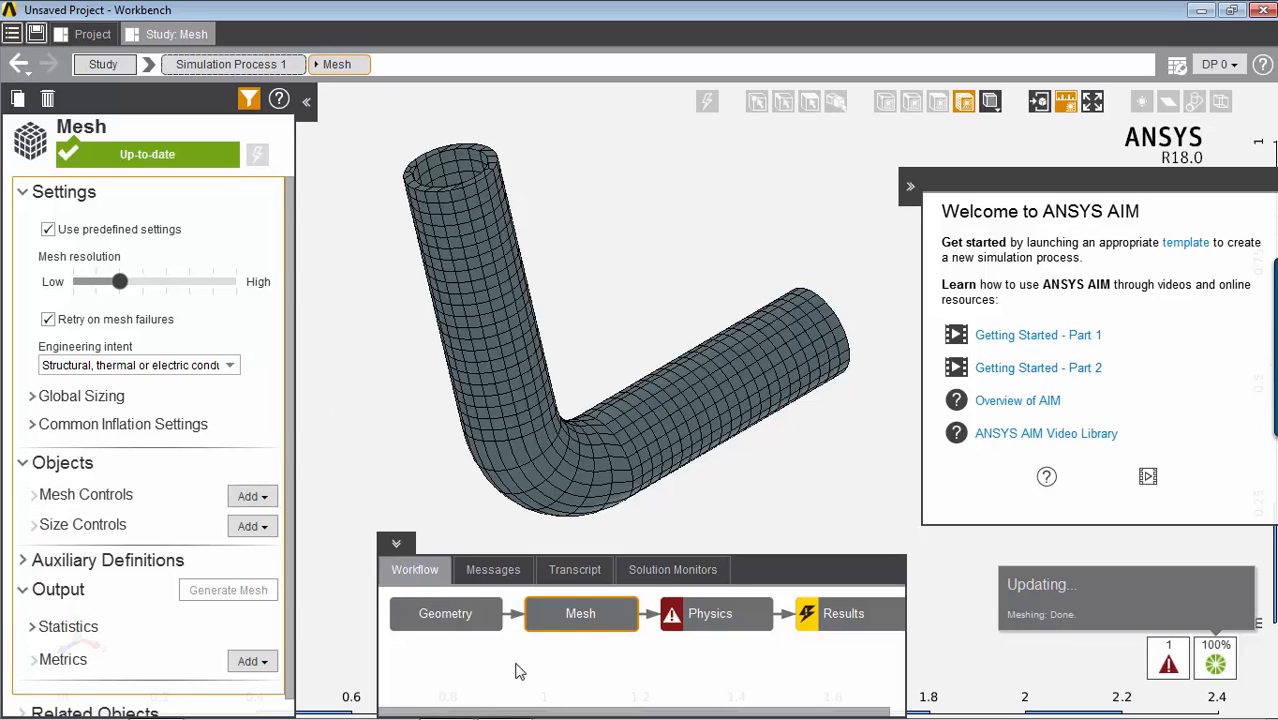
mouse_move(533, 610)
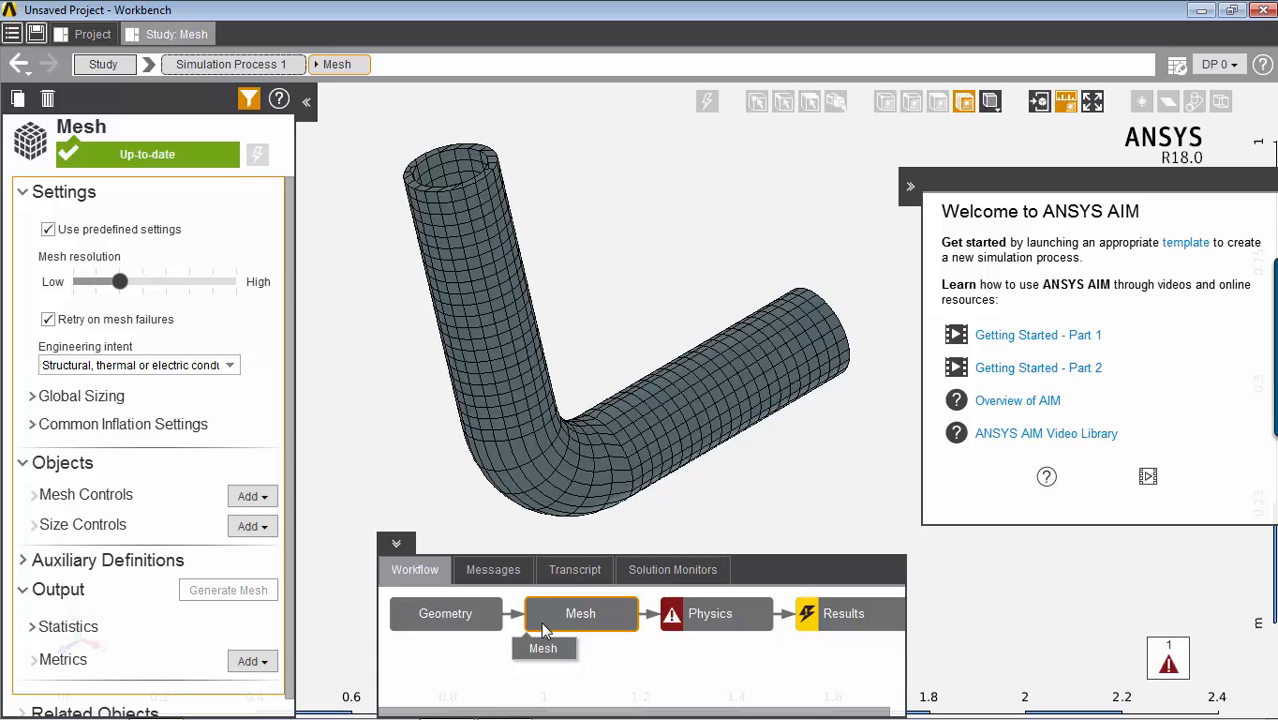
mouse_move(710, 613)
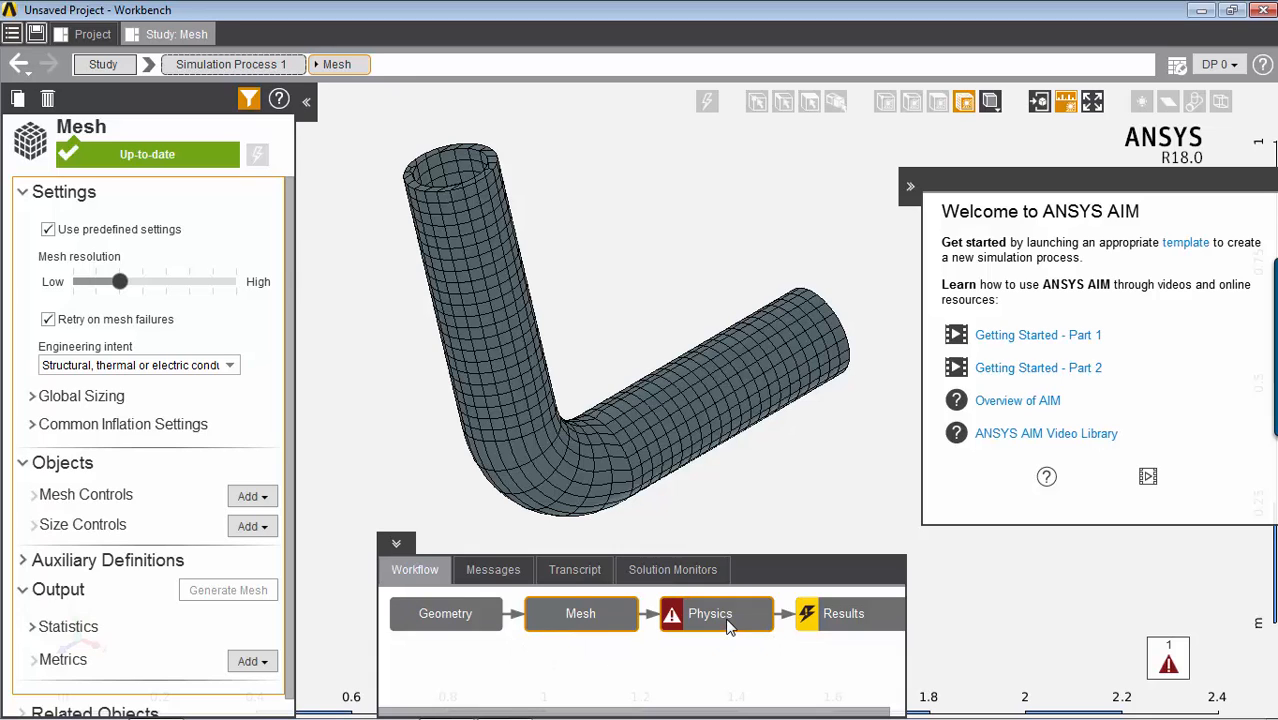
Step: Show the Physics task settings, flagged for missing loads and constraints
left_click(710, 613)
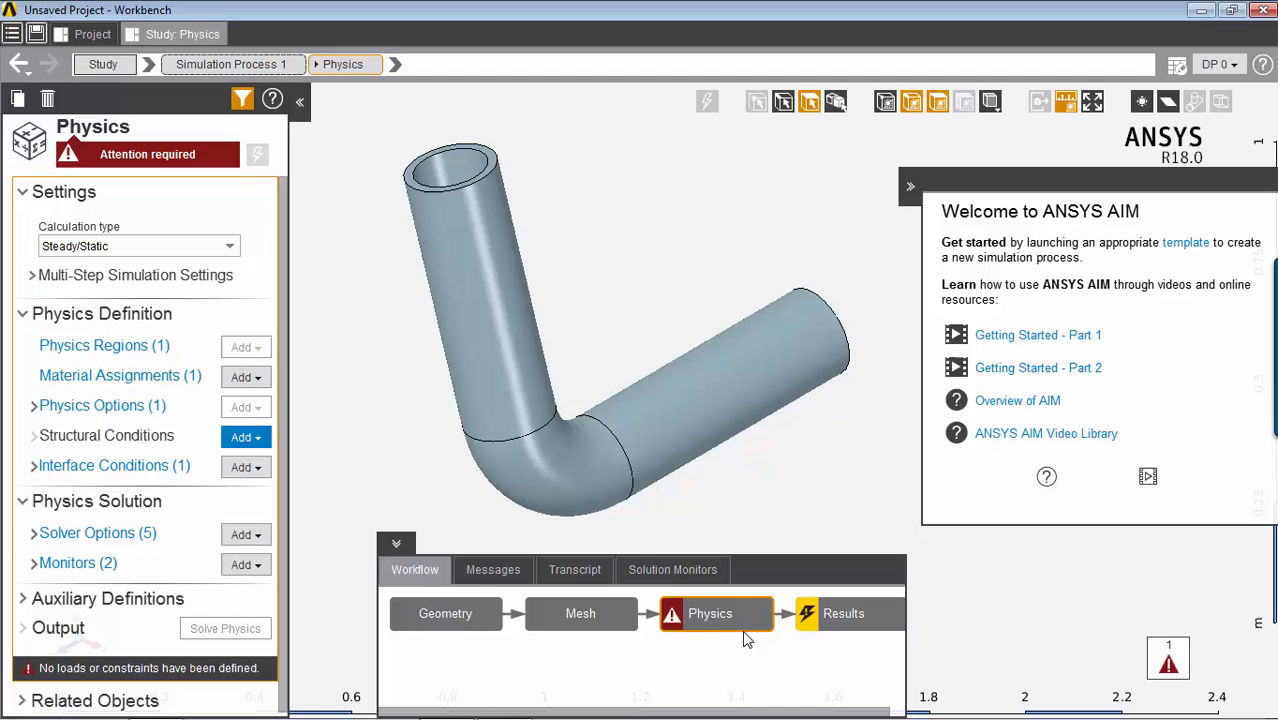
mouse_move(438, 214)
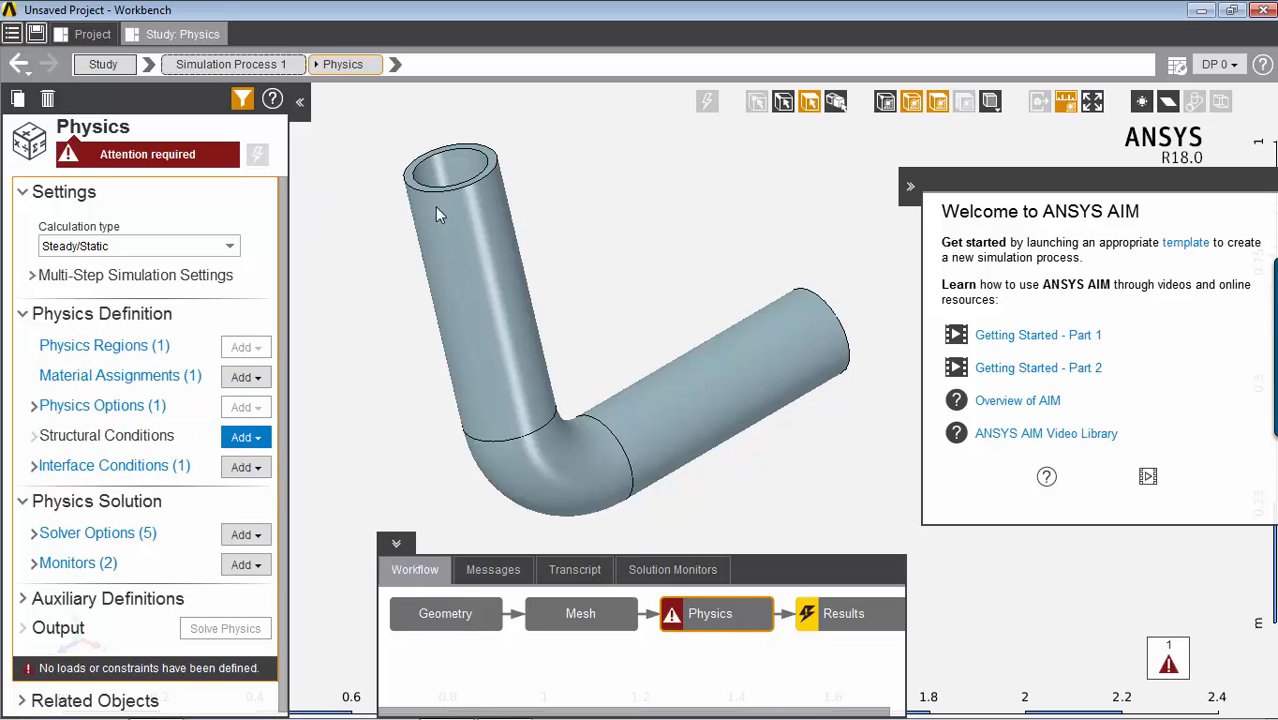
mouse_move(432, 190)
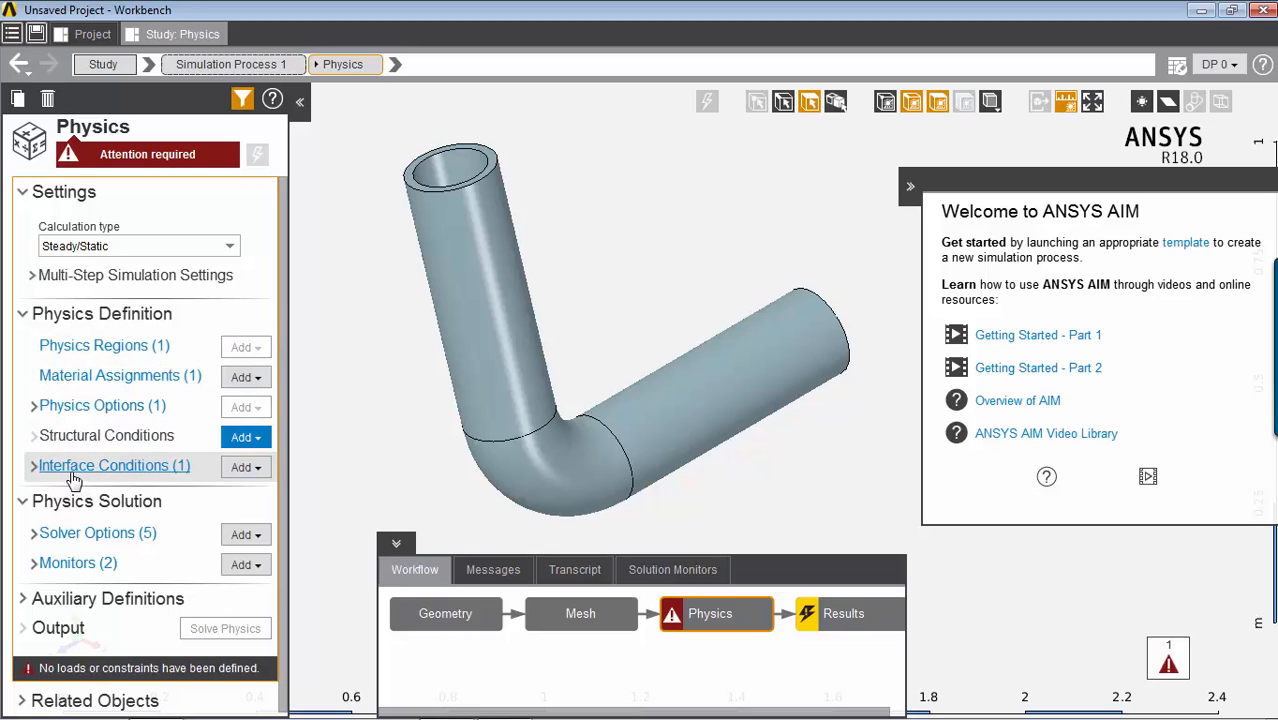
mouse_move(113, 383)
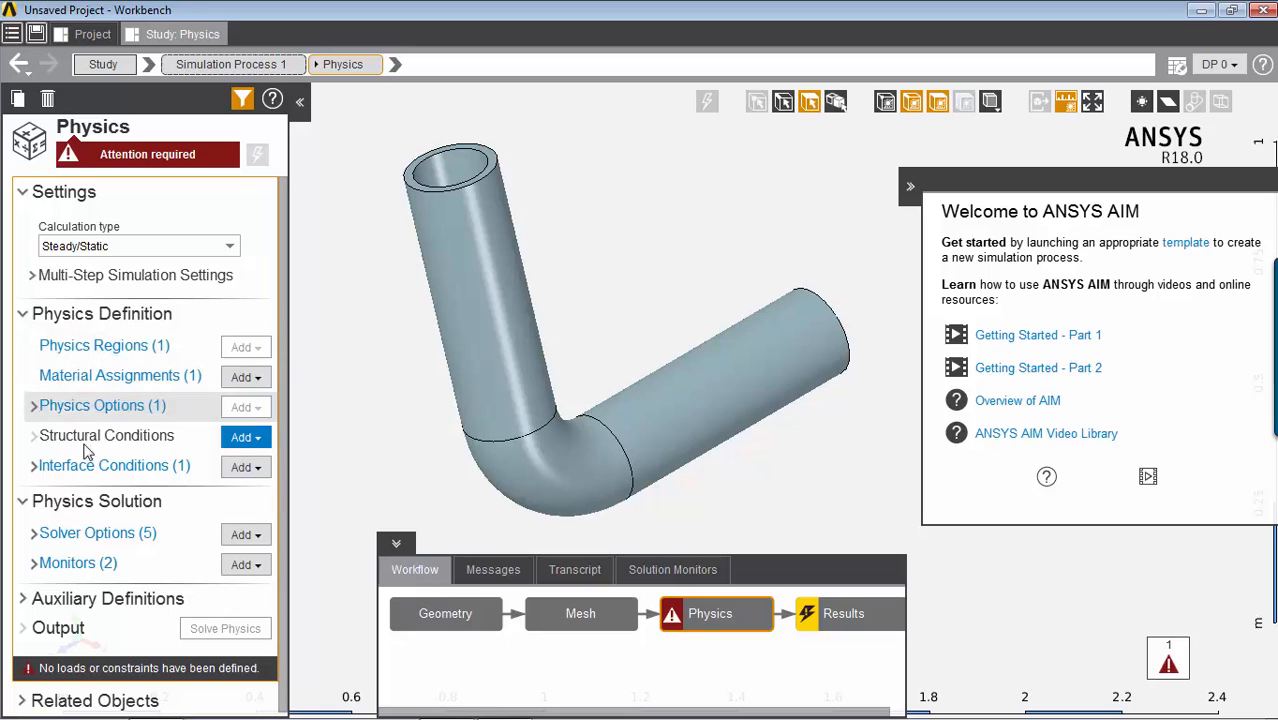
mouse_move(70, 416)
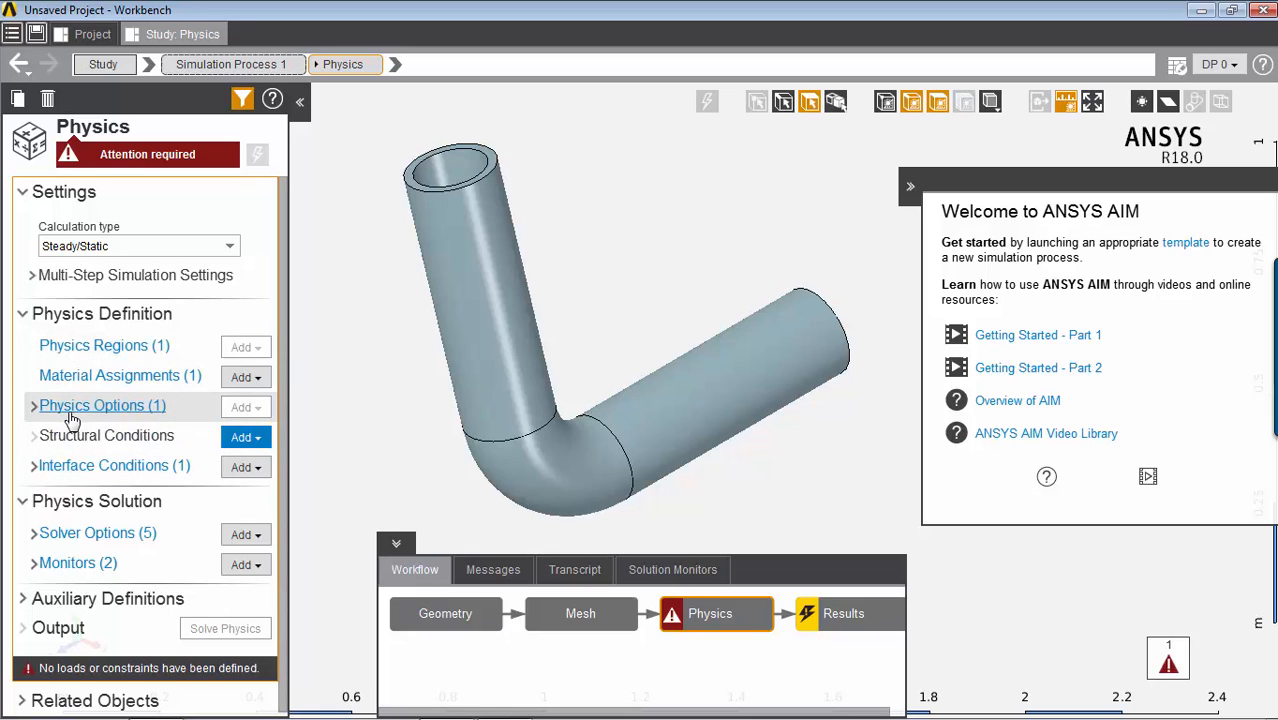
mouse_move(88, 470)
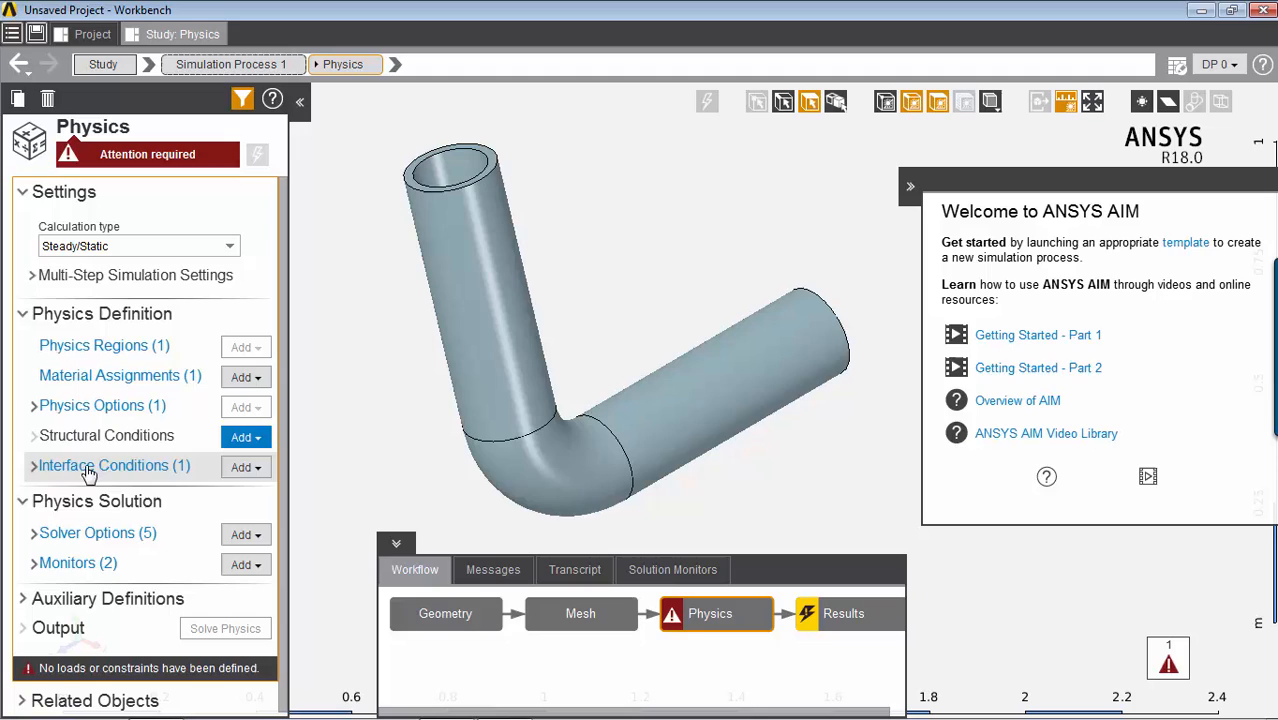
mouse_move(150, 455)
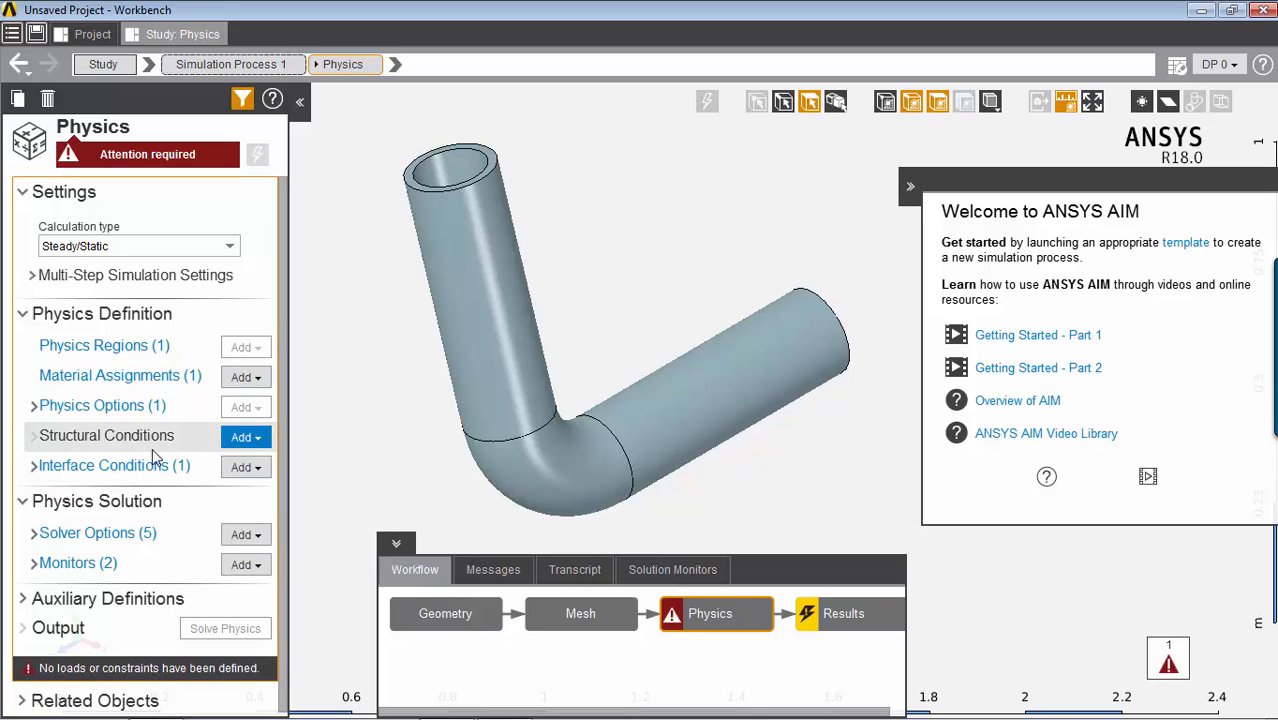
mouse_move(113, 446)
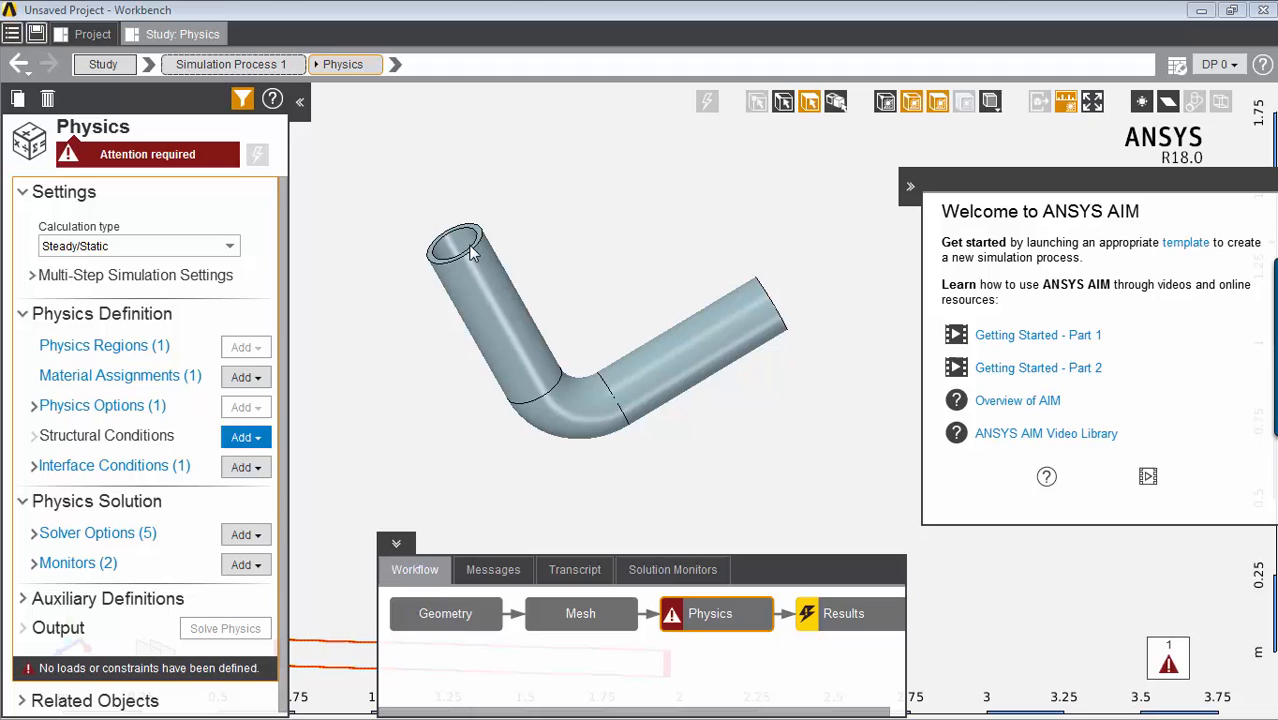
mouse_move(752, 315)
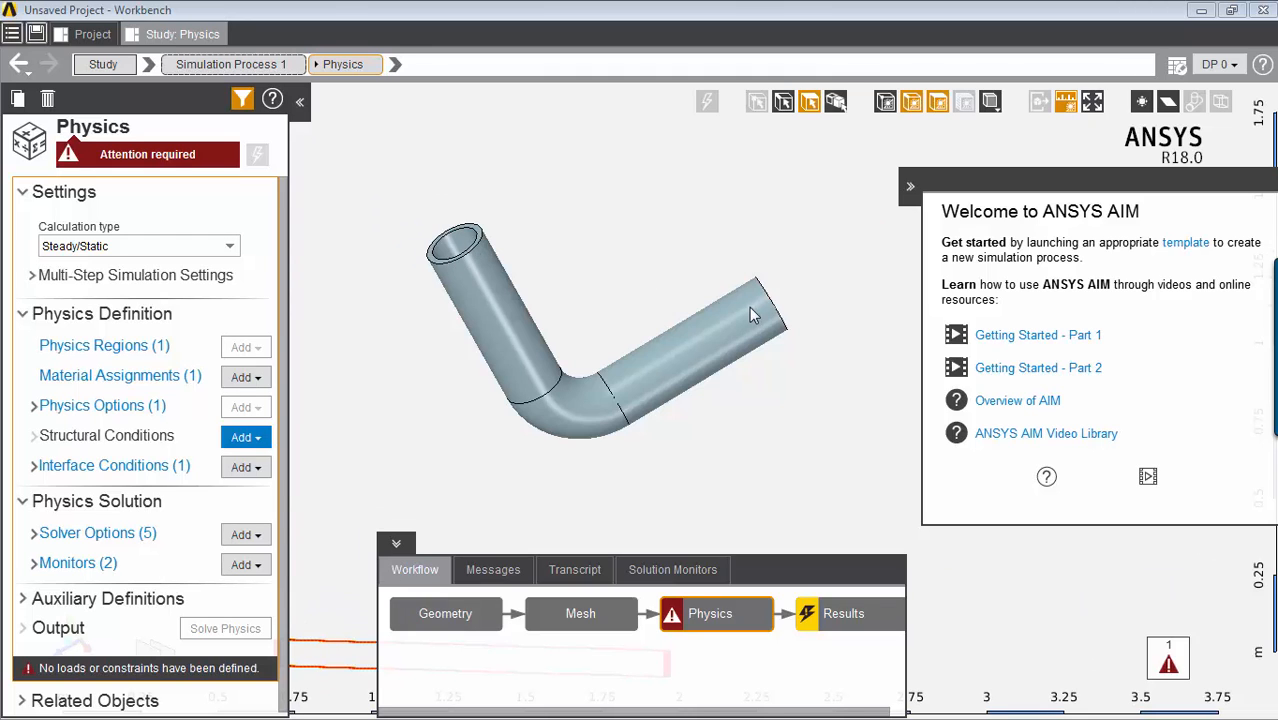
mouse_move(765, 305)
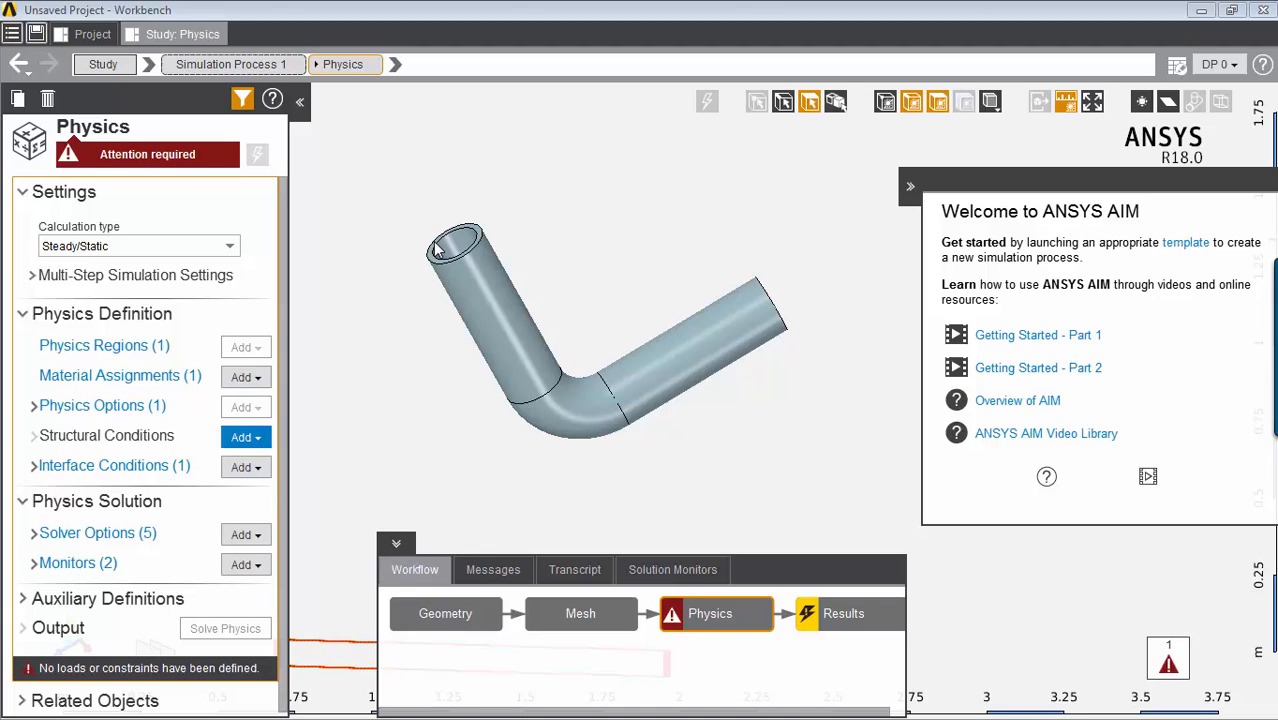
mouse_move(437, 260)
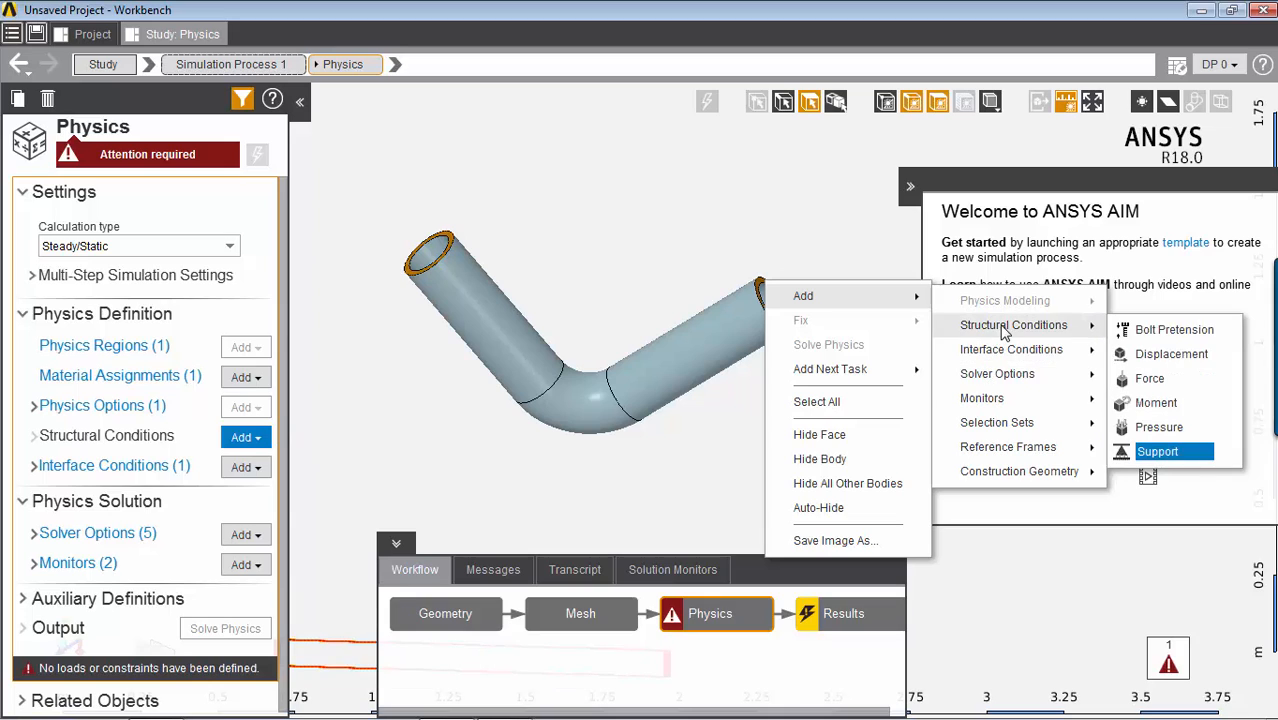
Step: Add a Displacement structural condition on both pipe end faces
left_click(1158, 451)
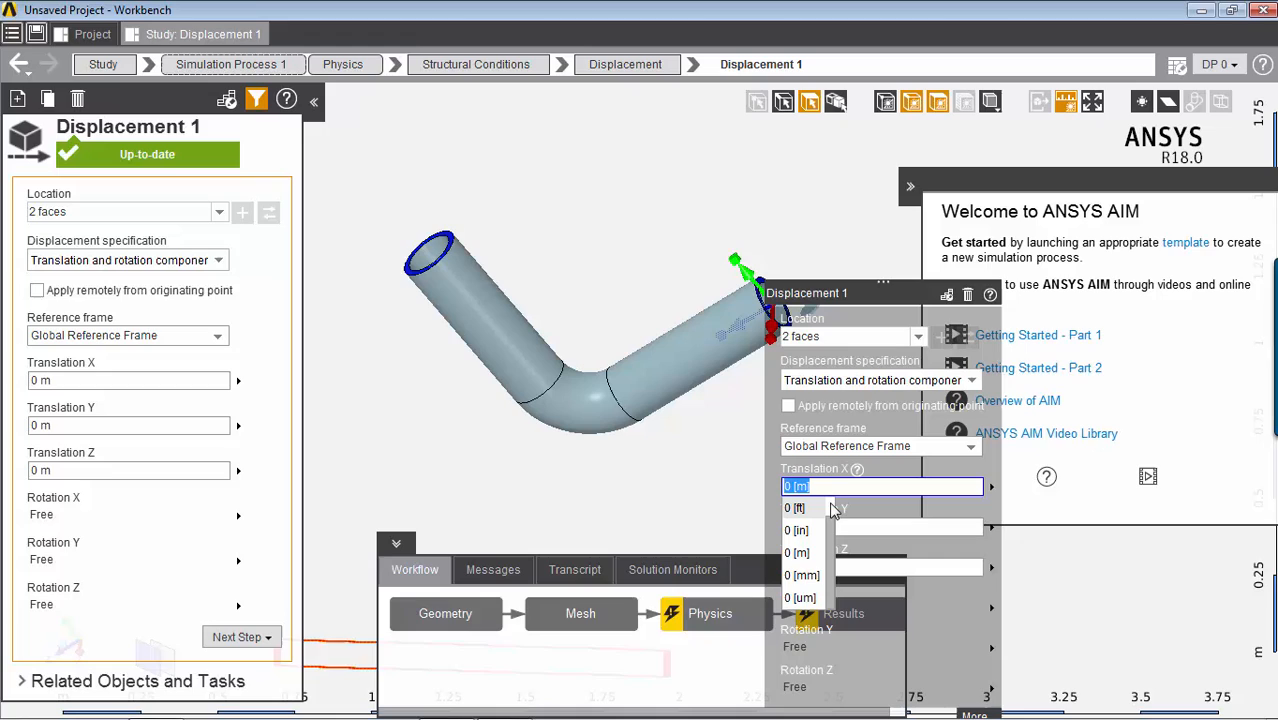
mouse_move(940, 310)
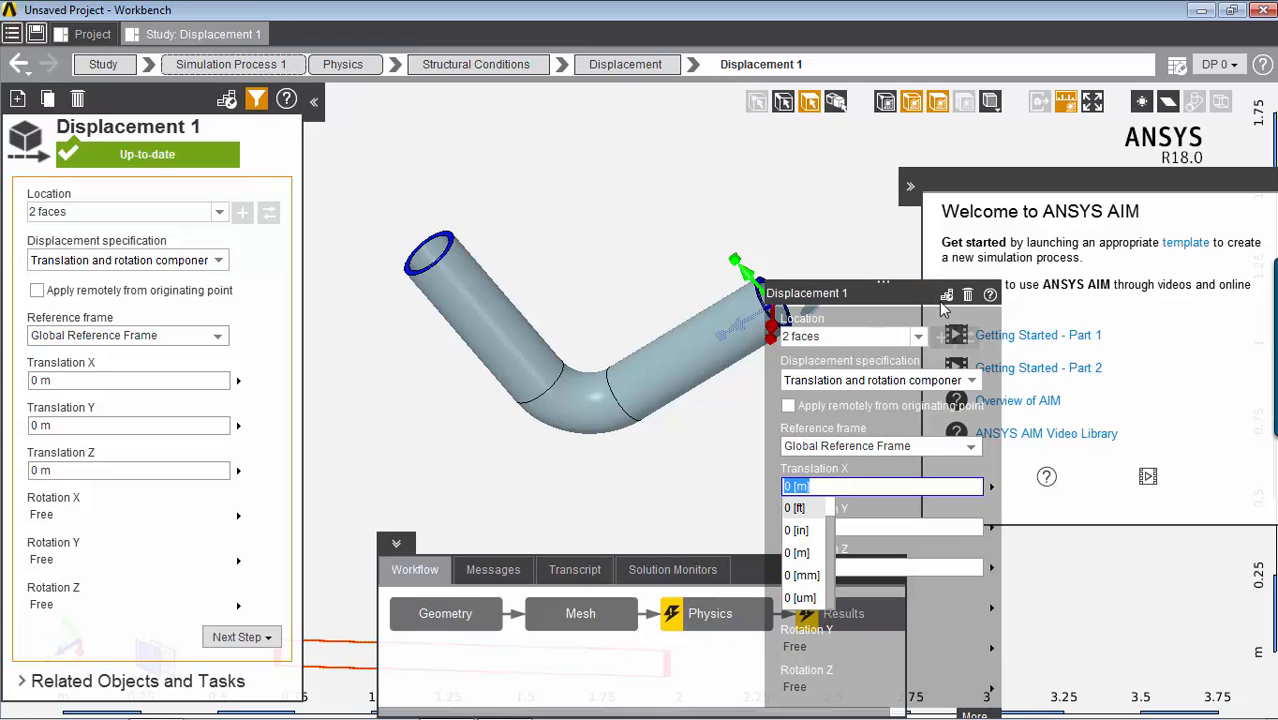
Step: Set the Displacement 1 Translation X unit to ft, keeping the value 0
left_click(796, 507)
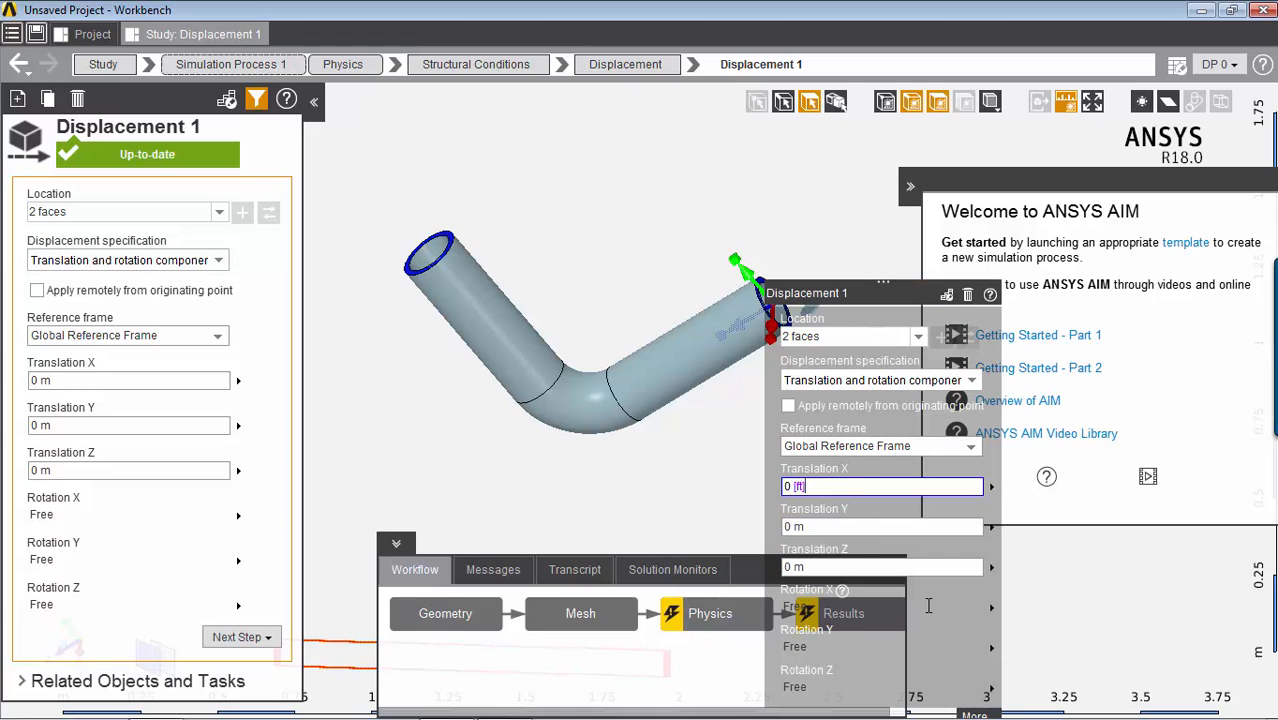
mouse_move(920, 278)
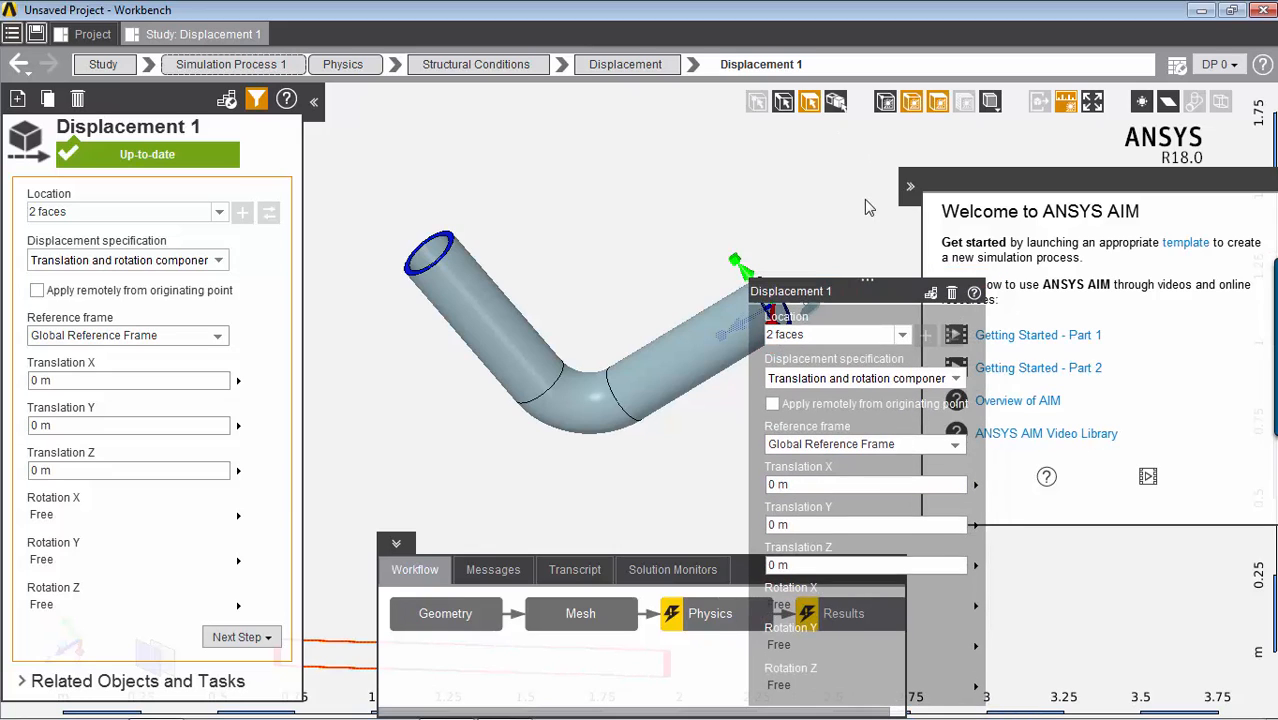
mouse_move(390, 412)
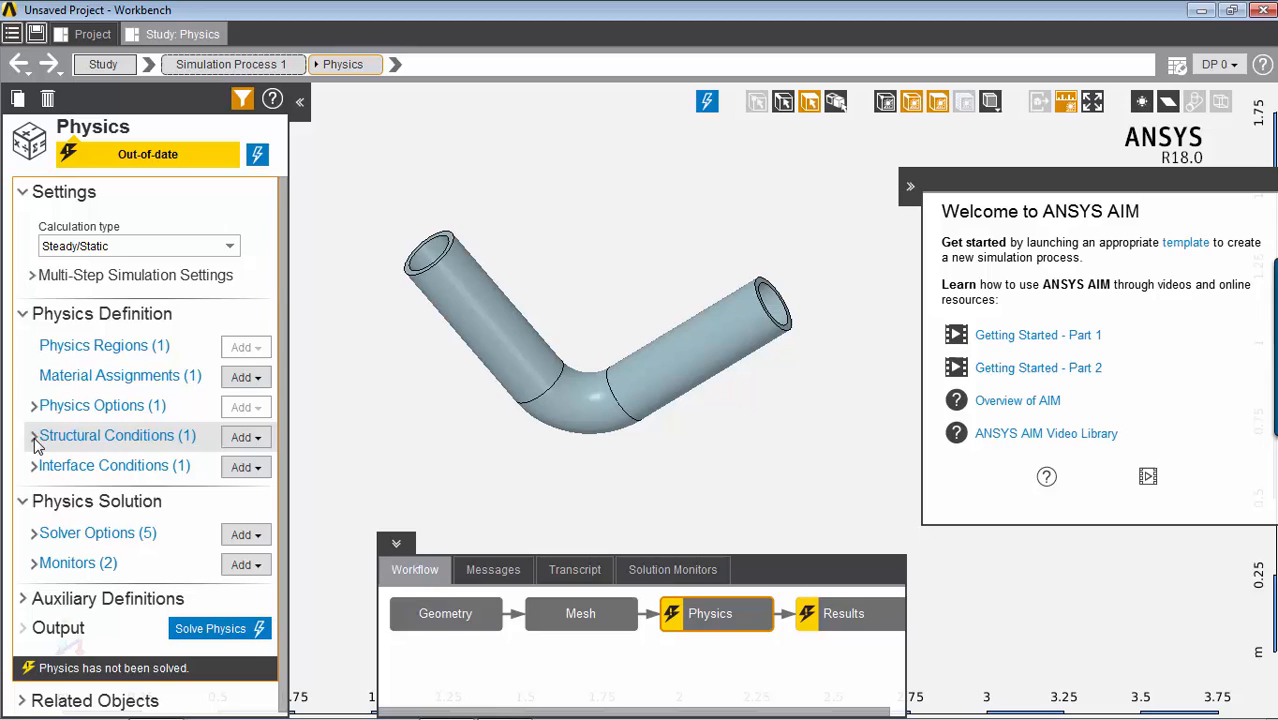
Step: Review Displacement 1 under Structural Conditions and return to the Physics overview
left_click(33, 435)
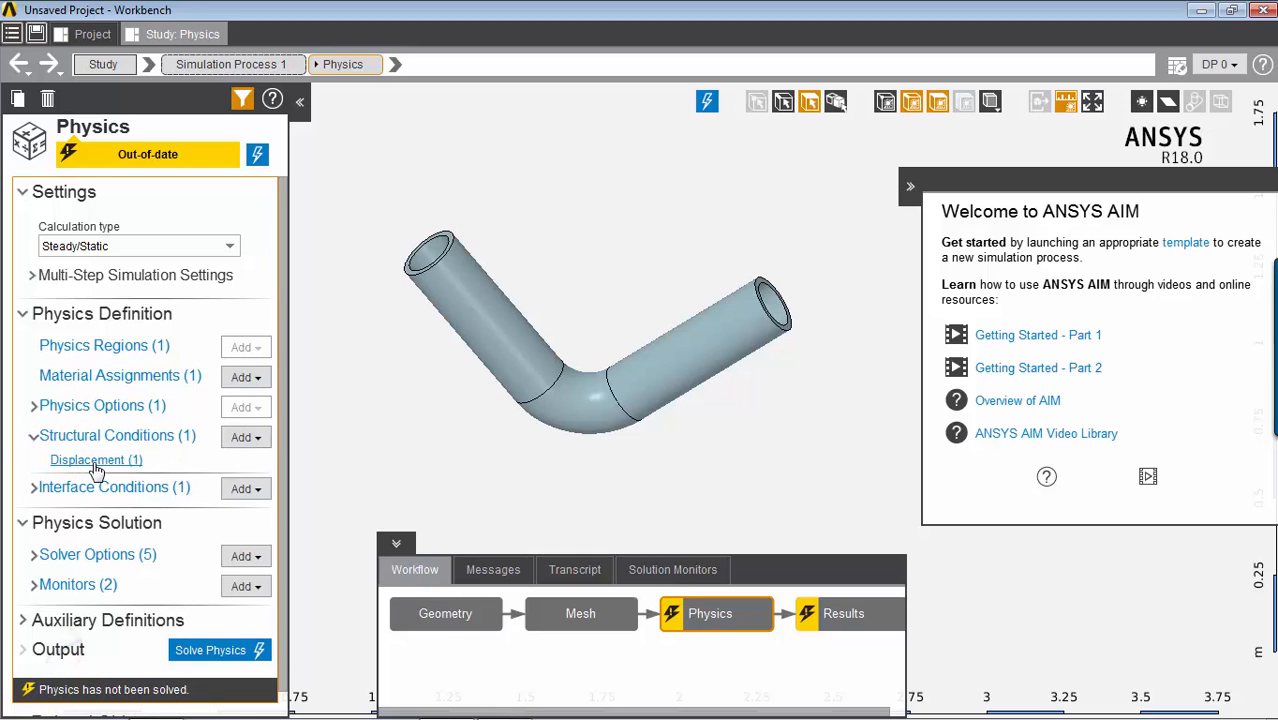
left_click(96, 460)
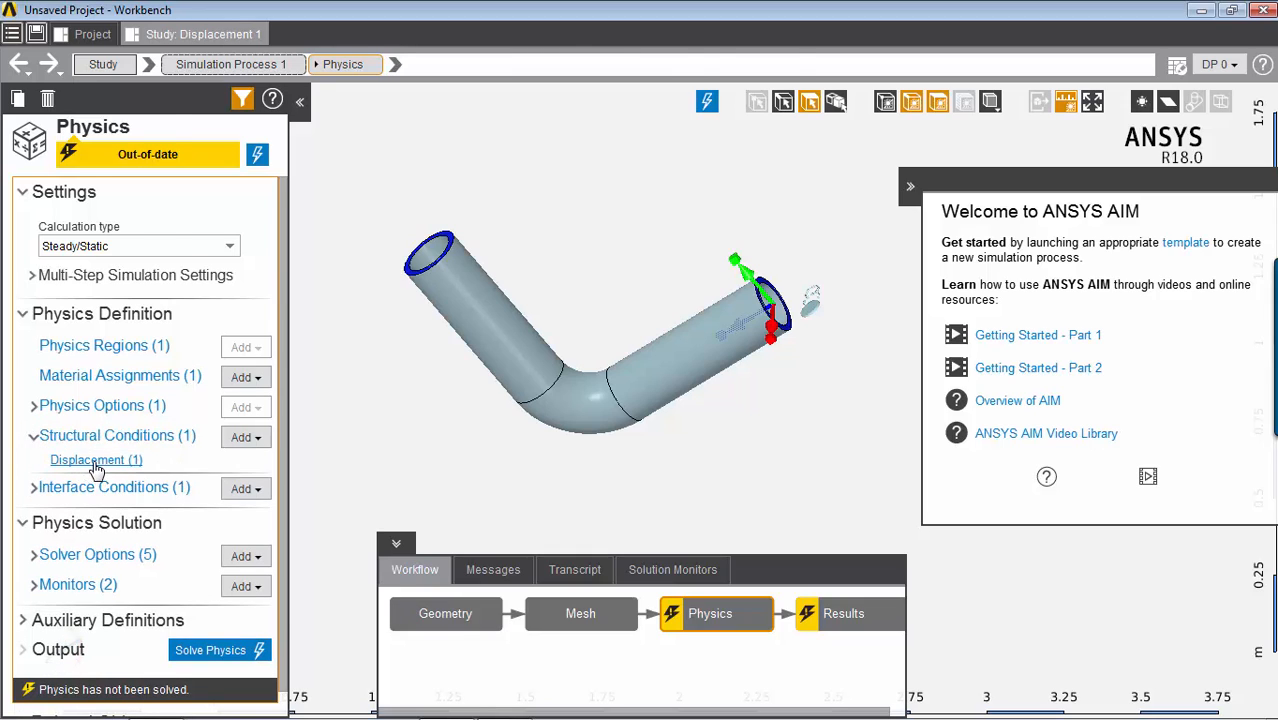
left_click(96, 460)
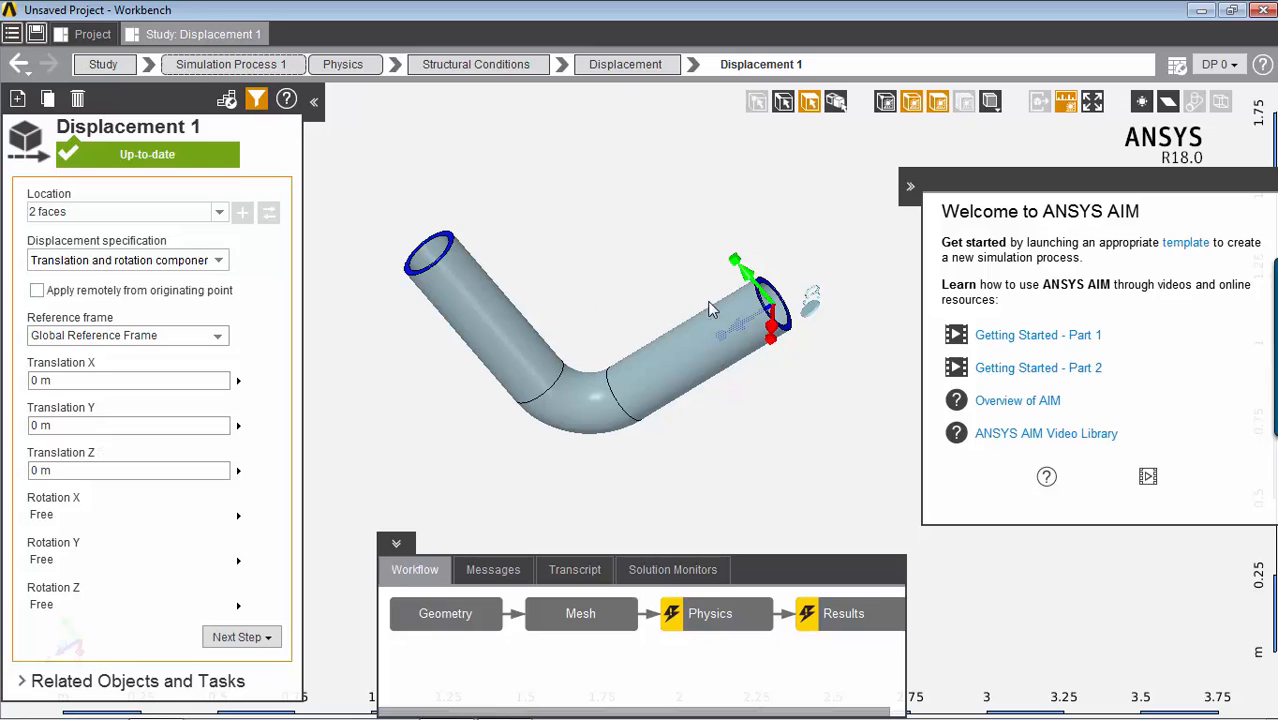
left_click(343, 64)
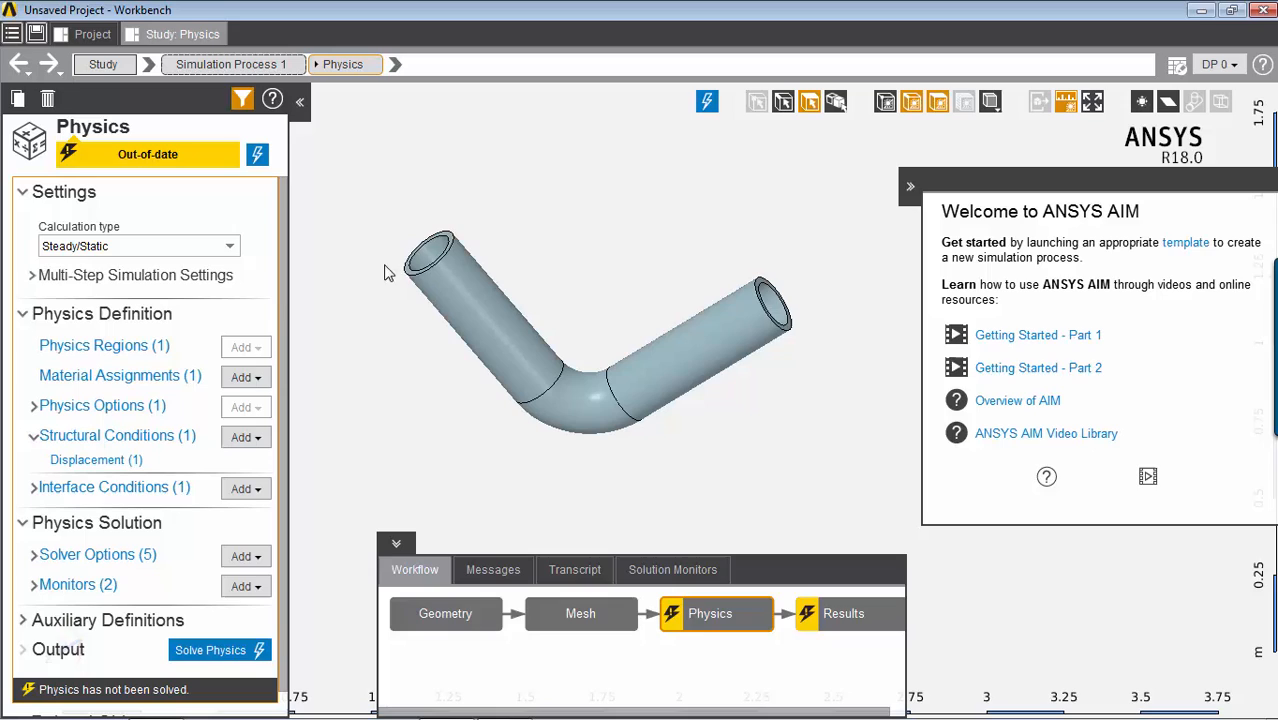
mouse_move(573, 439)
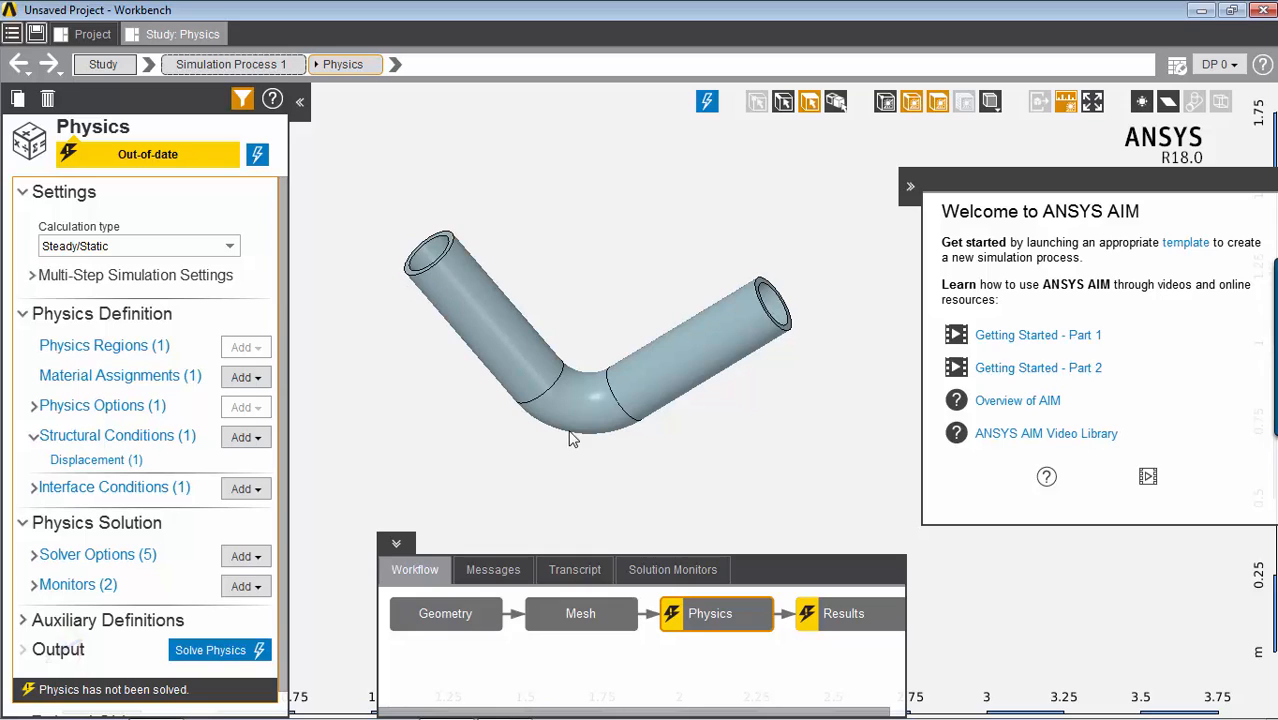
mouse_move(598, 240)
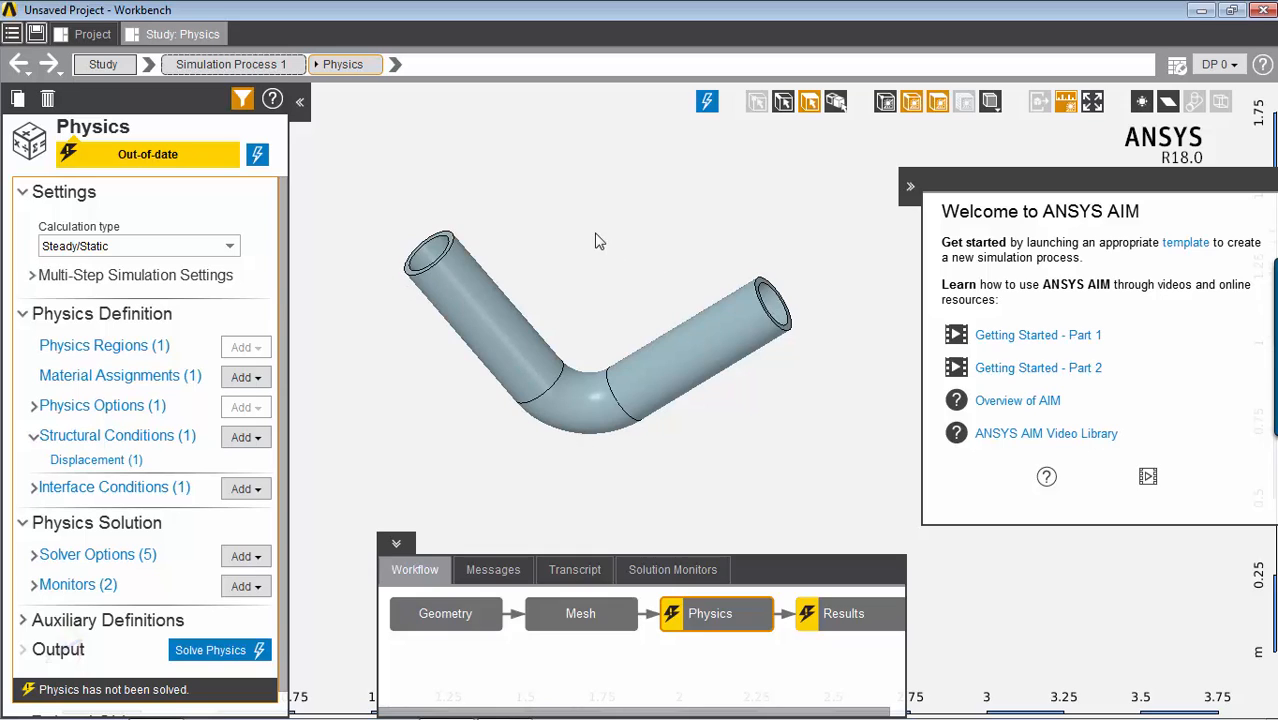
Step: Select the pipe faces and bring up the structural condition choices for them
left_click(690, 360)
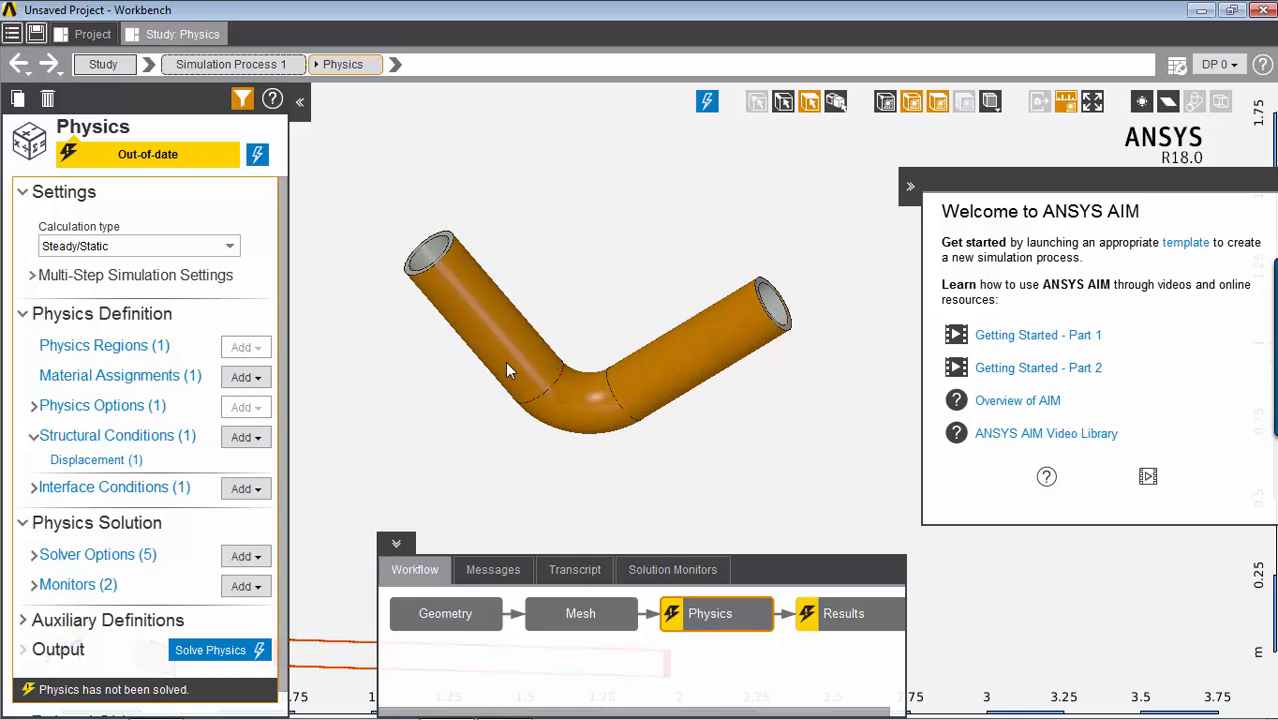
right_click(505, 370)
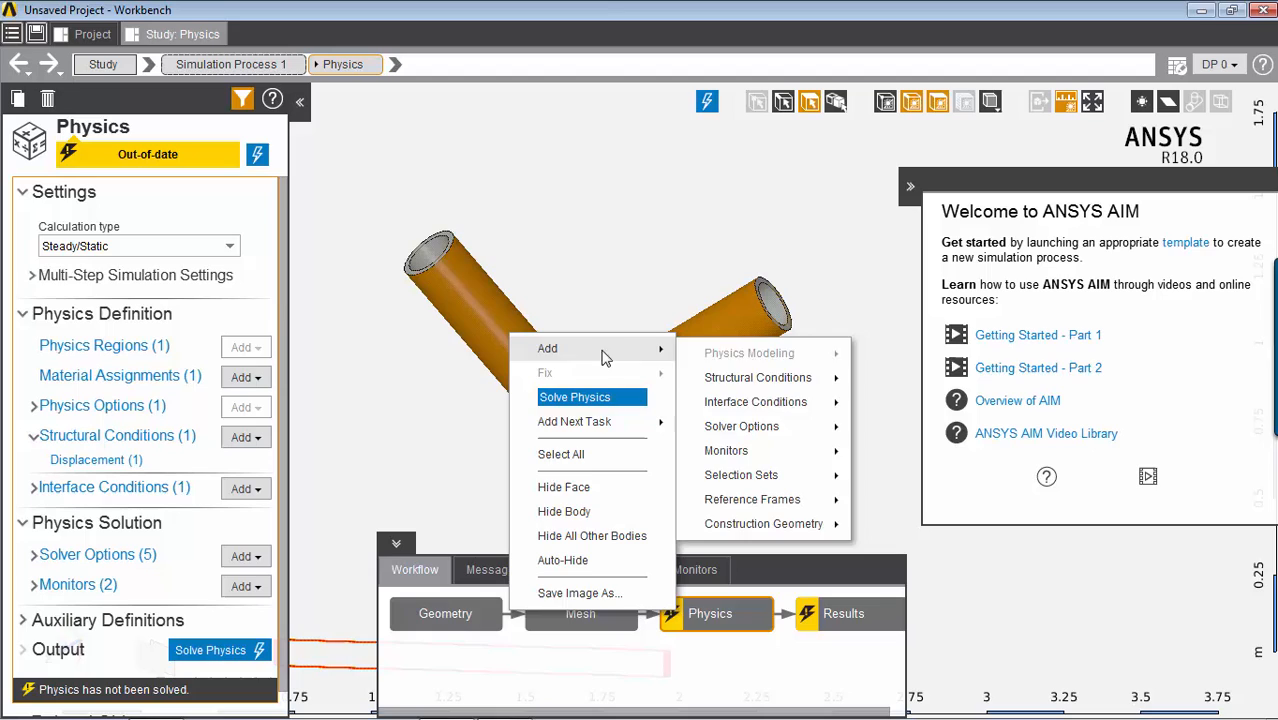
mouse_move(585, 490)
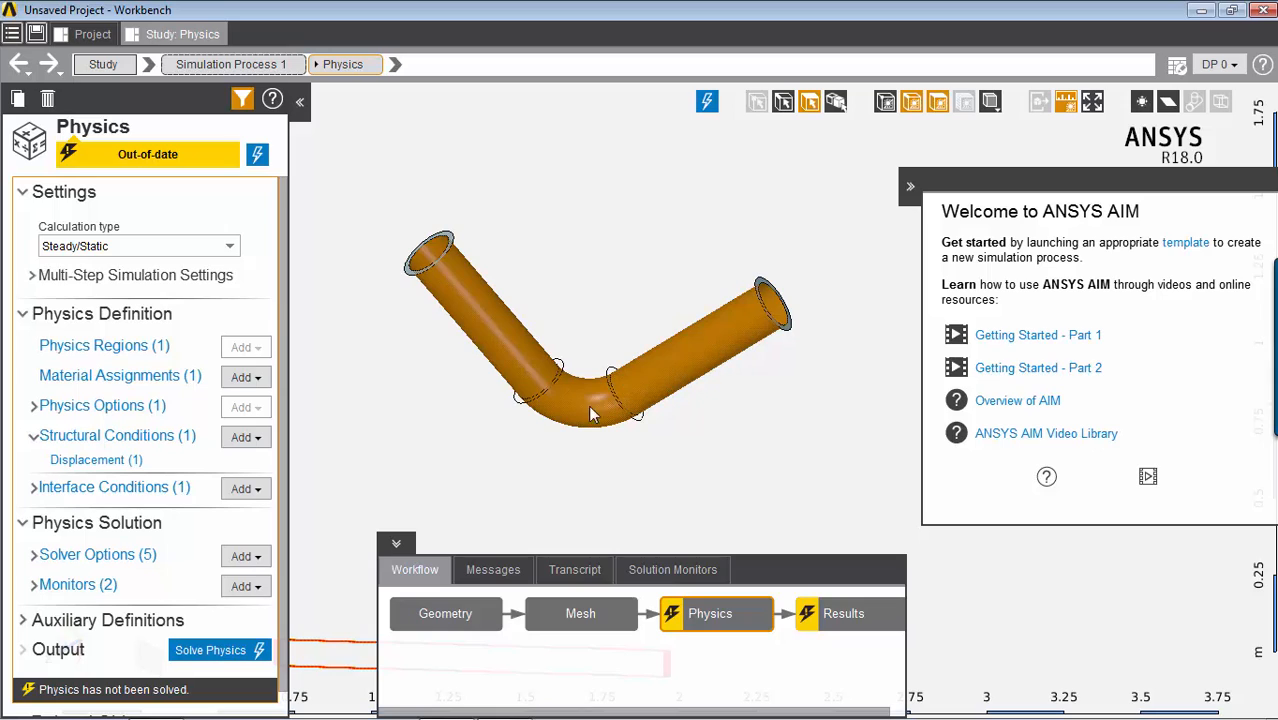
mouse_move(675, 375)
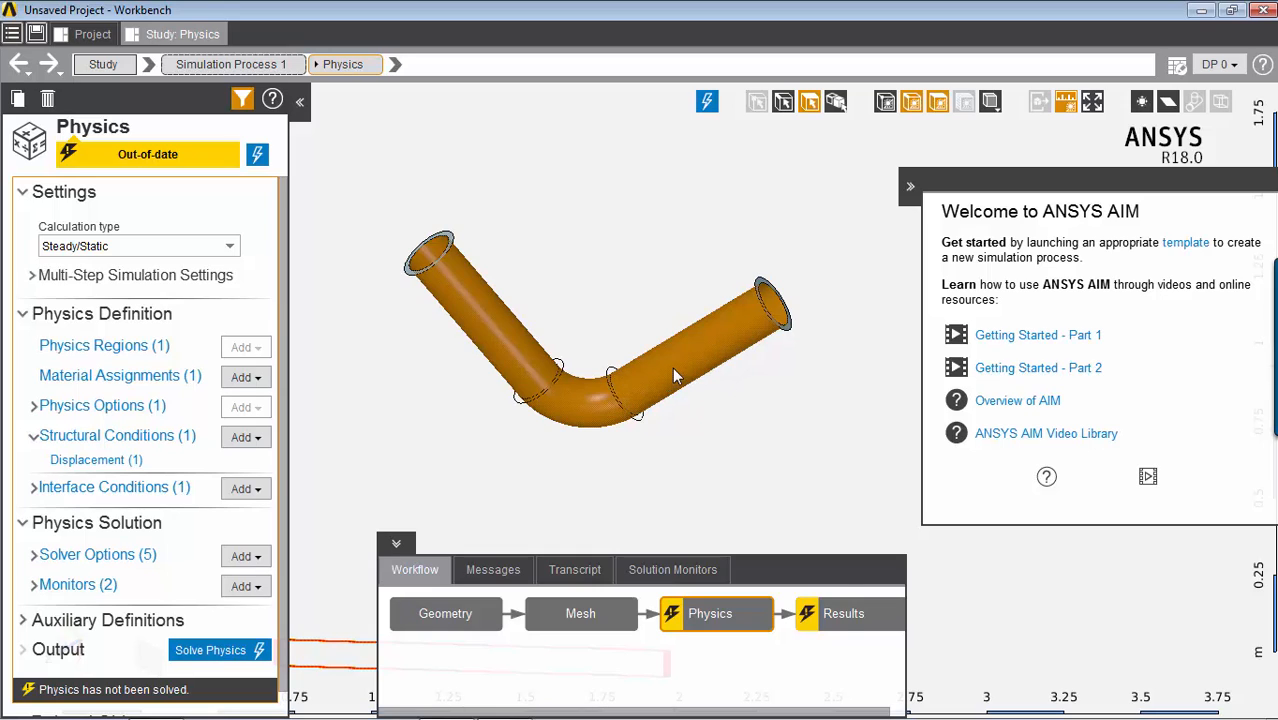
right_click(675, 375)
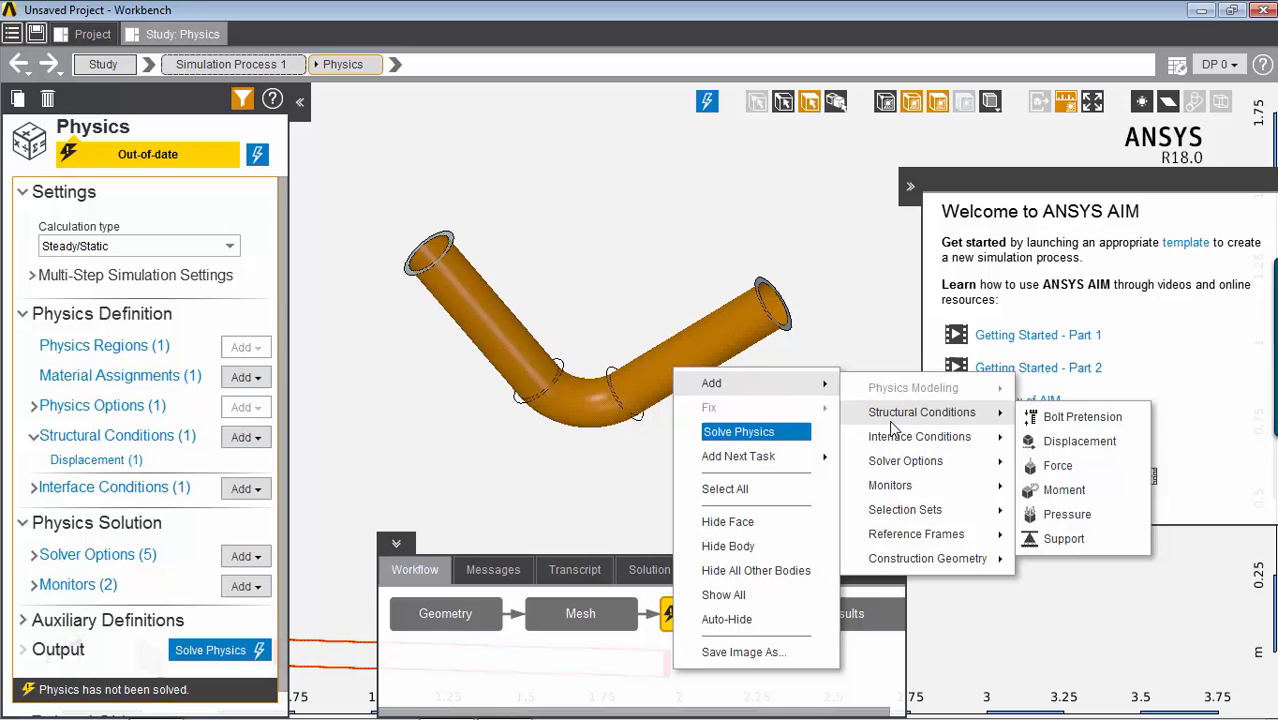
mouse_move(1067, 514)
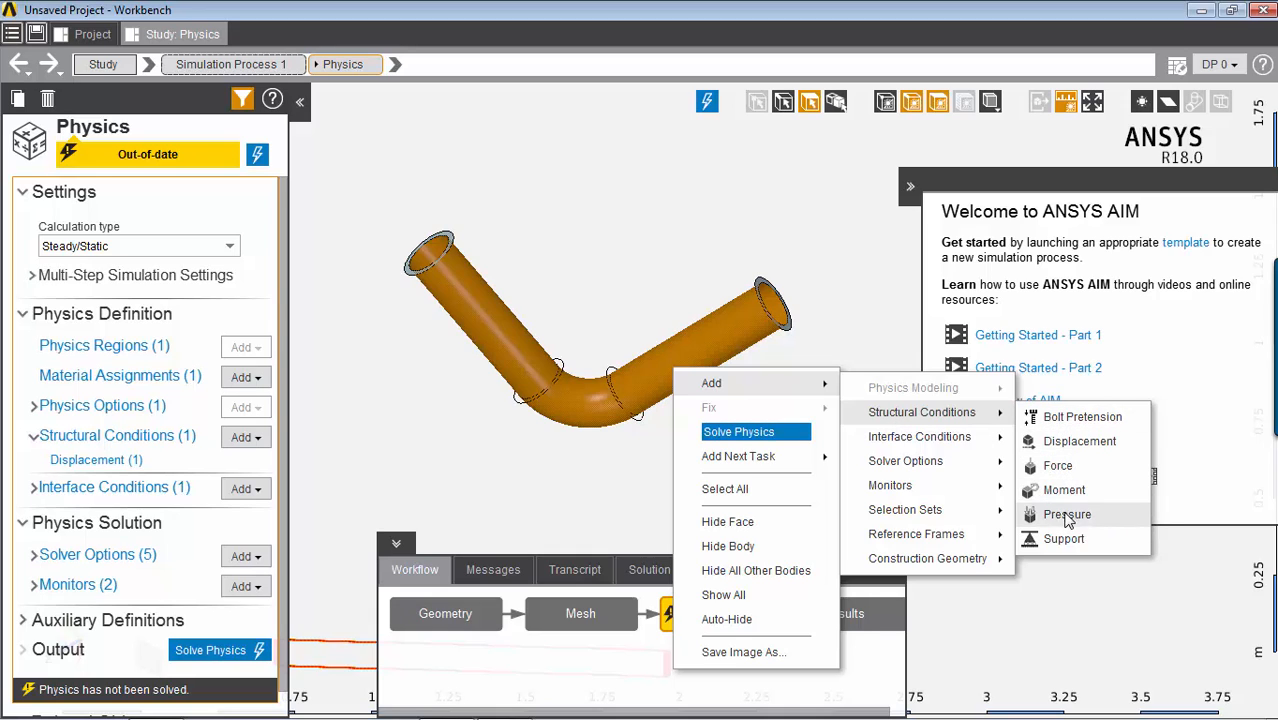
Step: Apply a Pressure 1 load of 100 [MPa] on the selected faces and return to Physics
left_click(1067, 514)
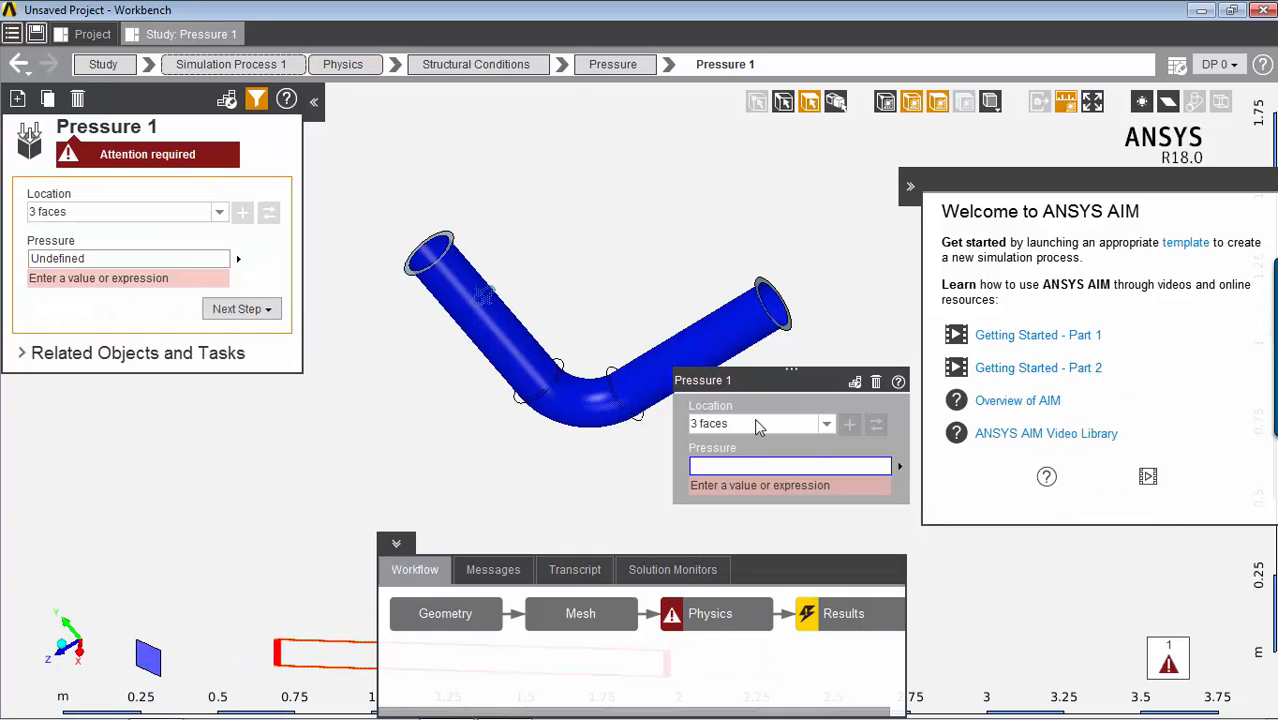
type("1")
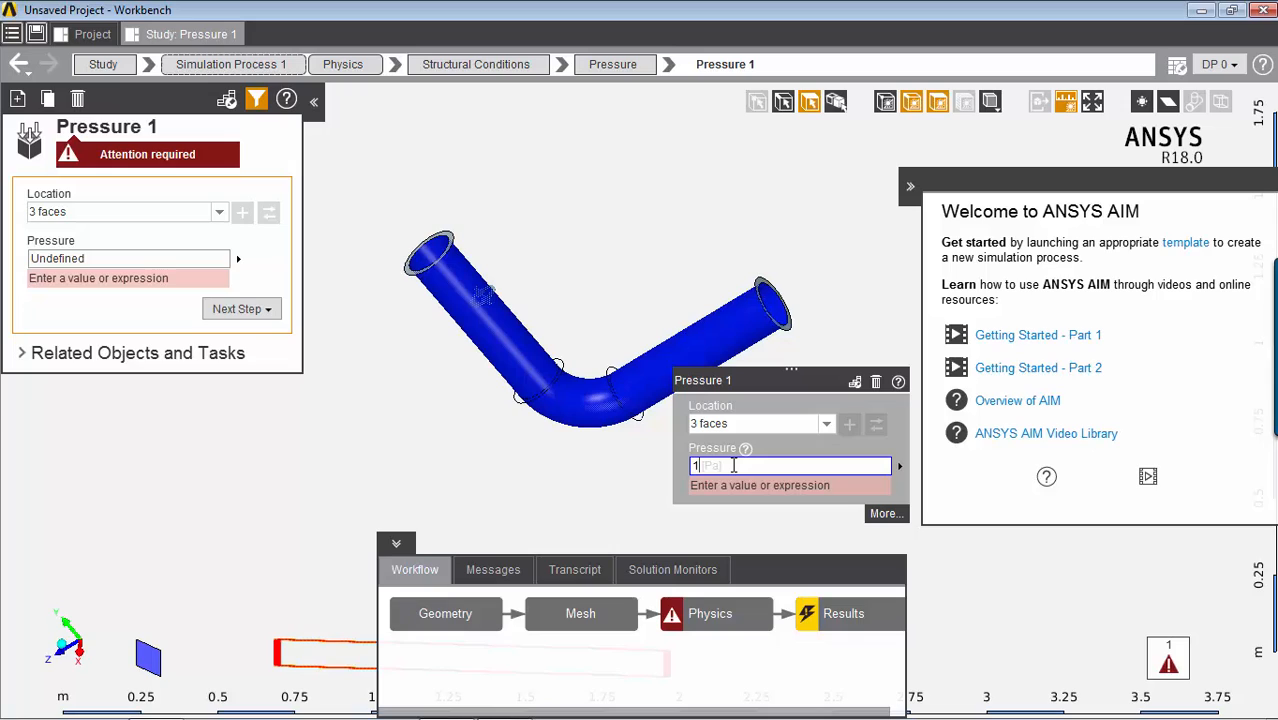
type("000")
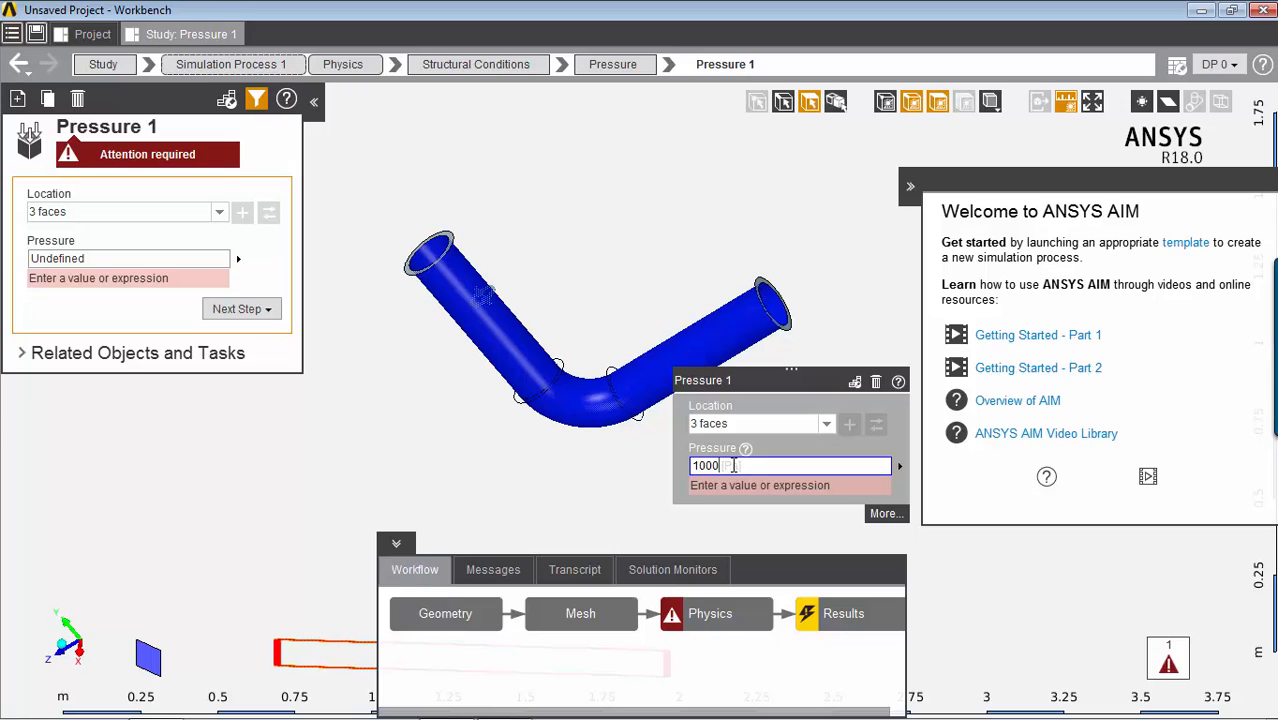
key("Backspace")
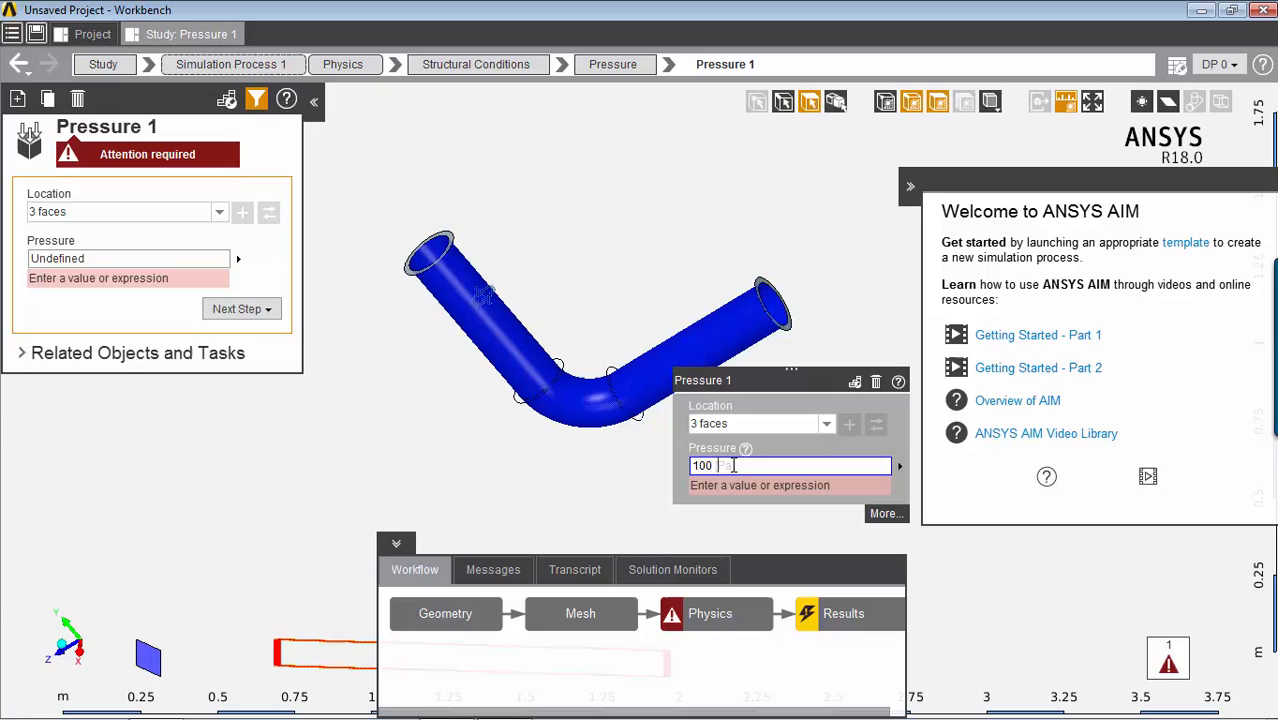
type("[M")
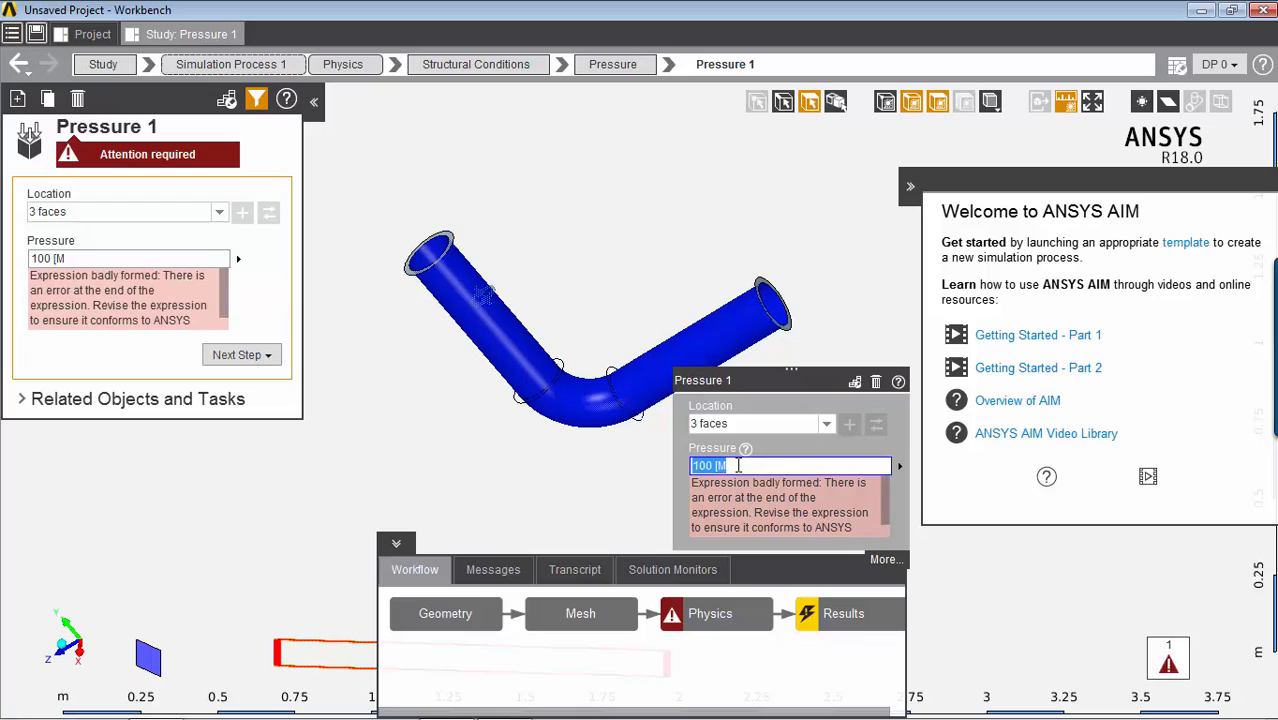
type("Pa")
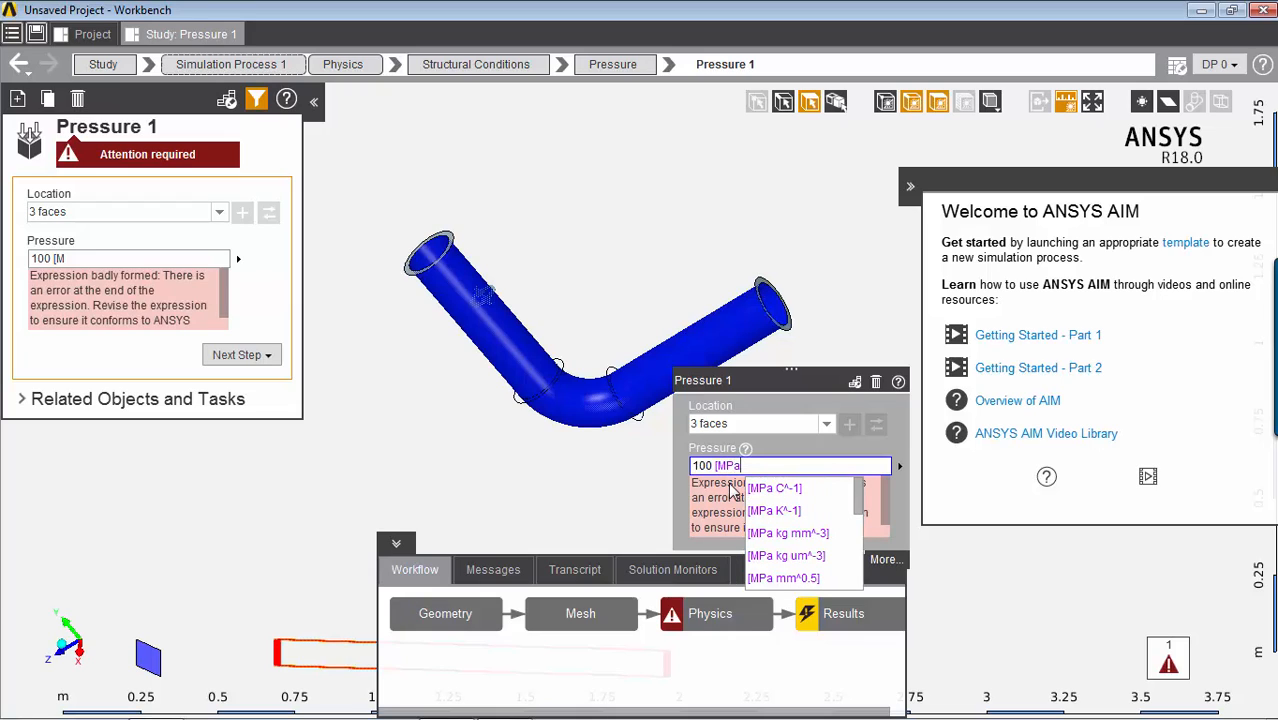
left_click(730, 488)
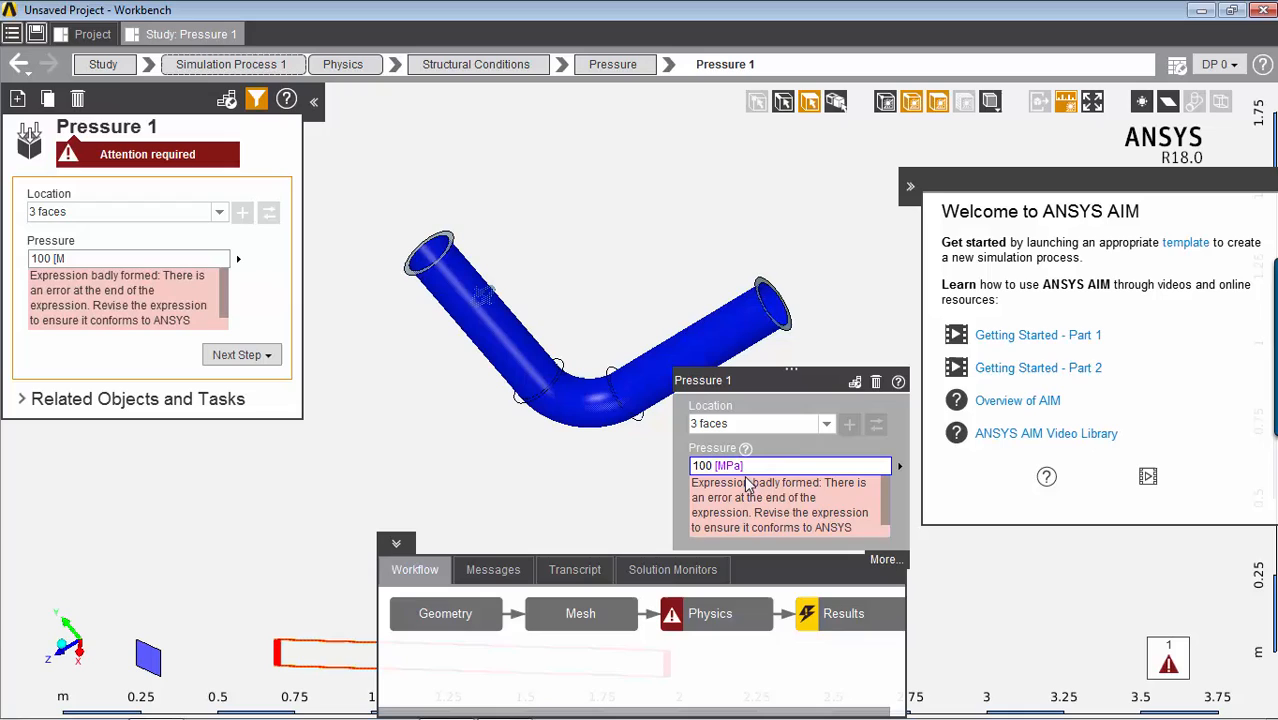
key("Return")
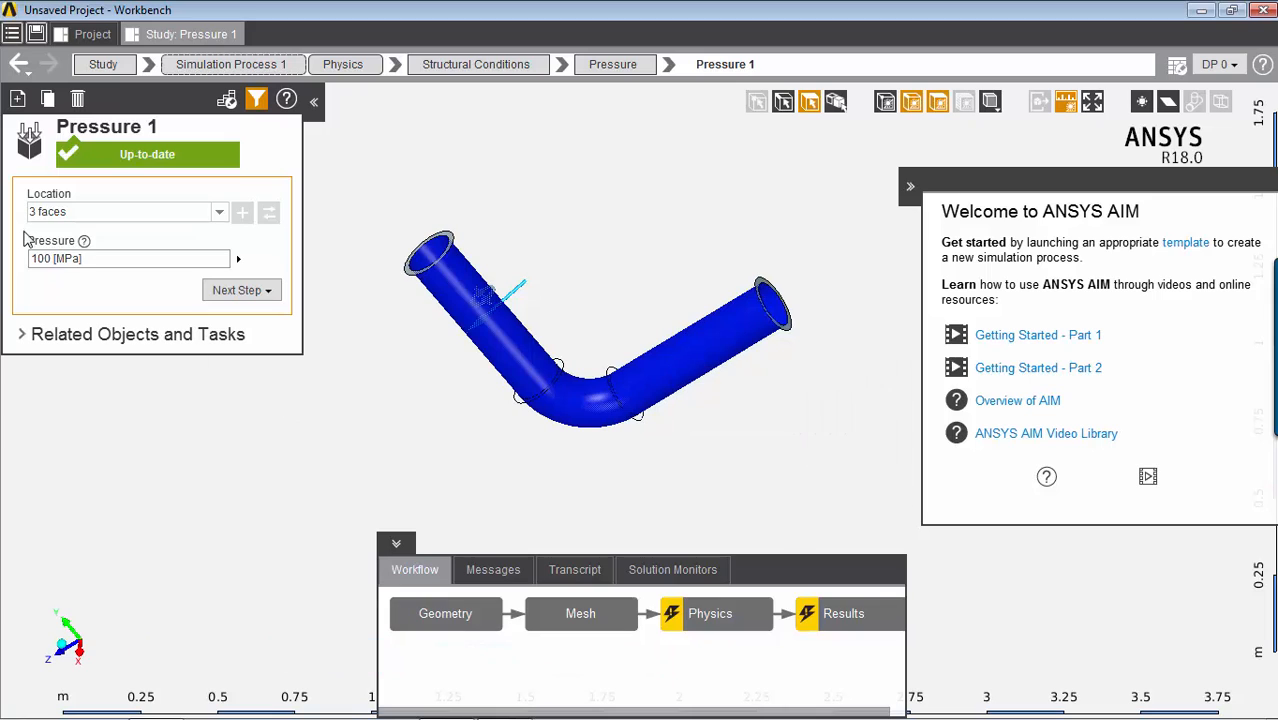
left_click(342, 64)
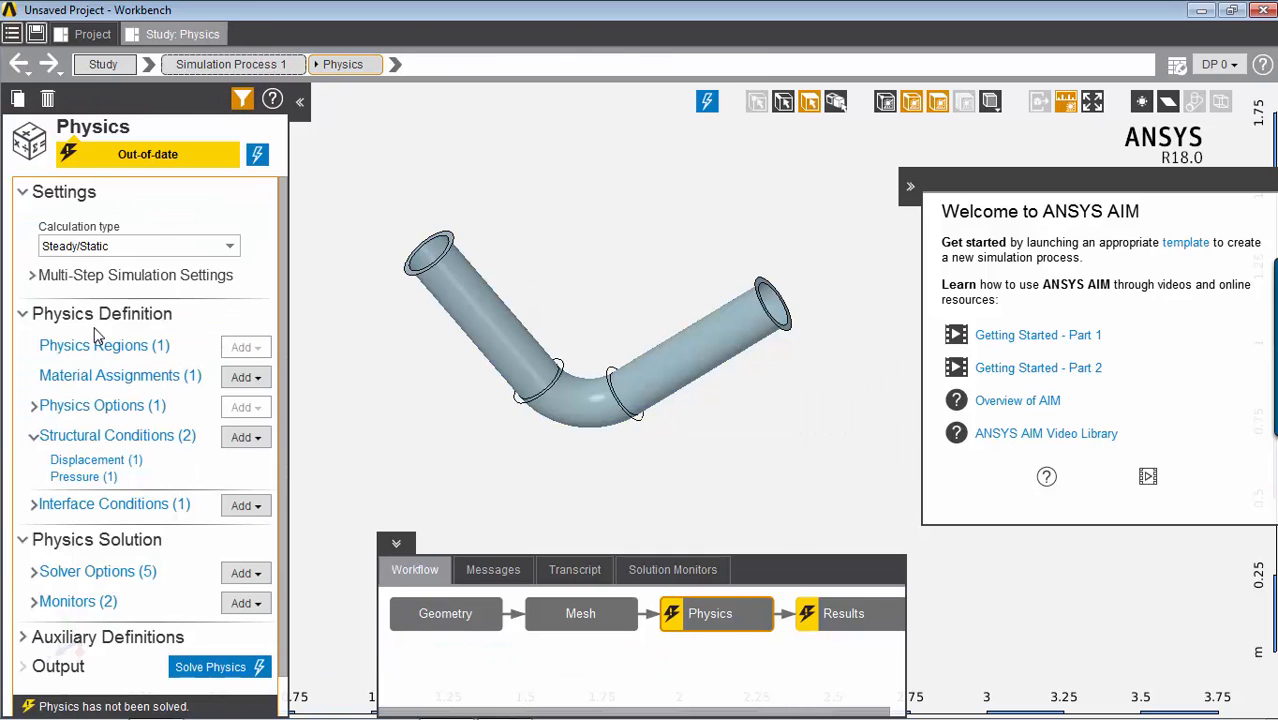
Step: Check that Pressure 1 is stored as 1E+08 Pa, then return to the Physics overview
left_click(84, 476)
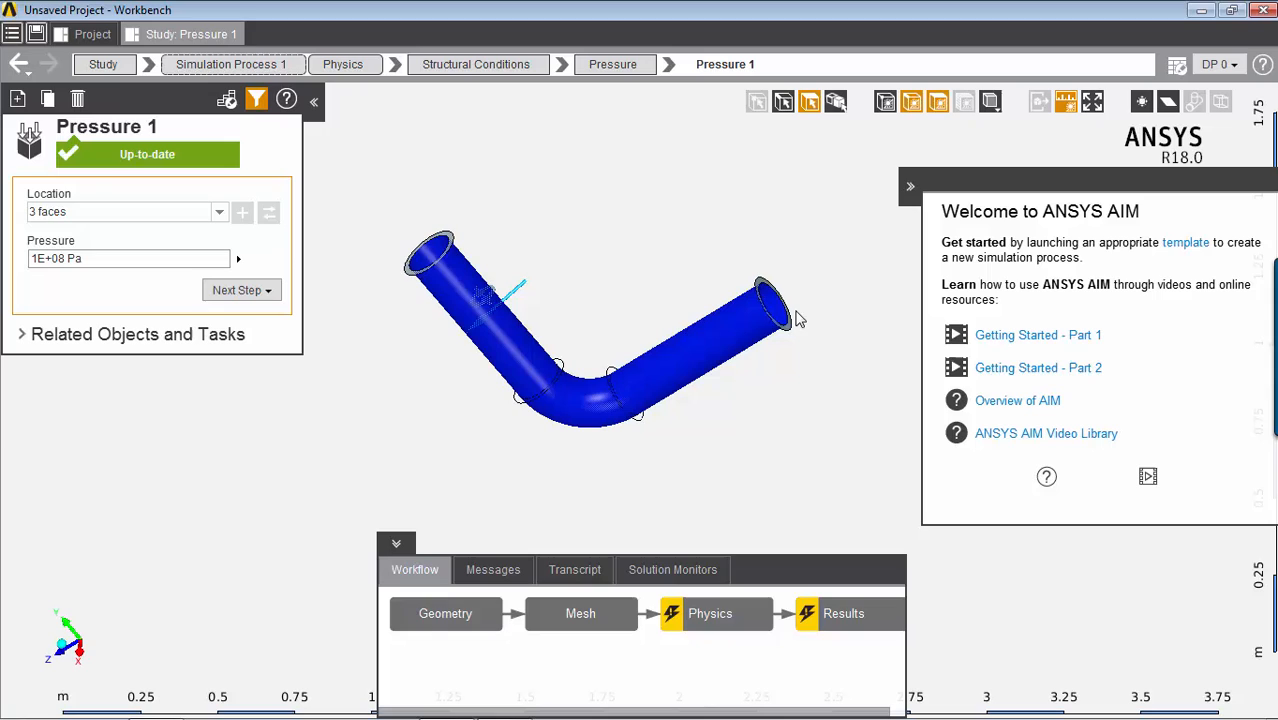
left_click(342, 64)
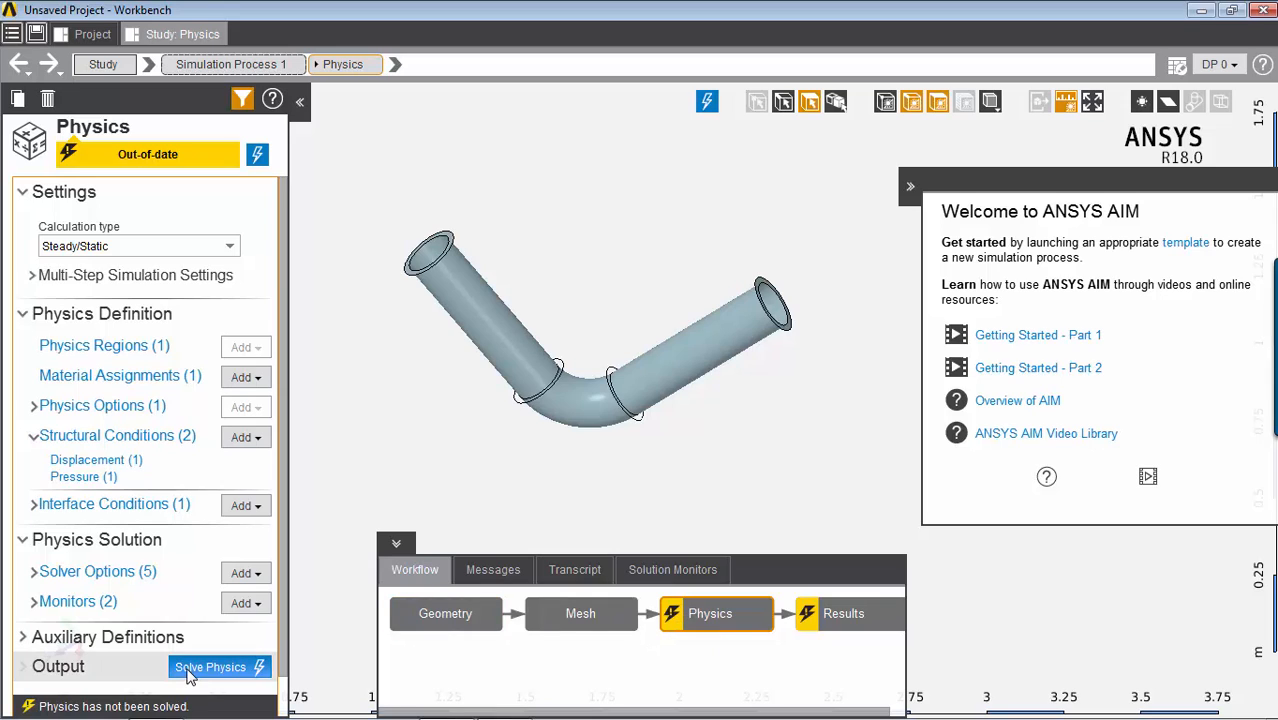
Step: Solve the steady static physics for the bent pipe until the Physics step is up to date
right_click(710, 613)
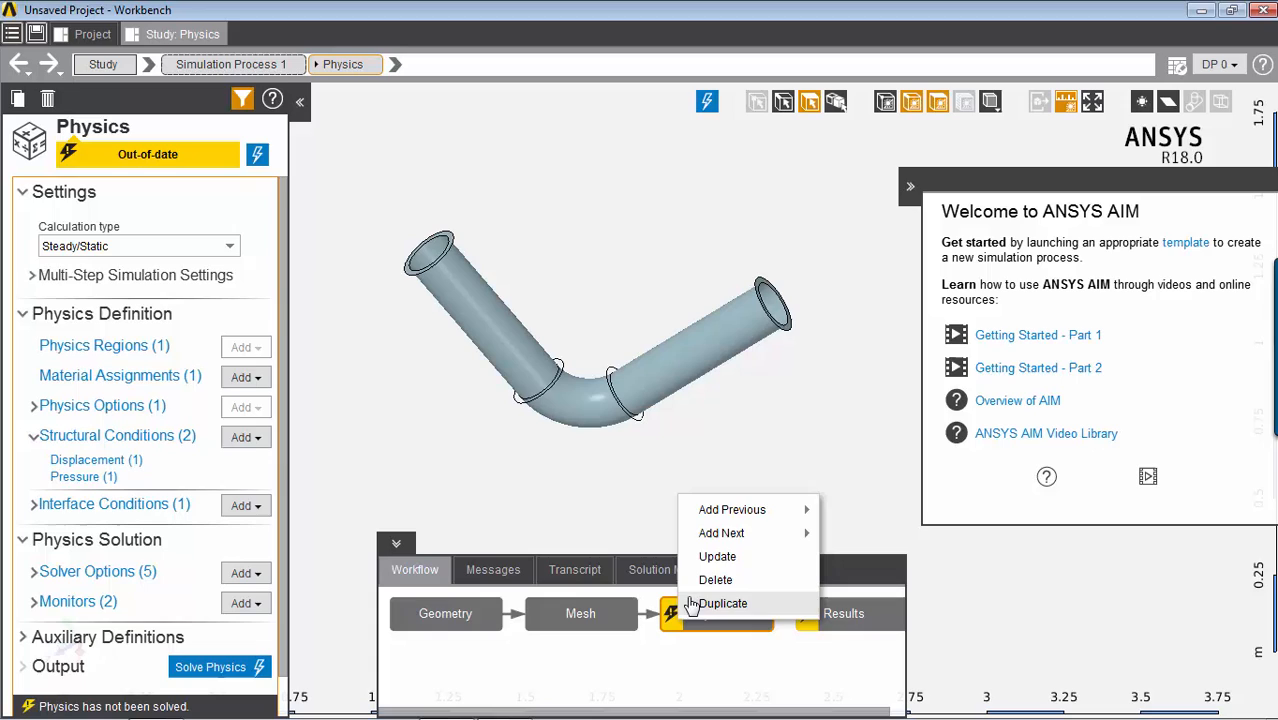
left_click(717, 556)
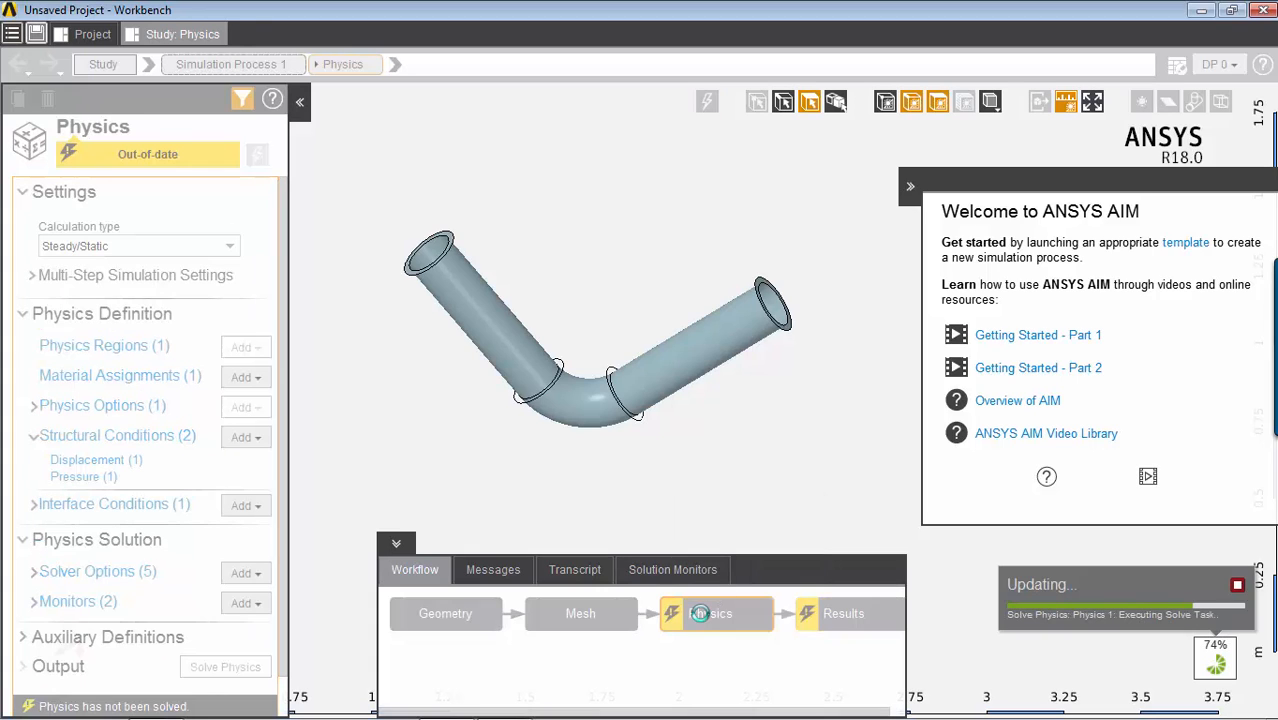
mouse_move(697, 635)
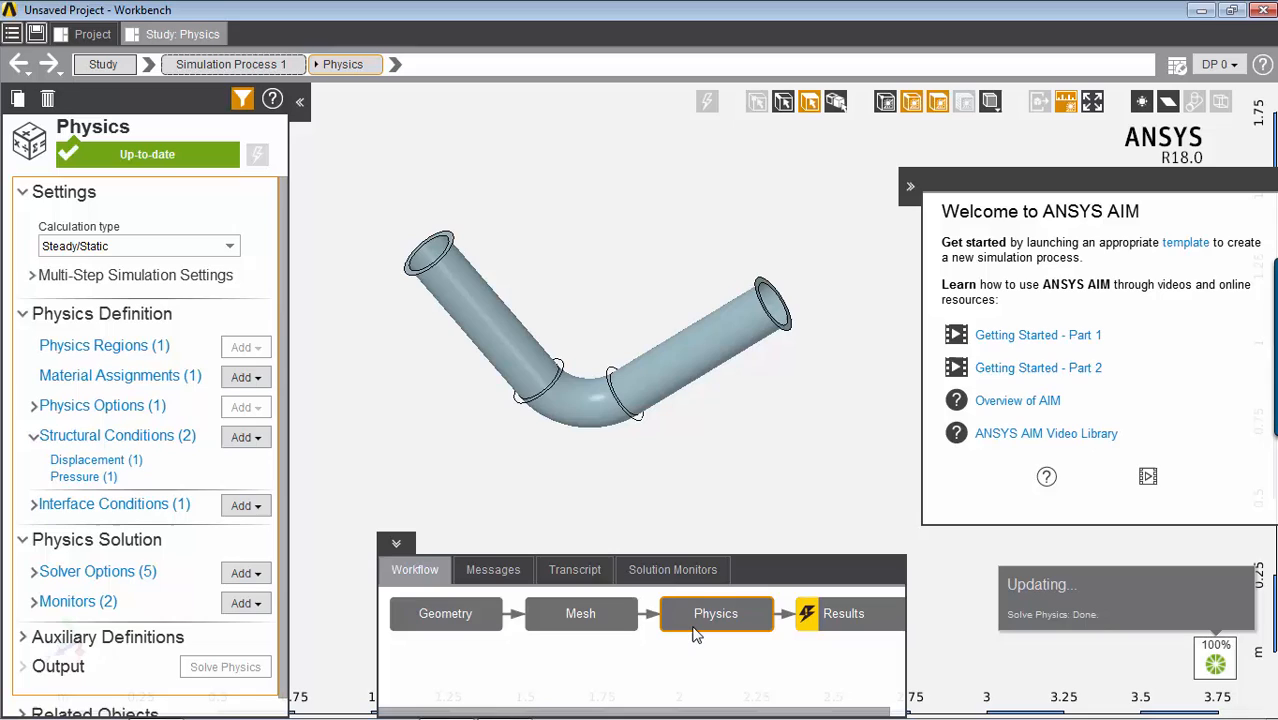
mouse_move(560, 287)
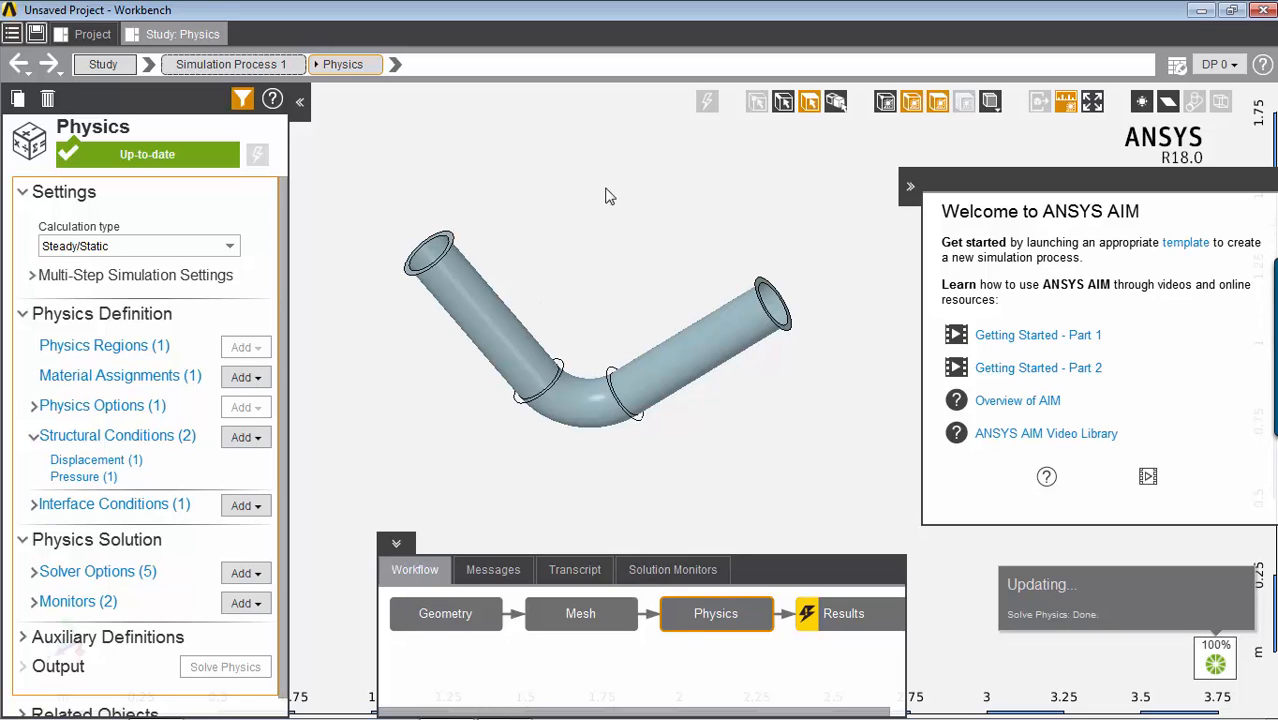
right_click(610, 195)
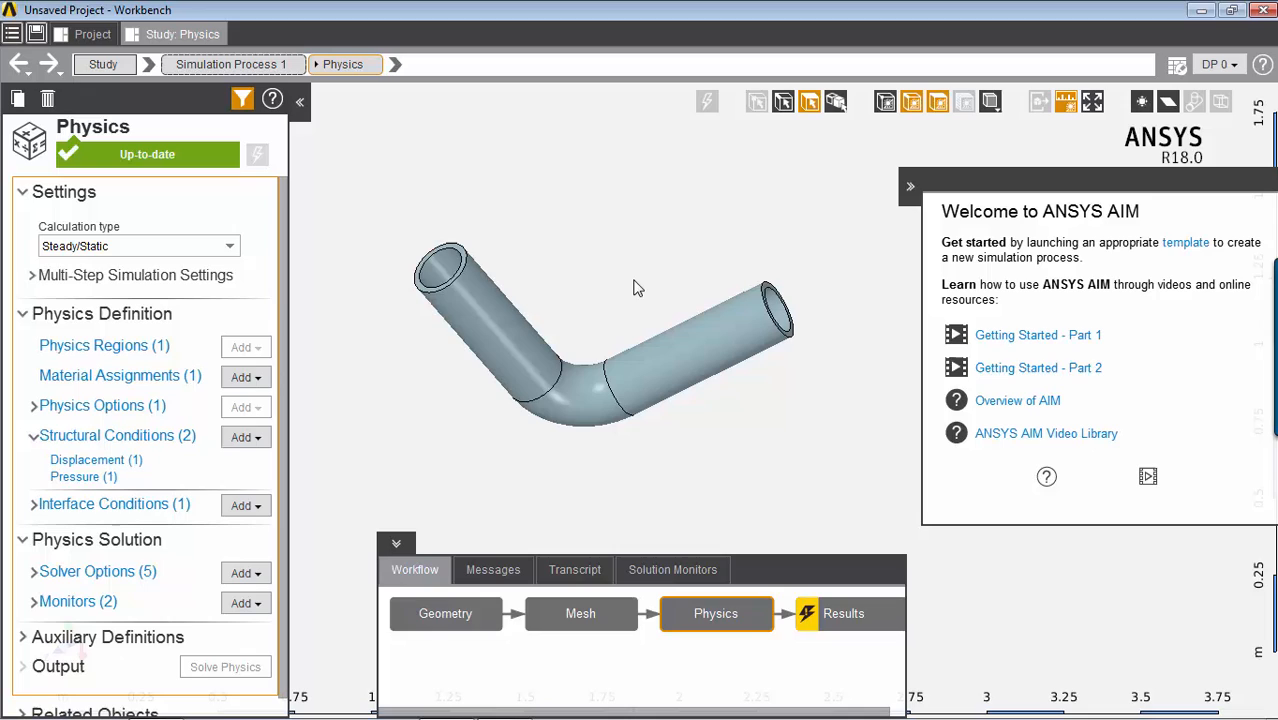
Step: Add a Force Reaction result to the Results step of the workflow
left_click(843, 613)
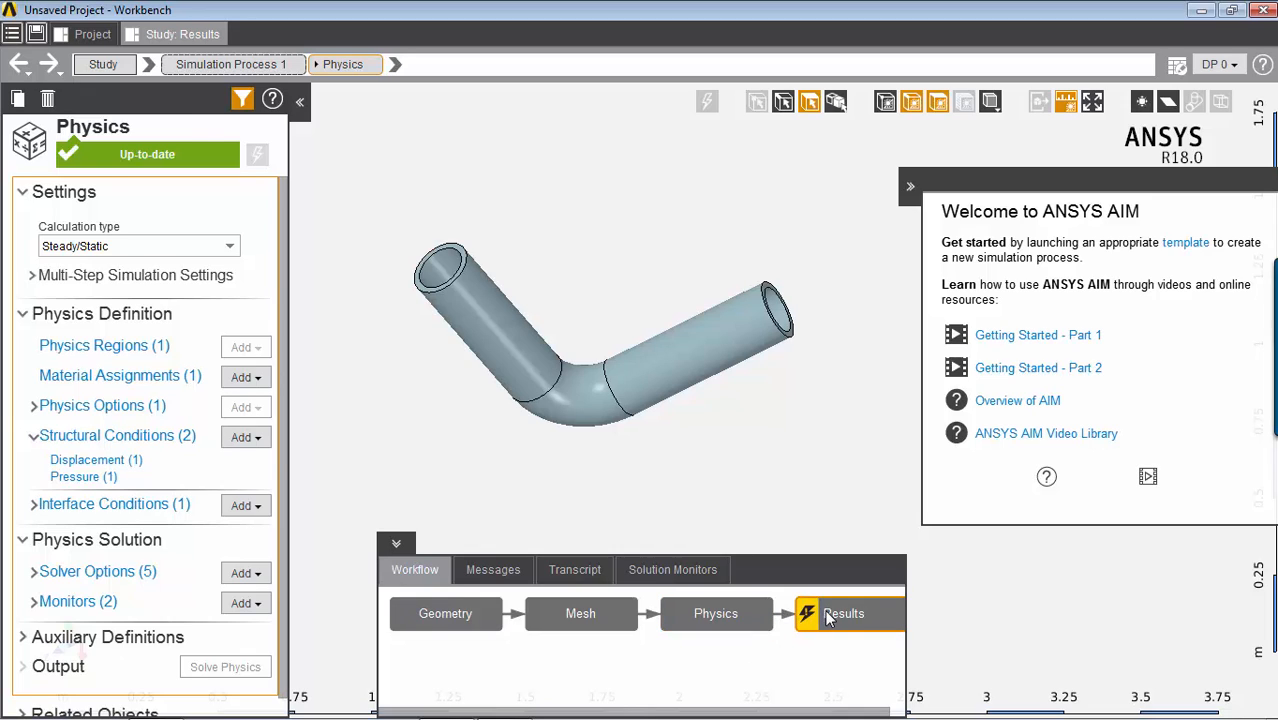
left_click(843, 613)
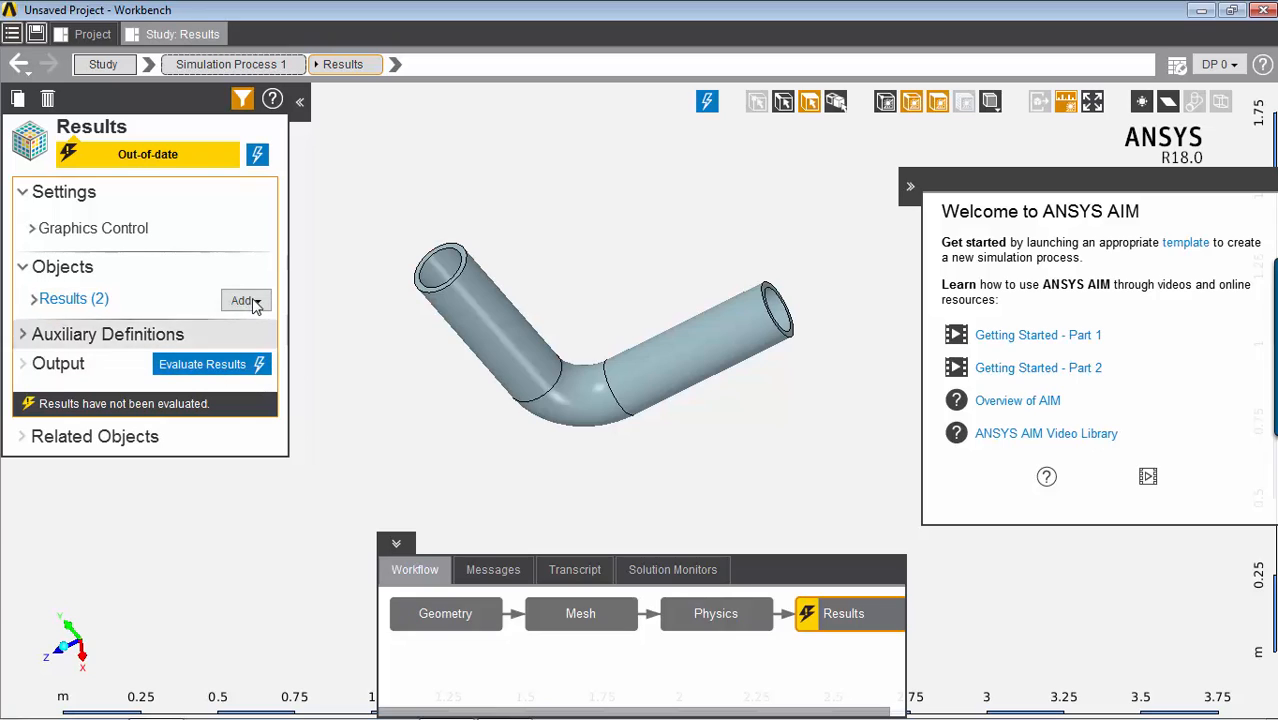
left_click(245, 300)
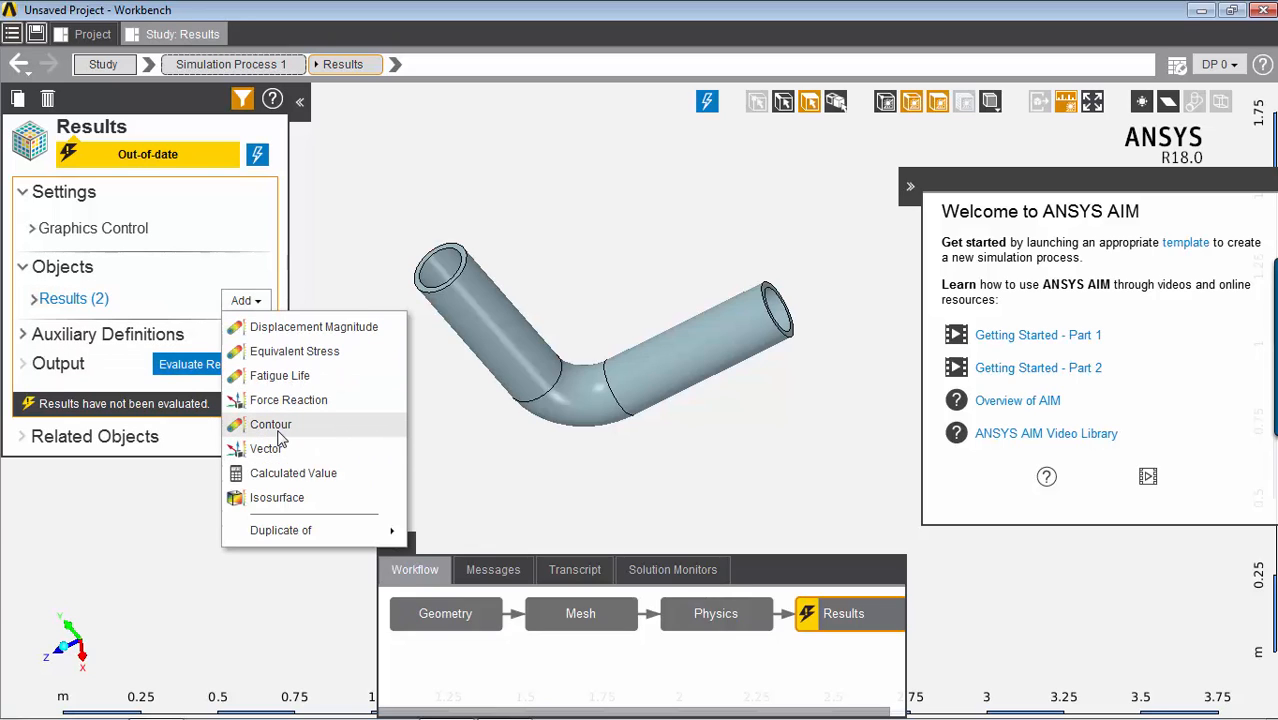
mouse_move(280, 462)
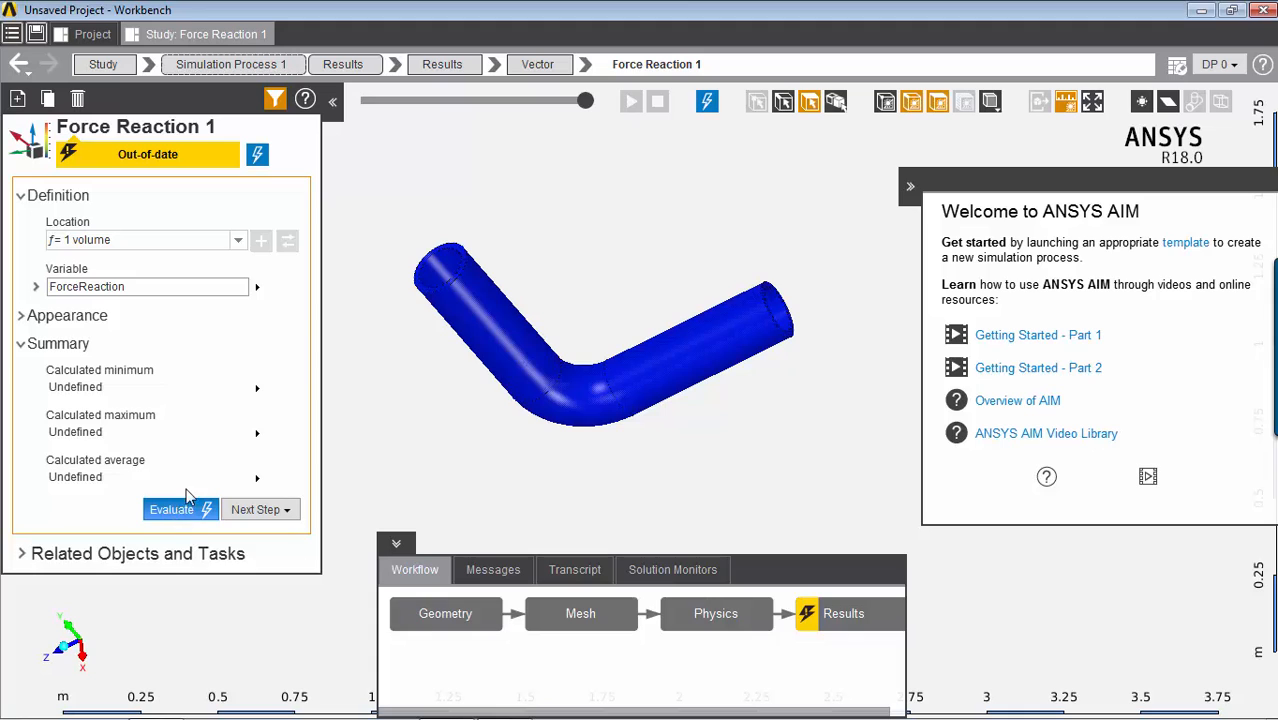
Step: Evaluate all three results so the Results step is up to date
left_click(343, 64)
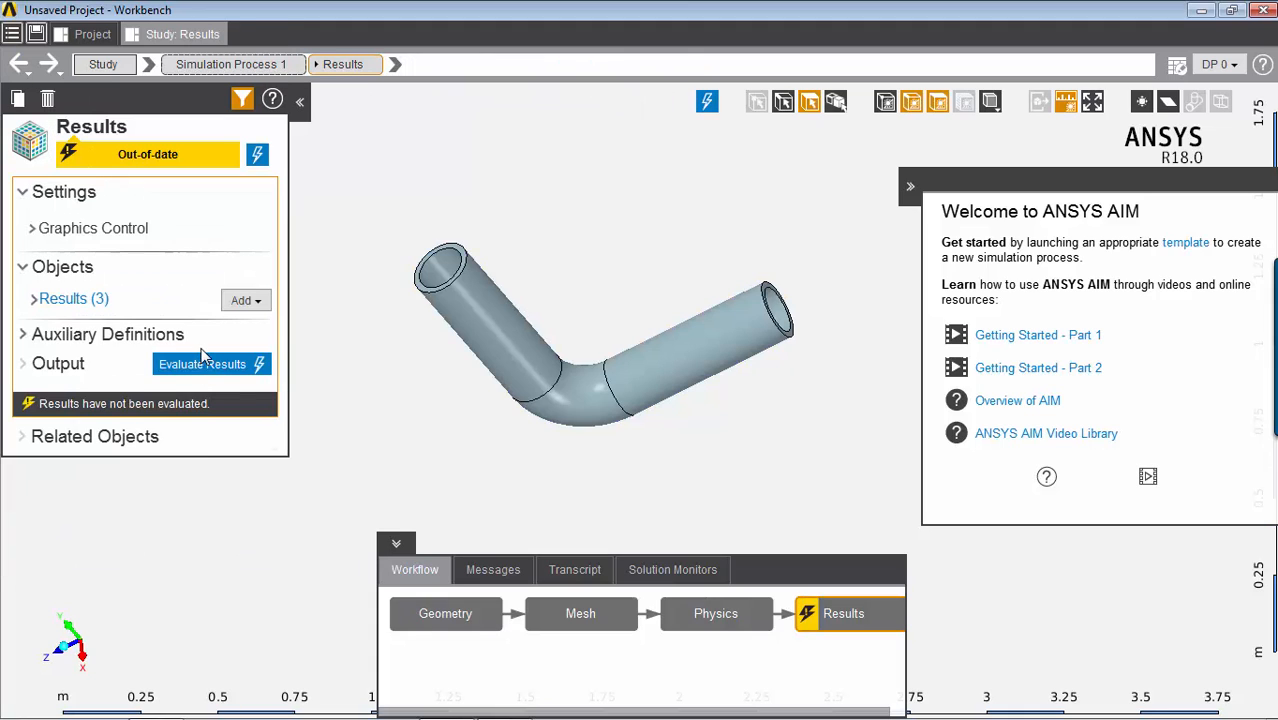
left_click(202, 363)
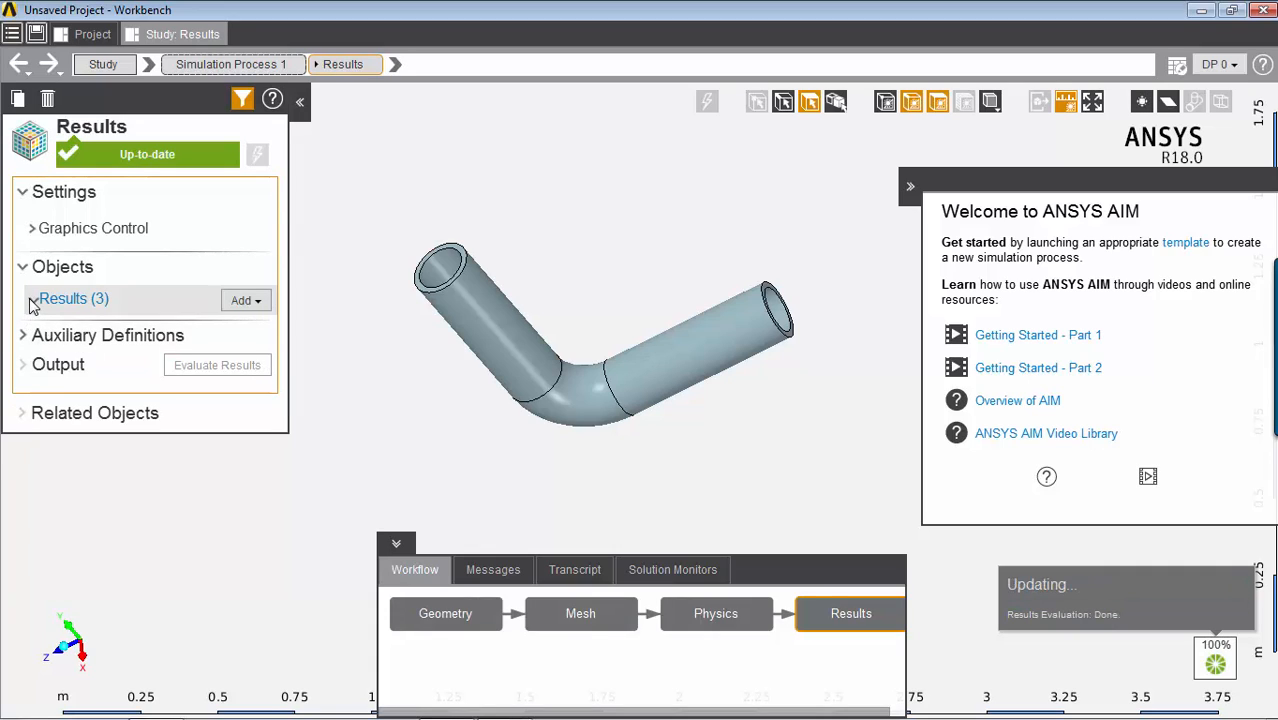
Step: Show the Equivalent Stress 1 contour on the pipe (9.7288E+07 to 7.7088E+08 Pa)
left_click(73, 298)
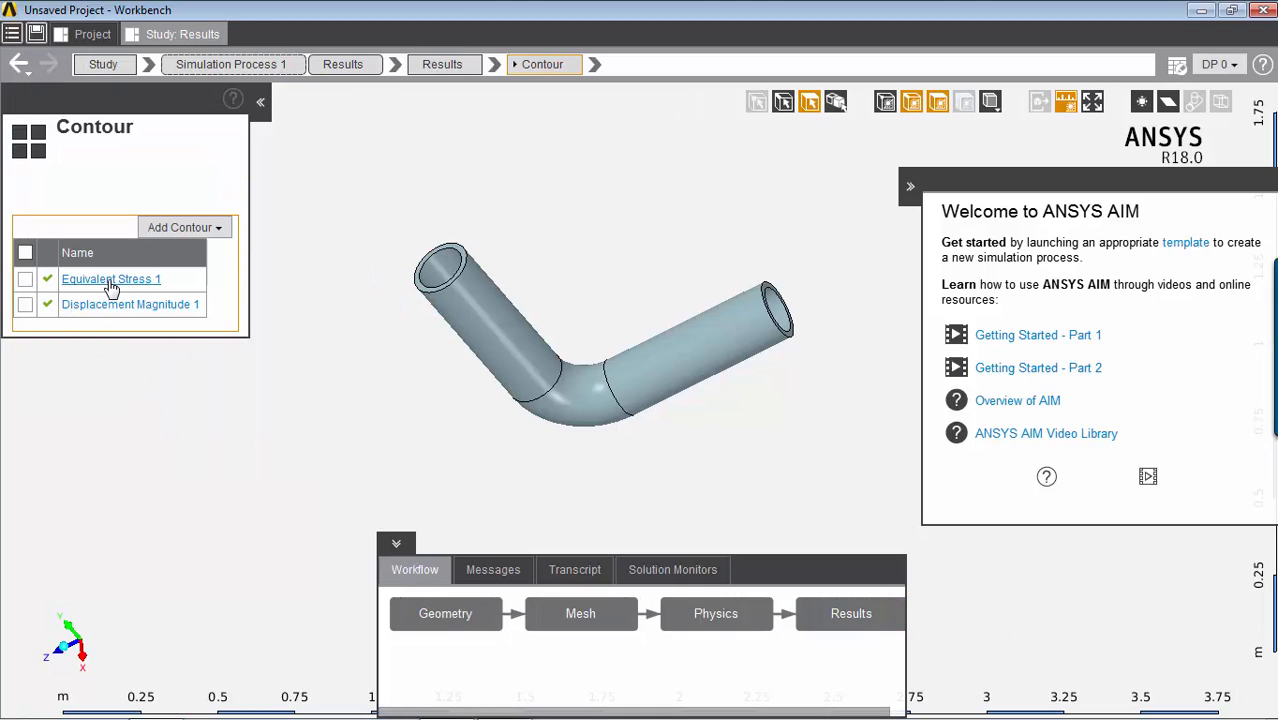
left_click(111, 279)
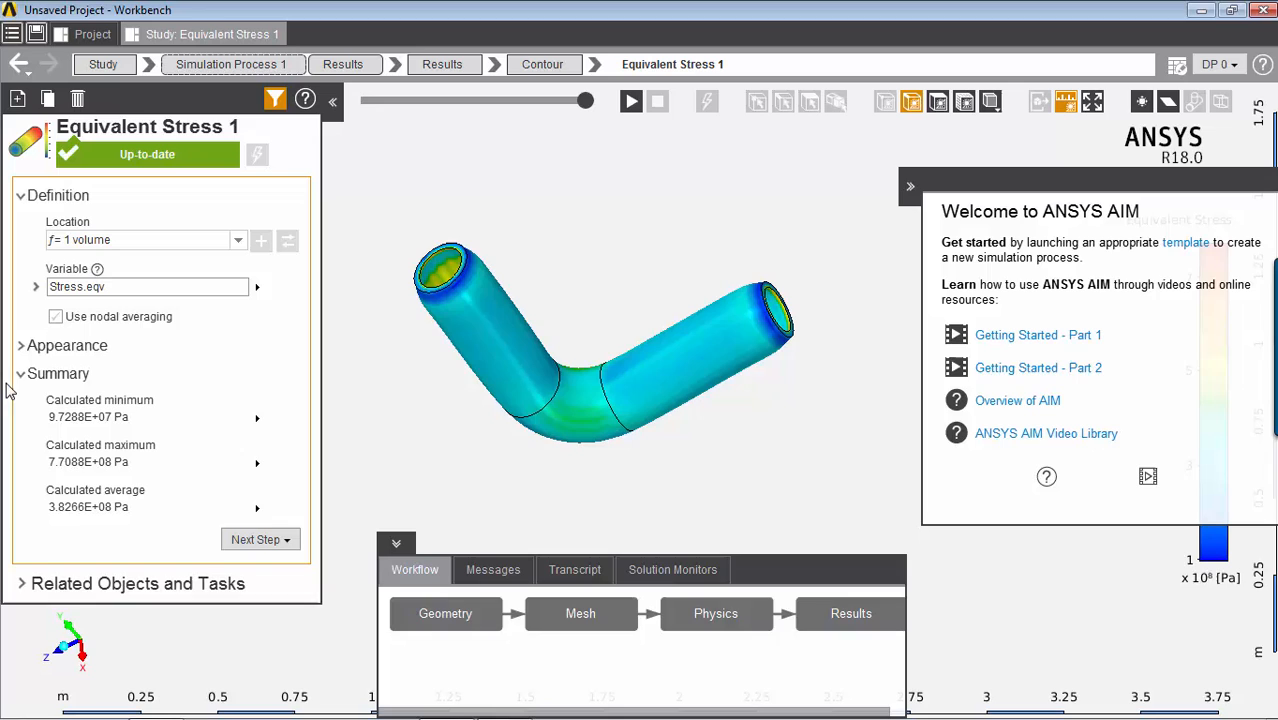
left_click(56, 316)
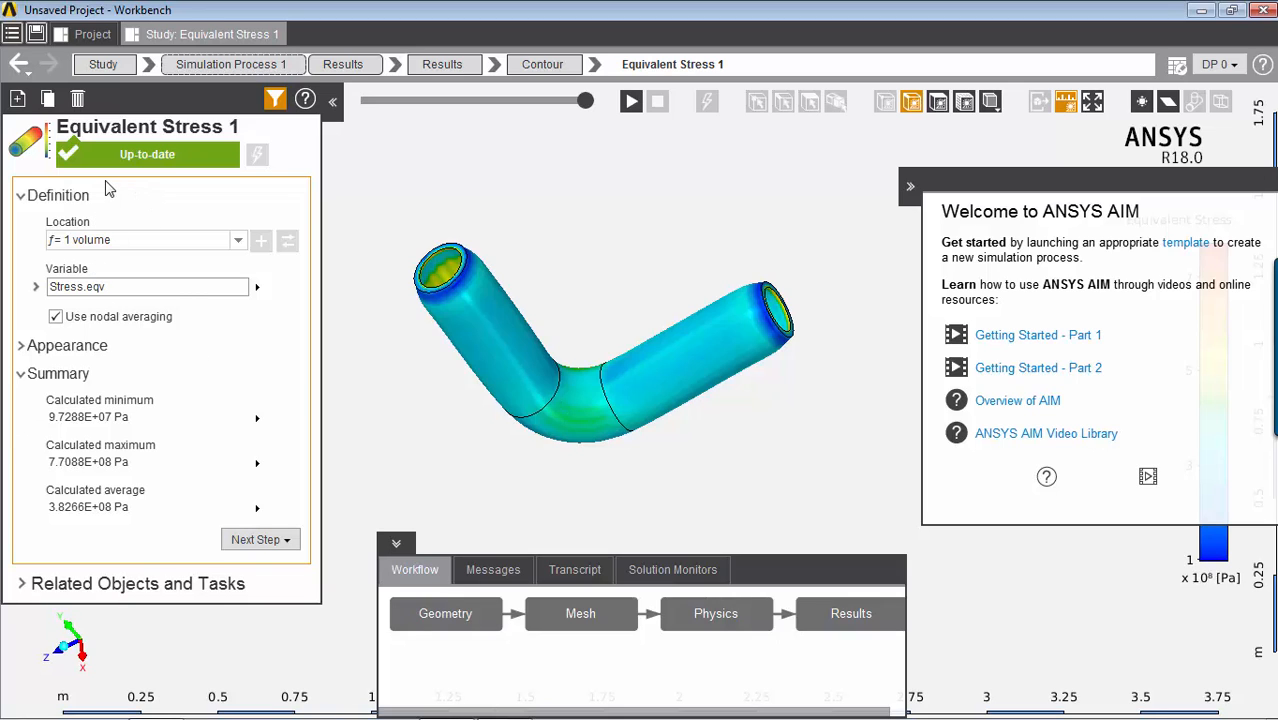
mouse_move(640, 328)
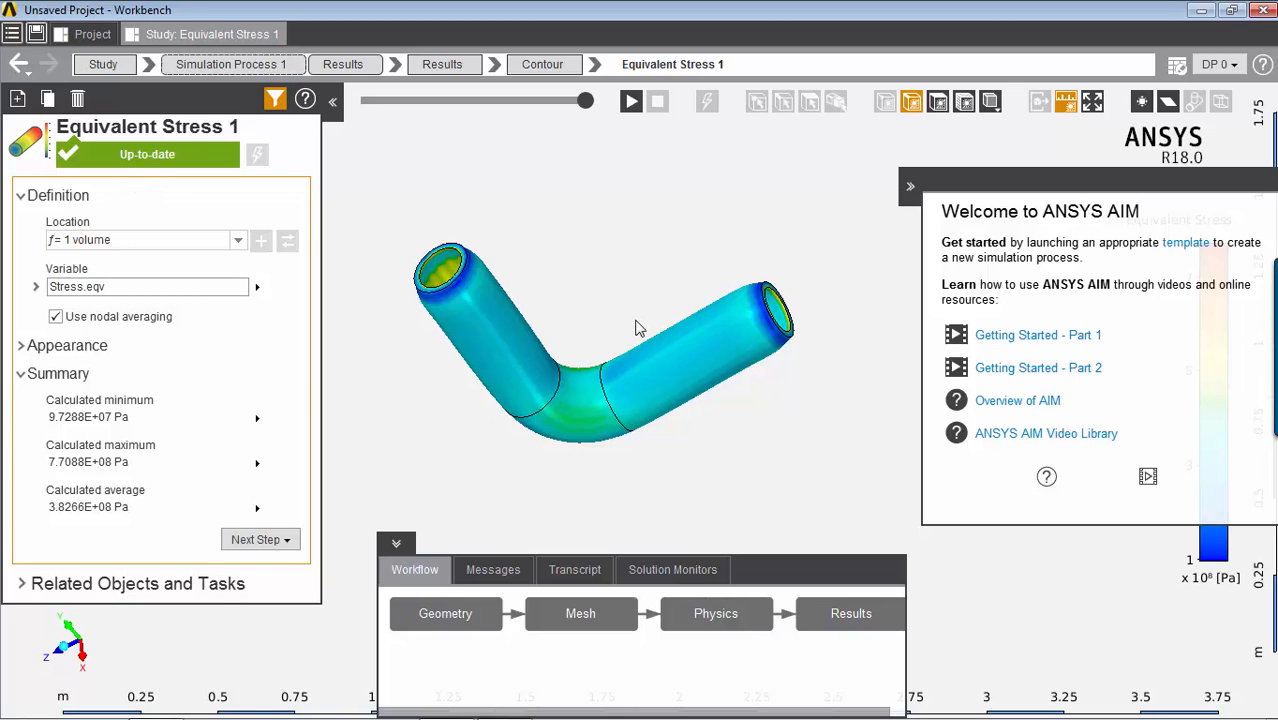
left_click_drag(640, 330, 595, 400)
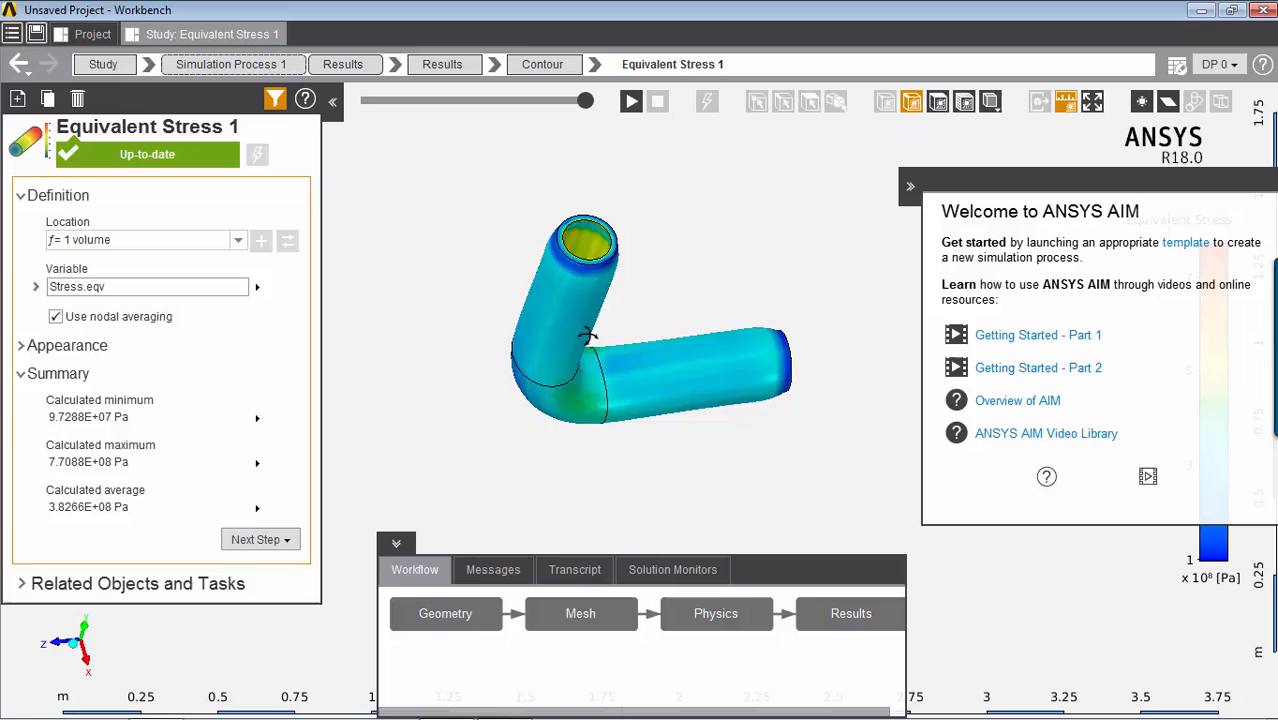
Step: Play and then stop the equivalent stress animation
left_click(631, 101)
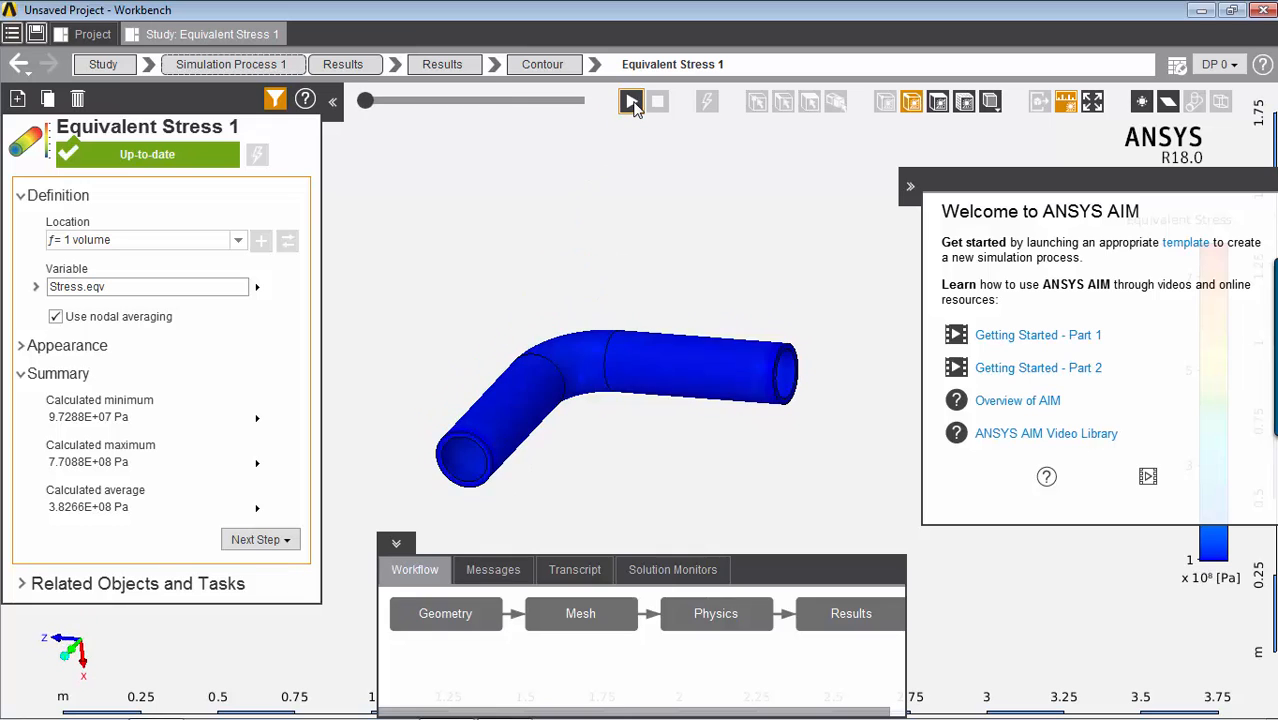
left_click(631, 101)
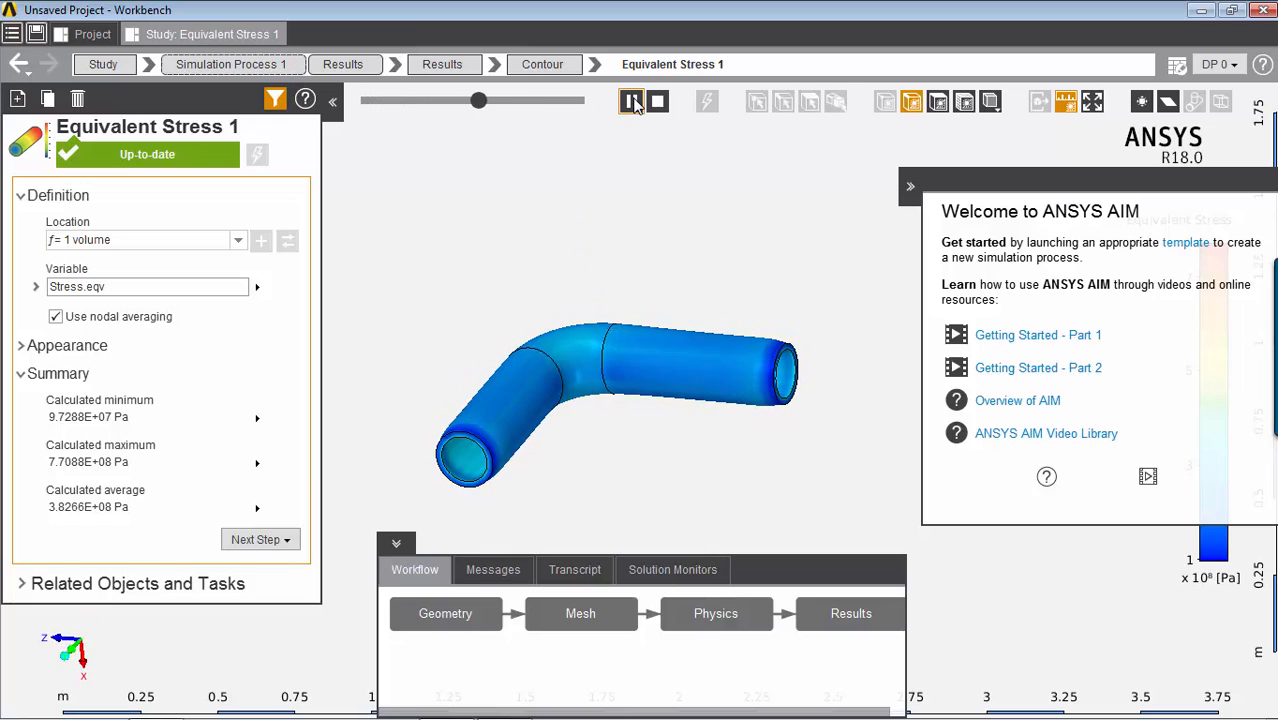
left_click(631, 100)
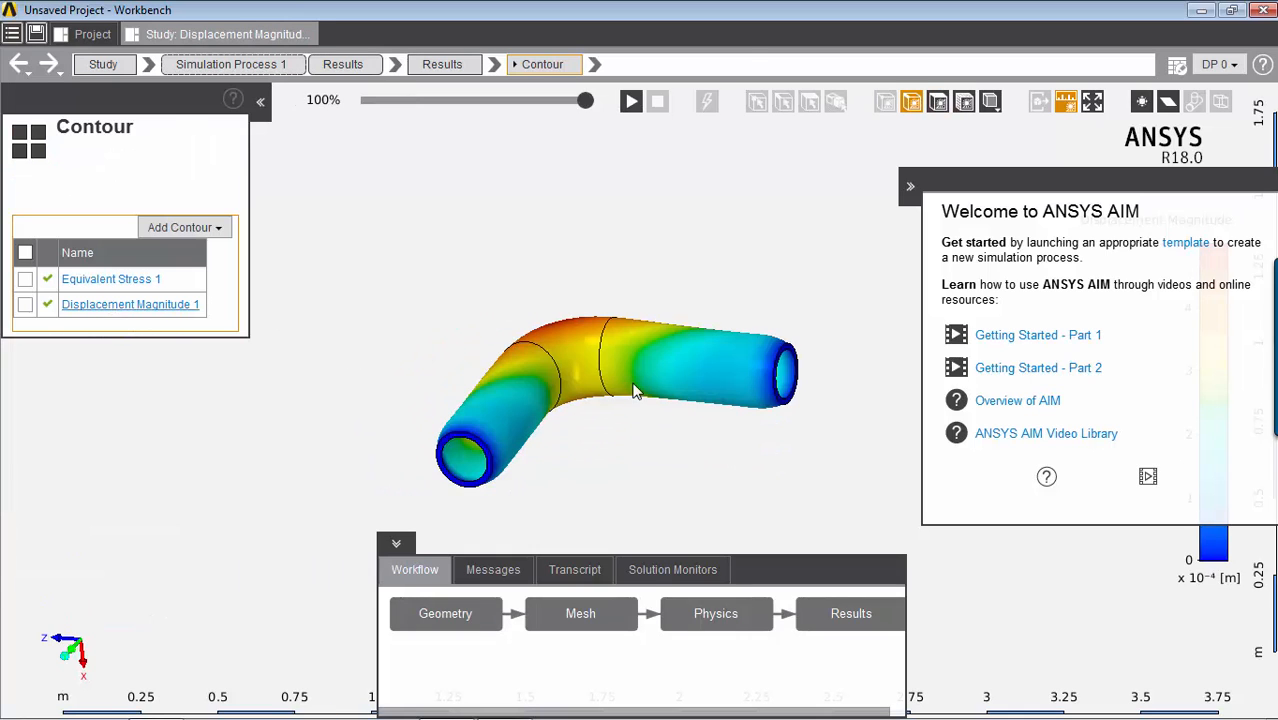
Step: Show Displacement Magnitude 1 (max 0.00050082 m), animate it, scrub the frames and stop
left_click(131, 304)
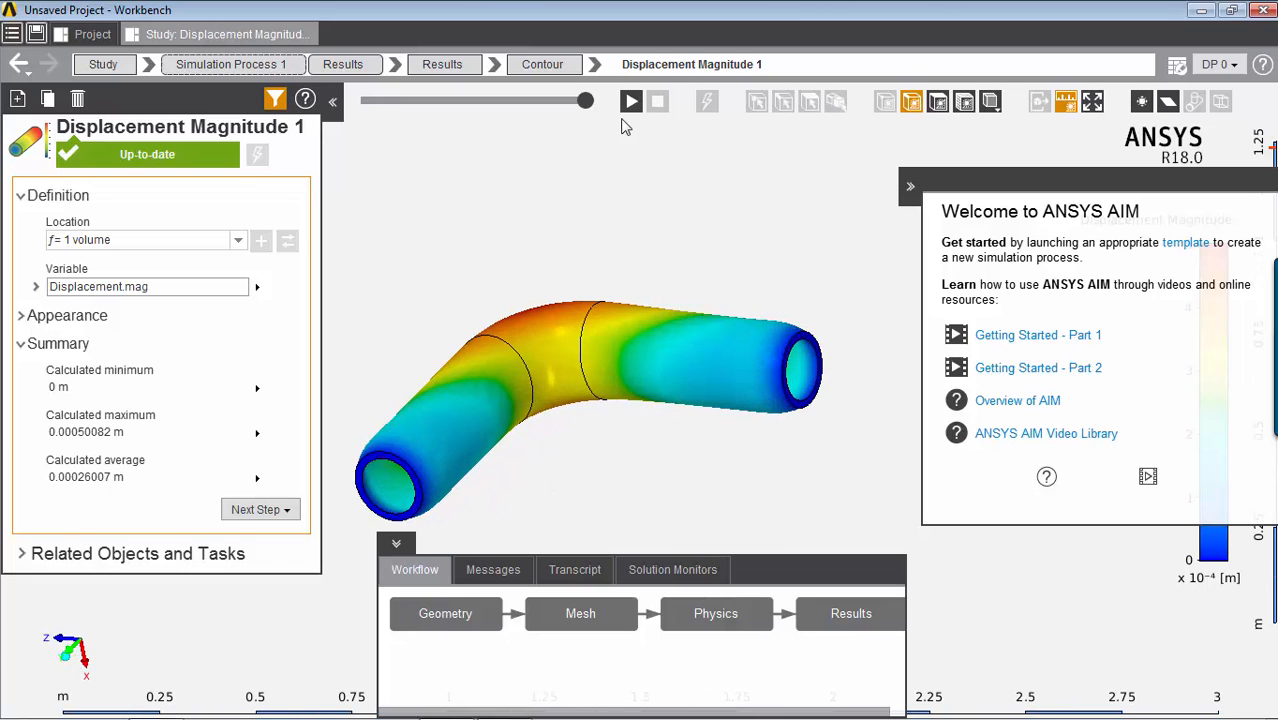
left_click(631, 101)
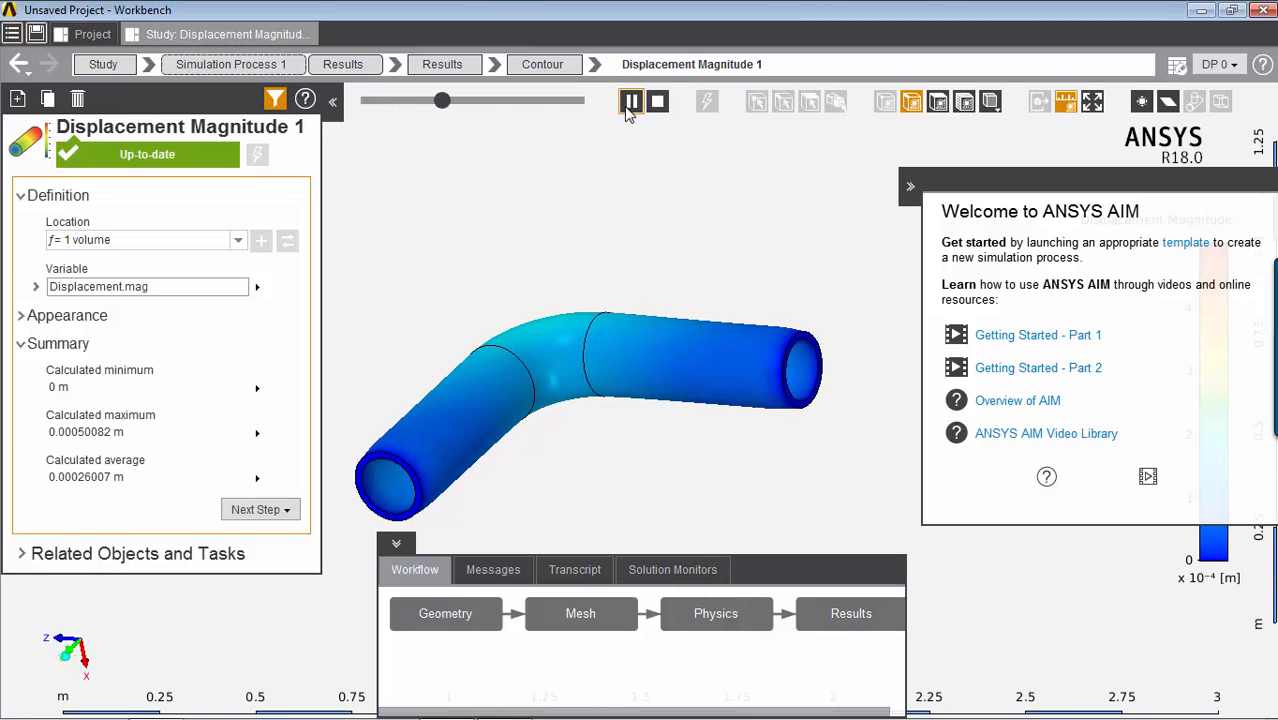
left_click_drag(443, 100, 555, 100)
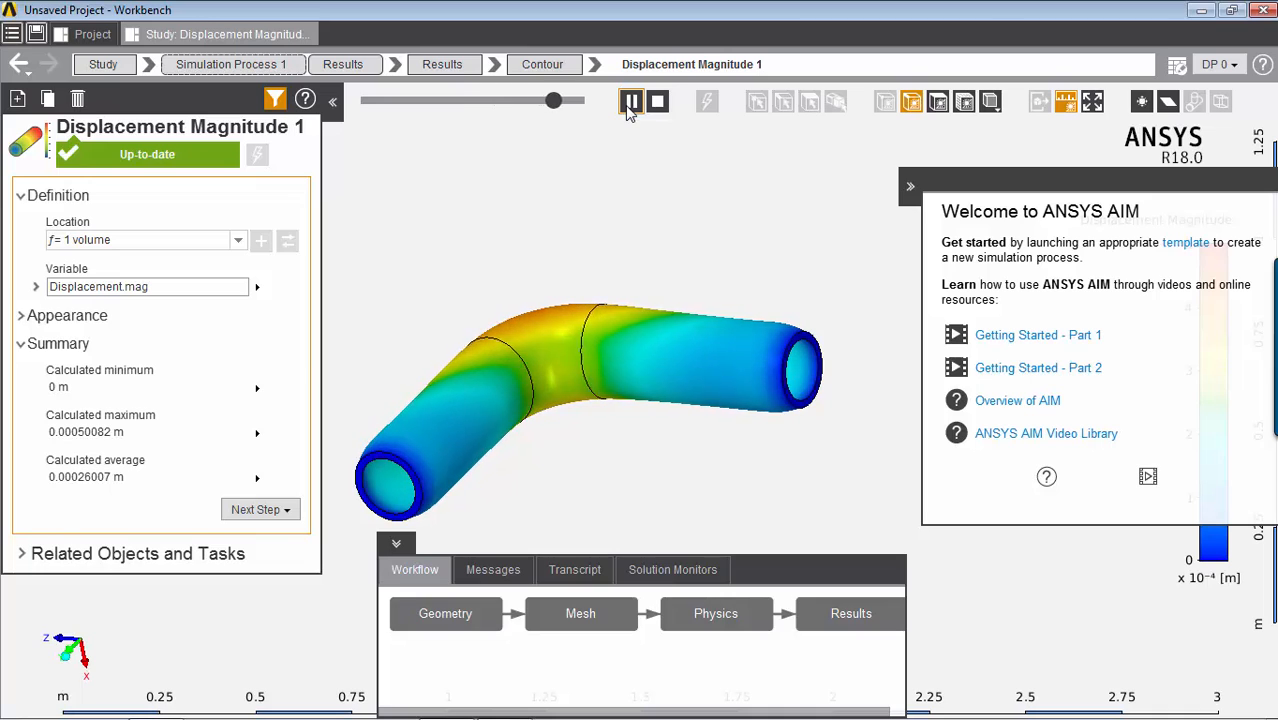
left_click(631, 101)
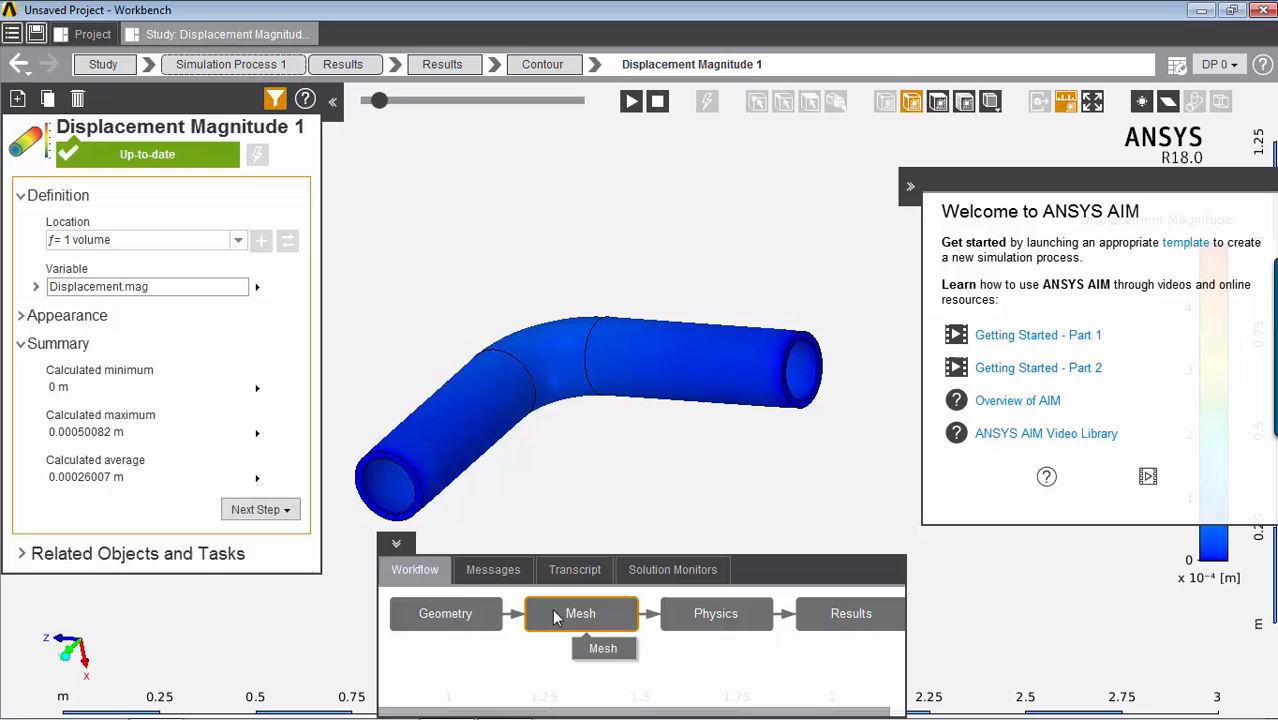
mouse_move(170, 33)
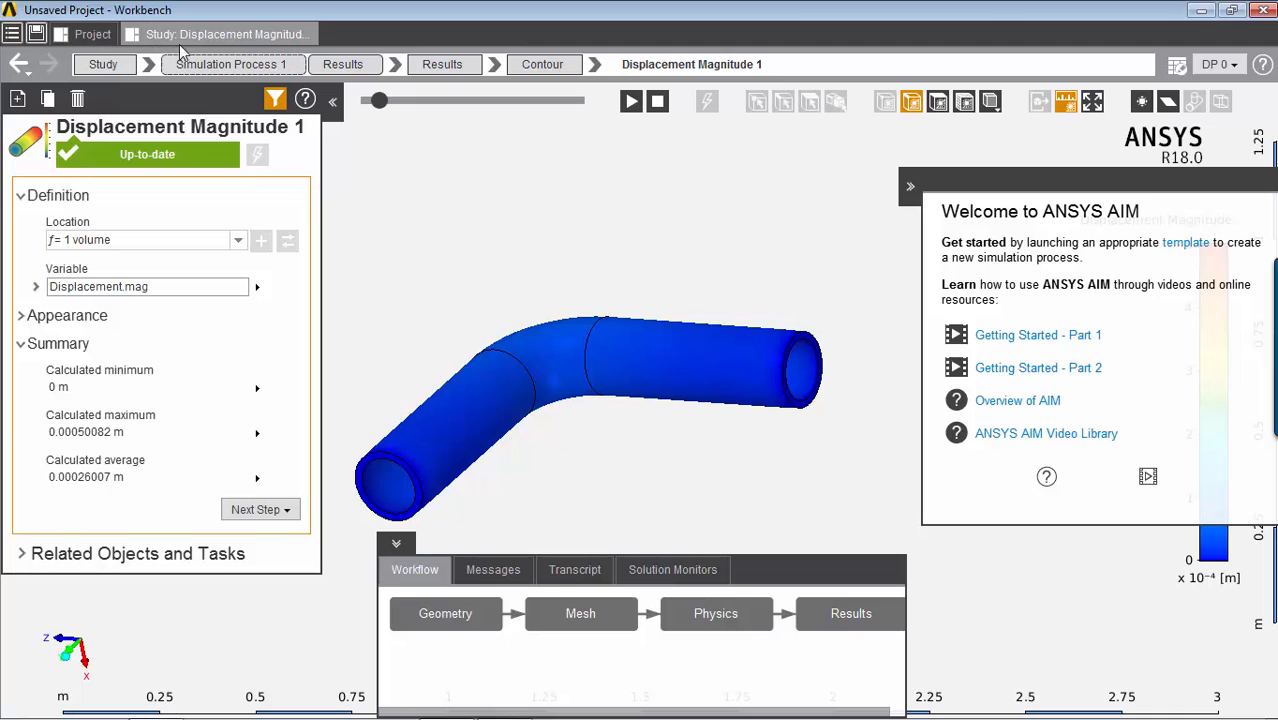
Step: View the Workbench Project Schematic with the Study system's stages all complete
left_click(92, 34)
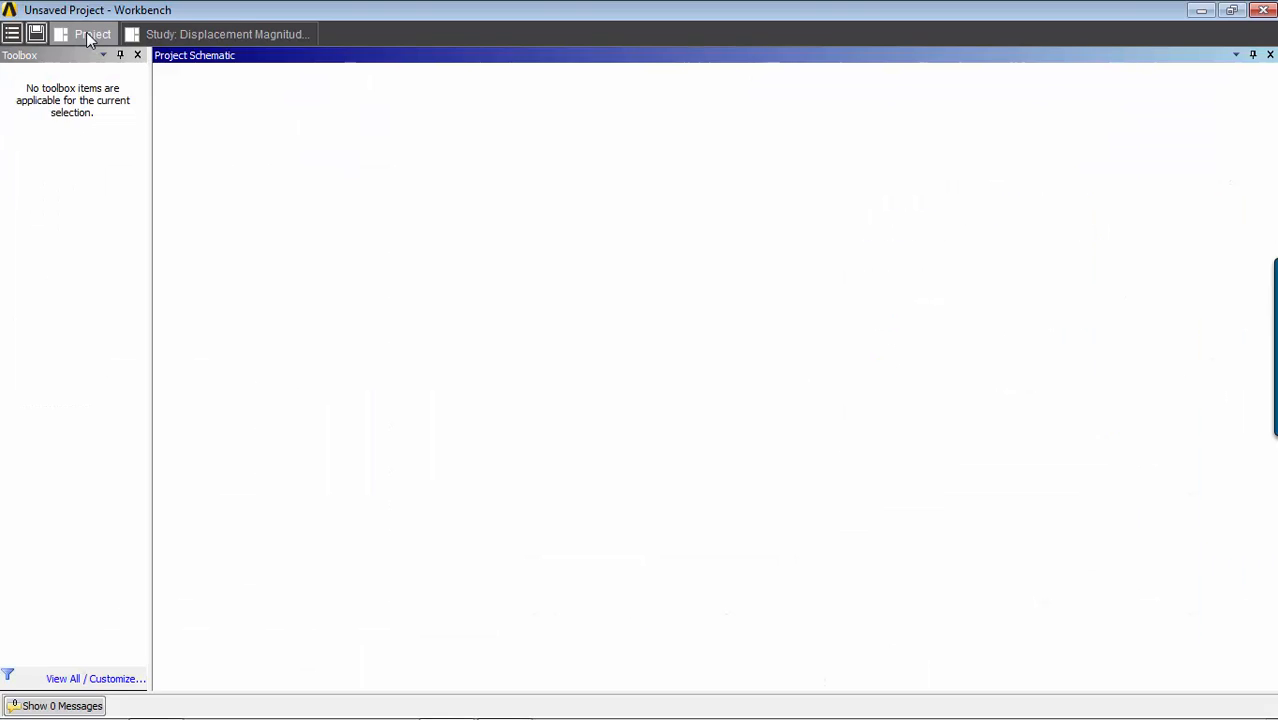
left_click(93, 33)
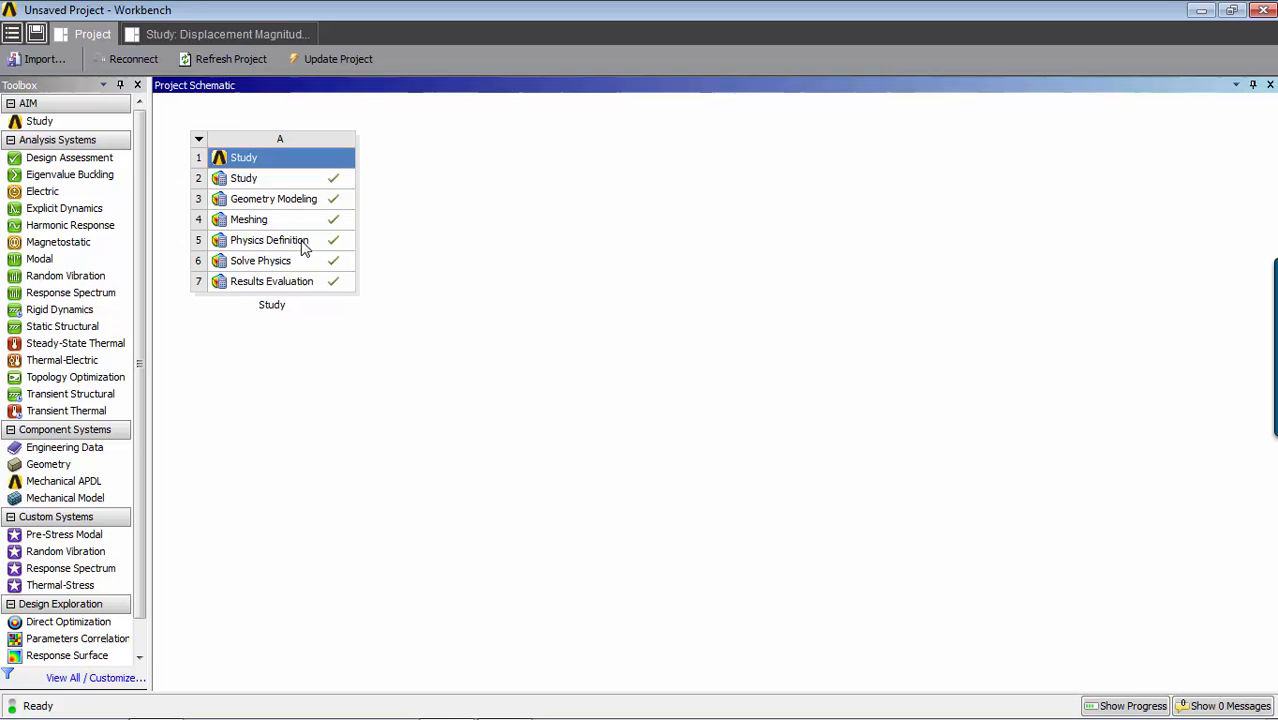
mouse_move(367, 151)
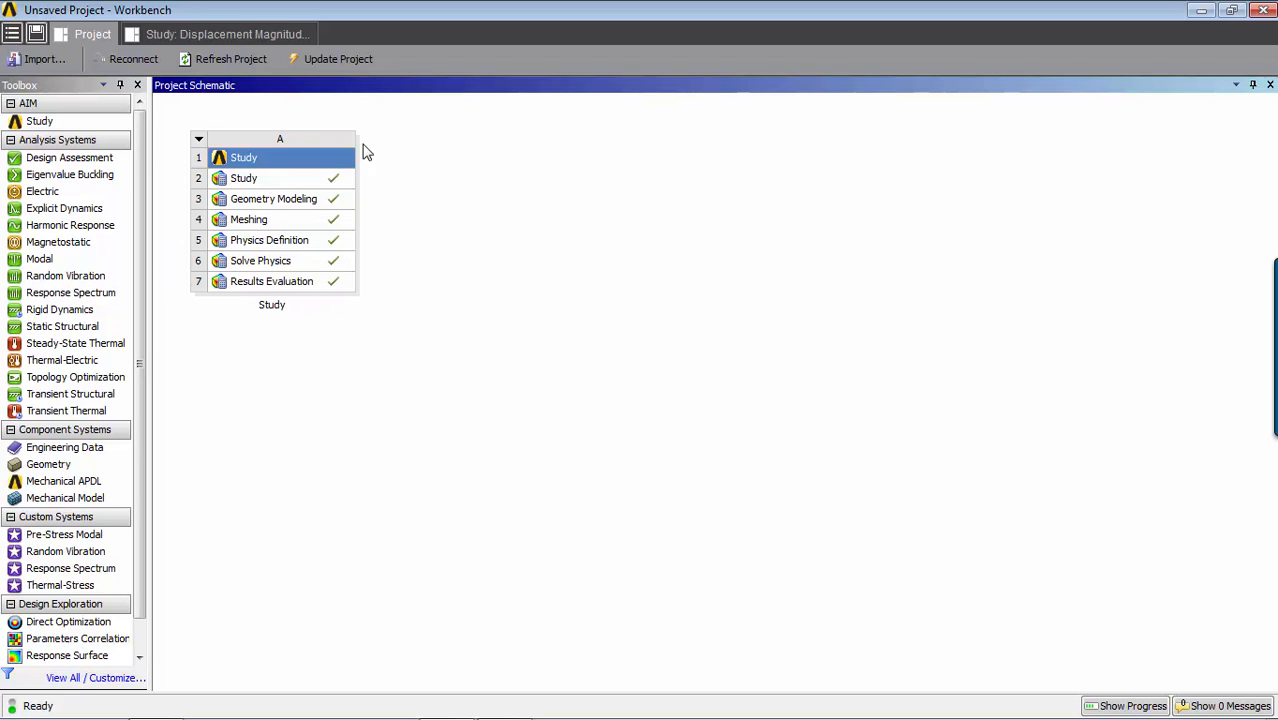
mouse_move(254, 137)
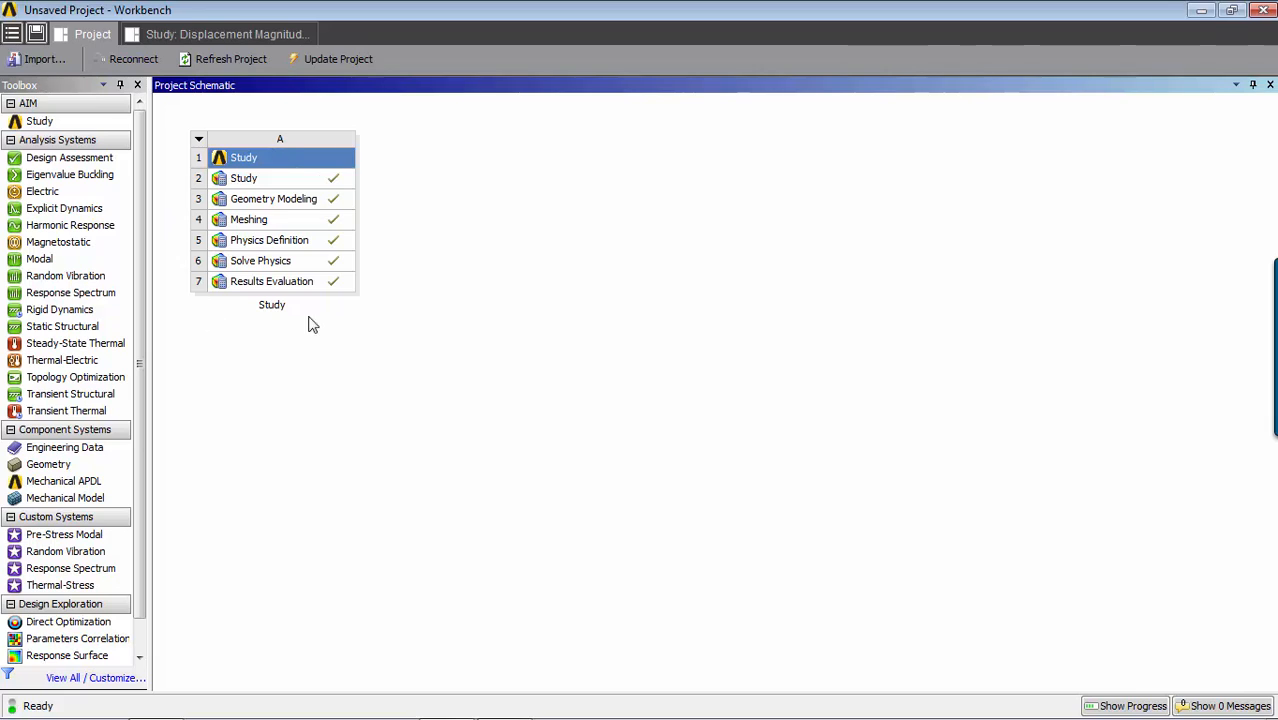
mouse_move(390, 233)
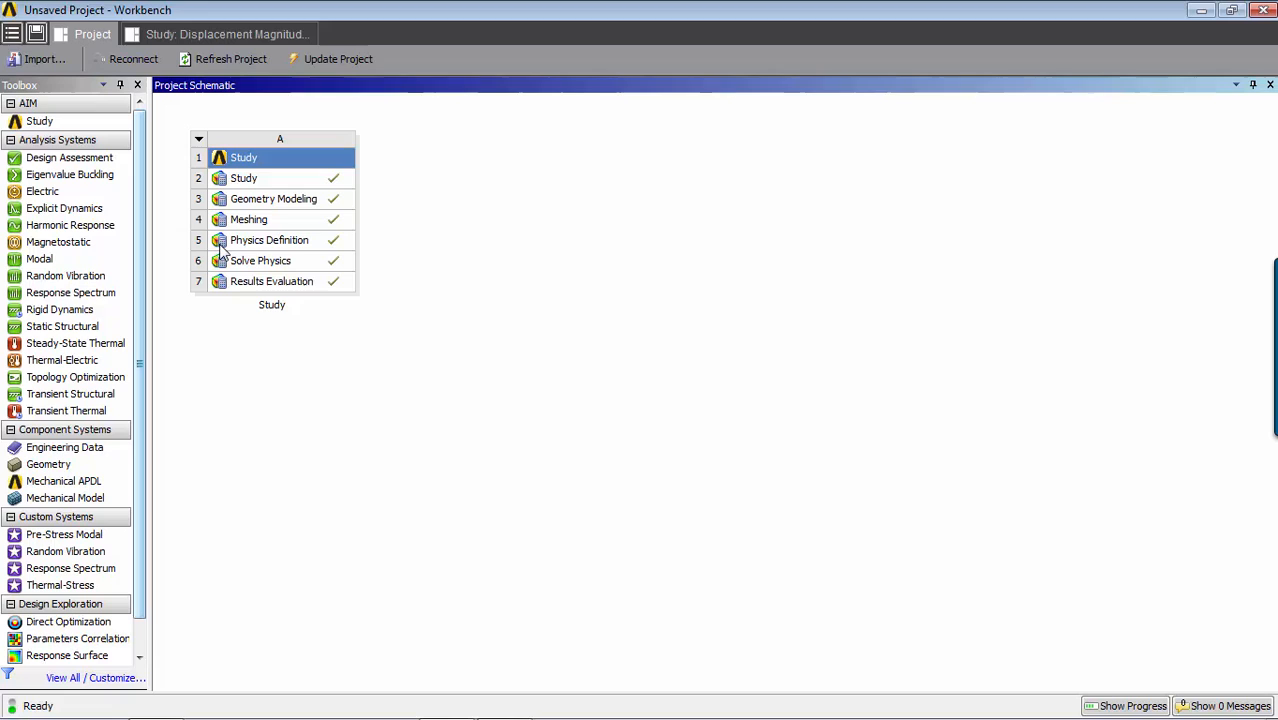
mouse_move(287, 200)
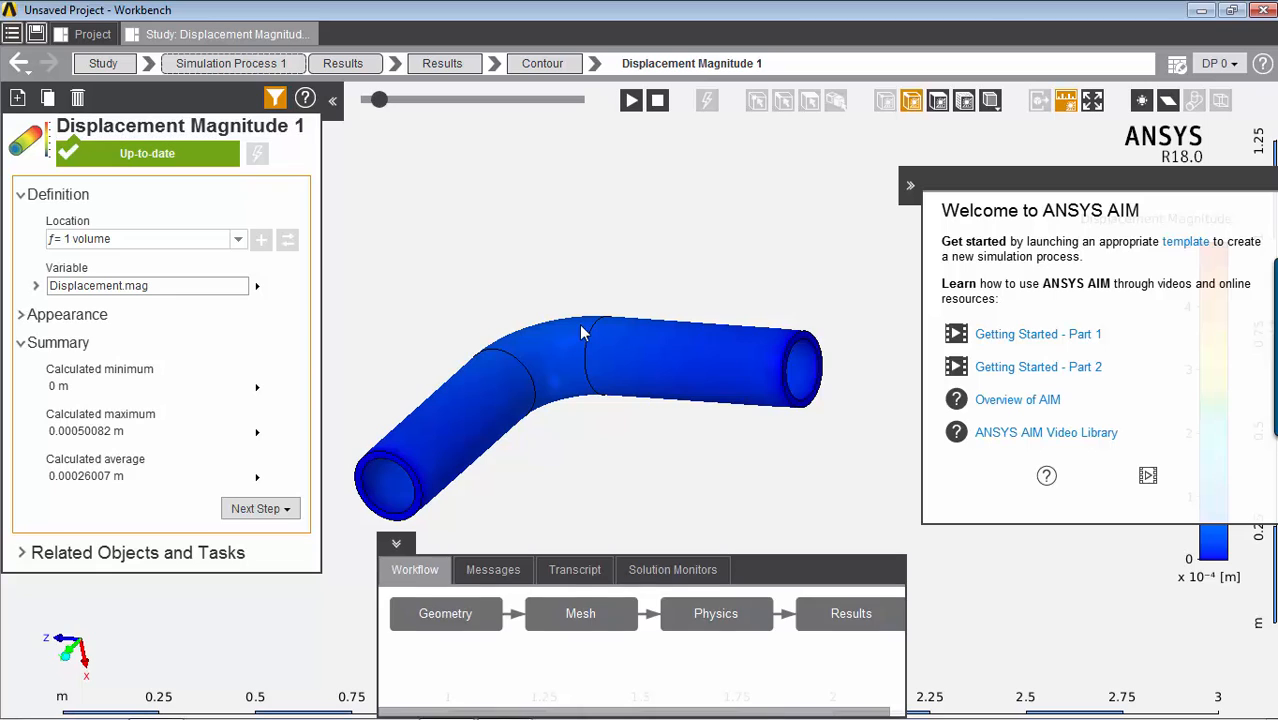
mouse_move(591, 336)
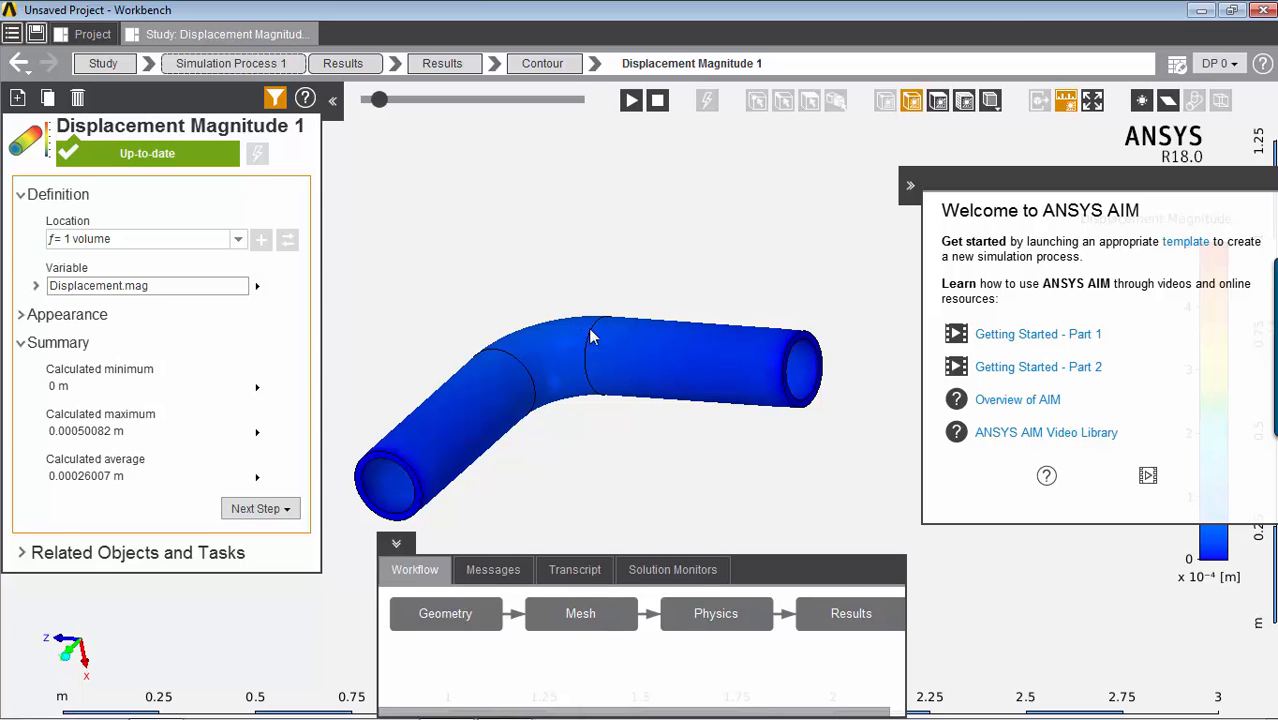